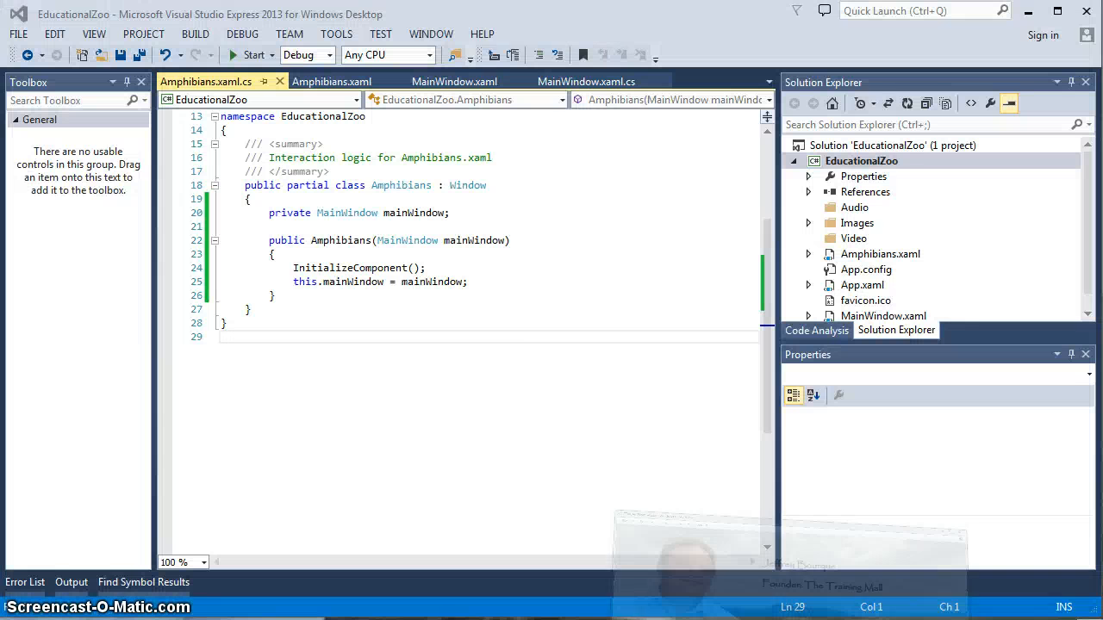
Test-run and stop the app, then assign this.mainWindow = mainWindow in the Amphibians constructor
left_click(576, 250)
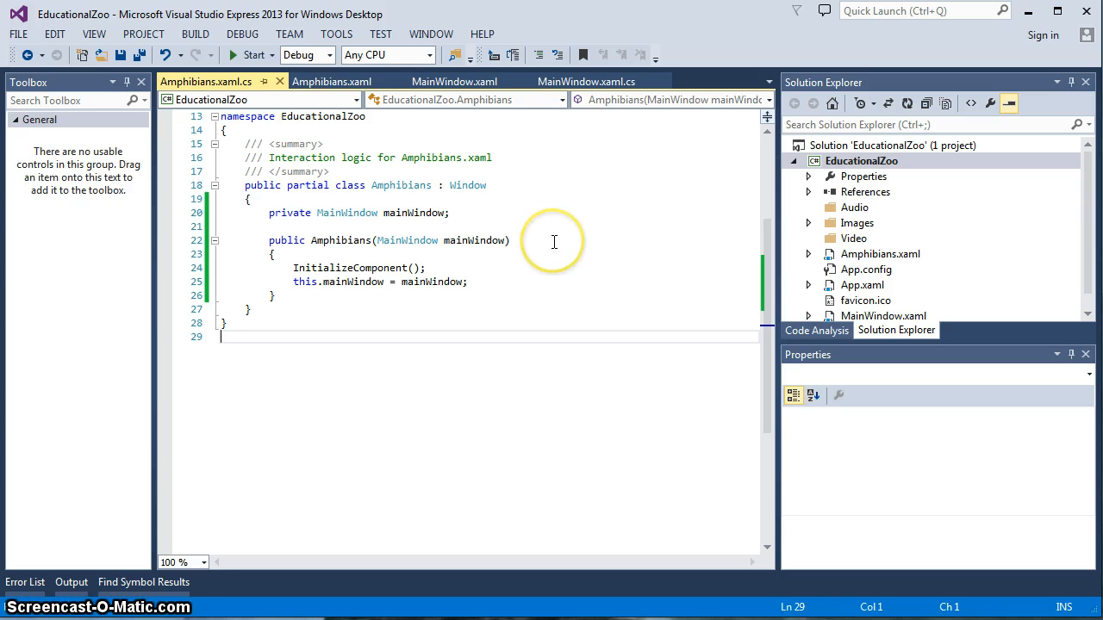
mouse_move(541, 287)
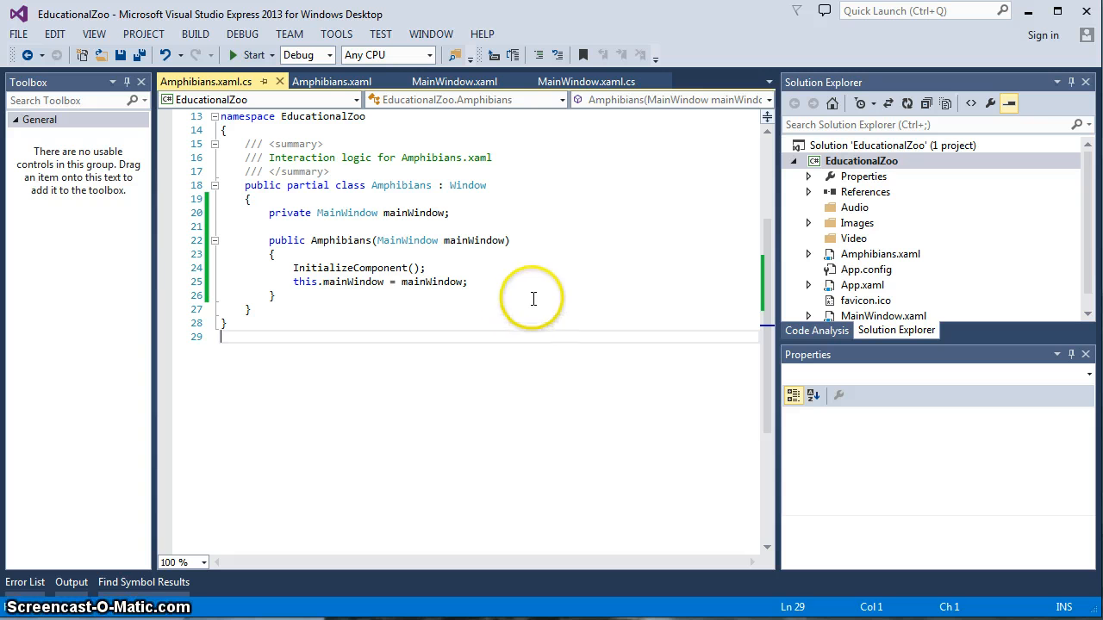
mouse_move(516, 239)
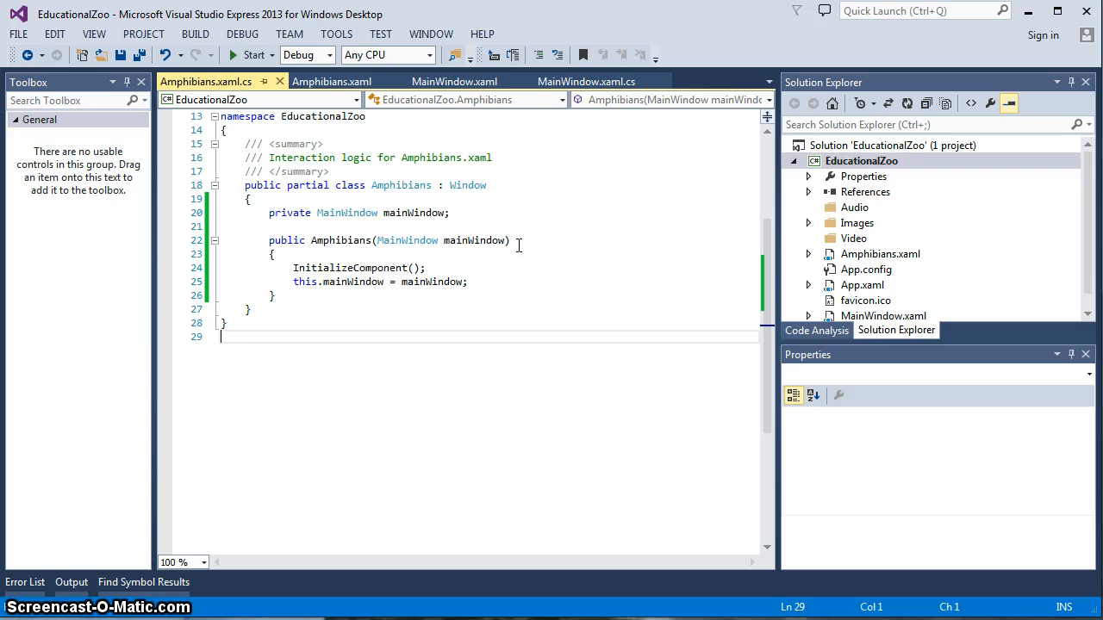
mouse_move(521, 262)
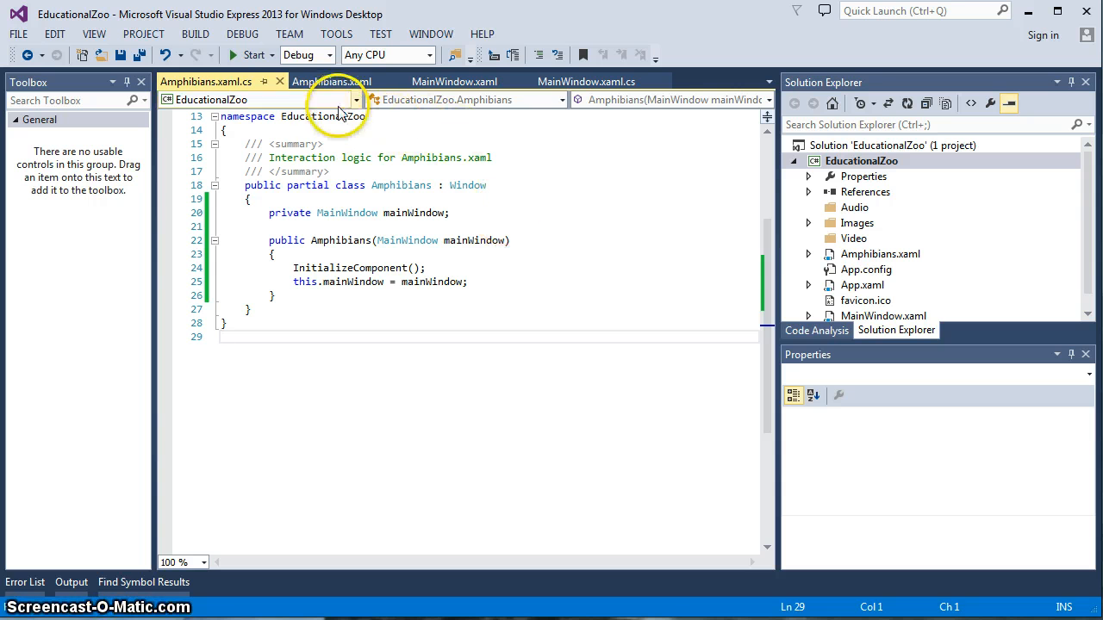
left_click(248, 54)
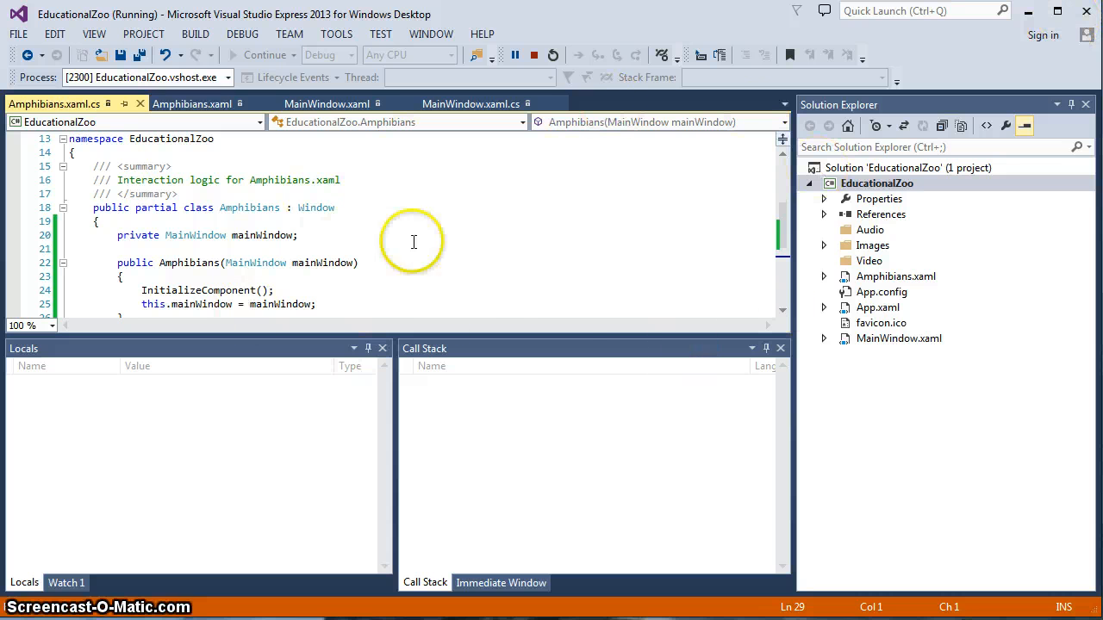
mouse_move(569, 352)
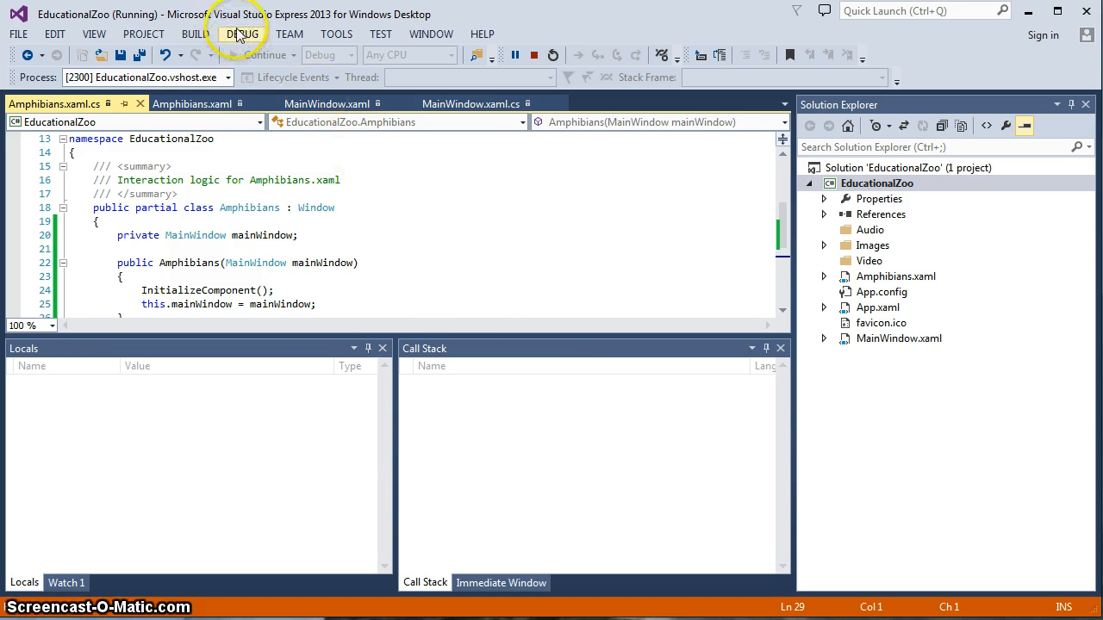
left_click(241, 34)
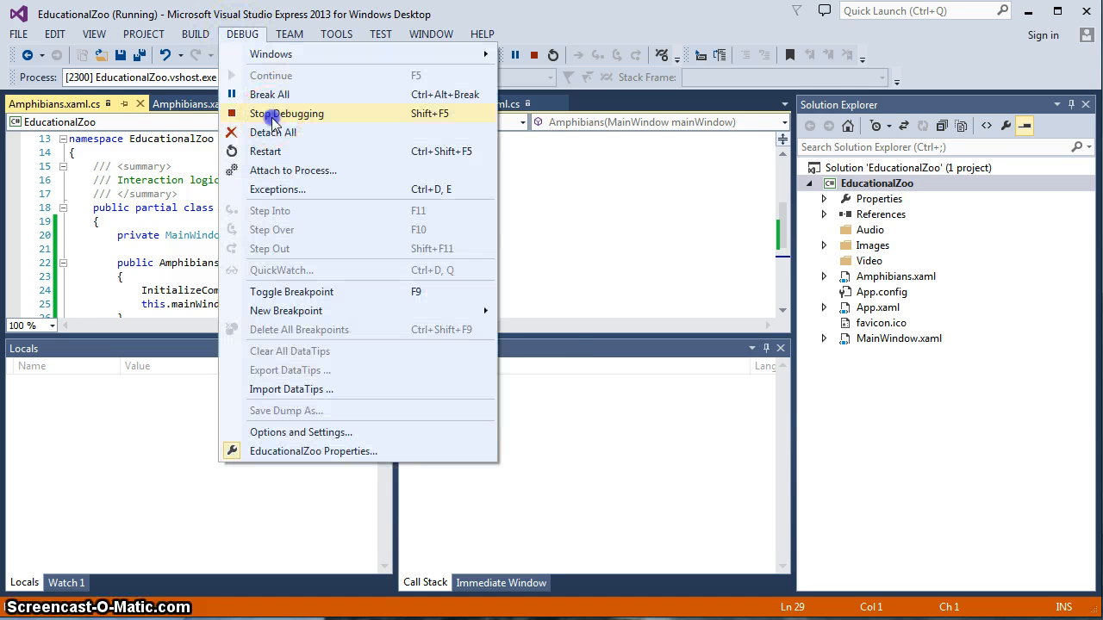
left_click(286, 113)
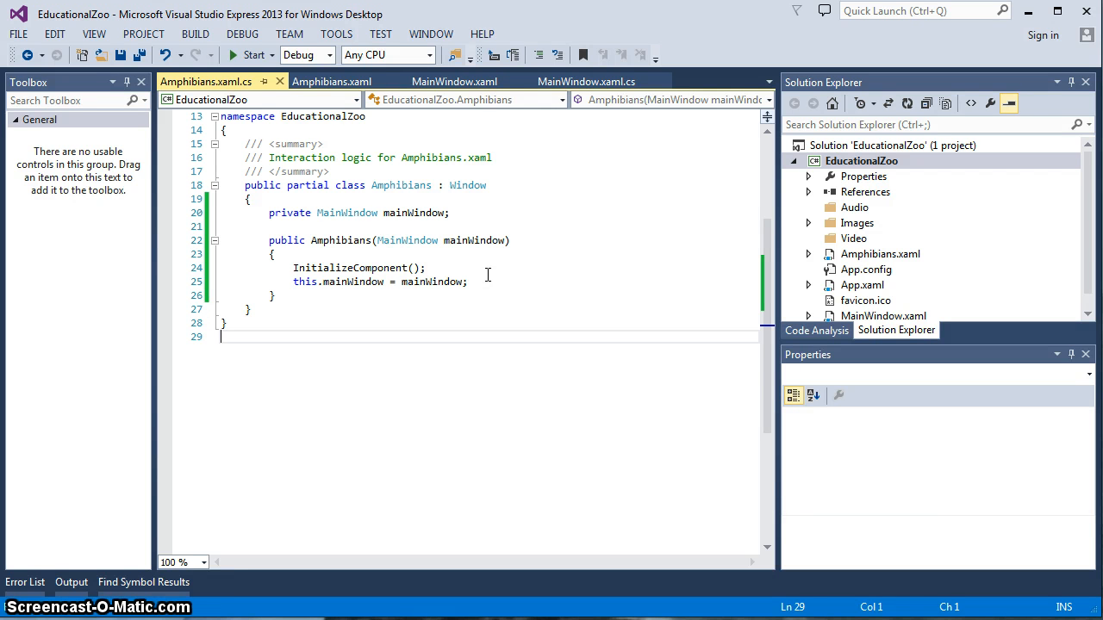
mouse_move(422, 213)
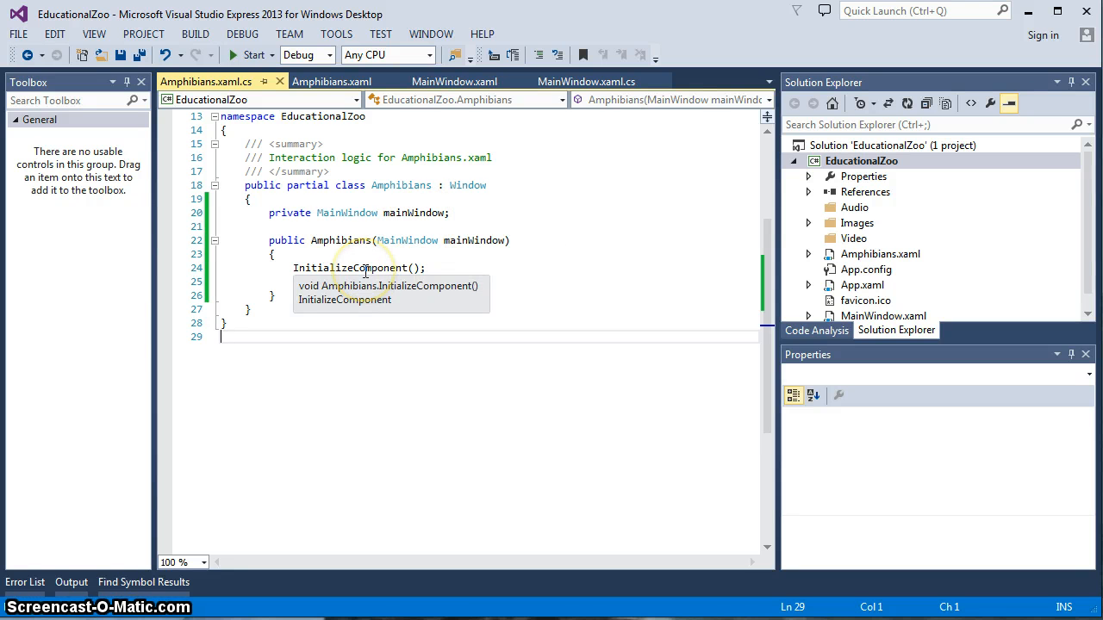
type("this.mainWindow = mainWindow;")
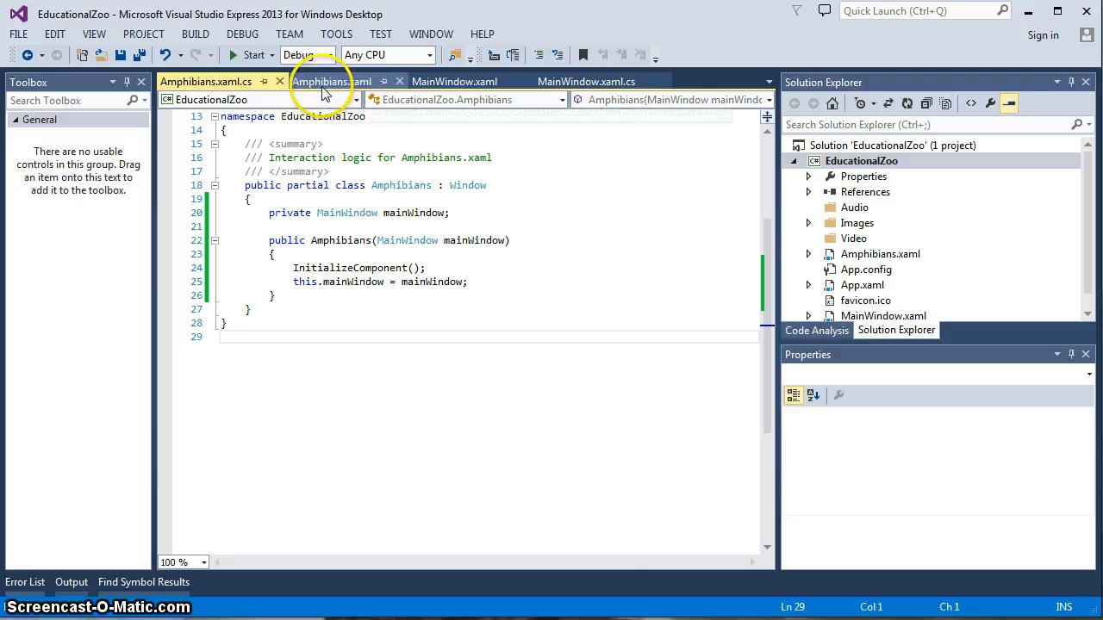
Show the Amphibians window's events in Properties and select its Closed event
left_click(352, 81)
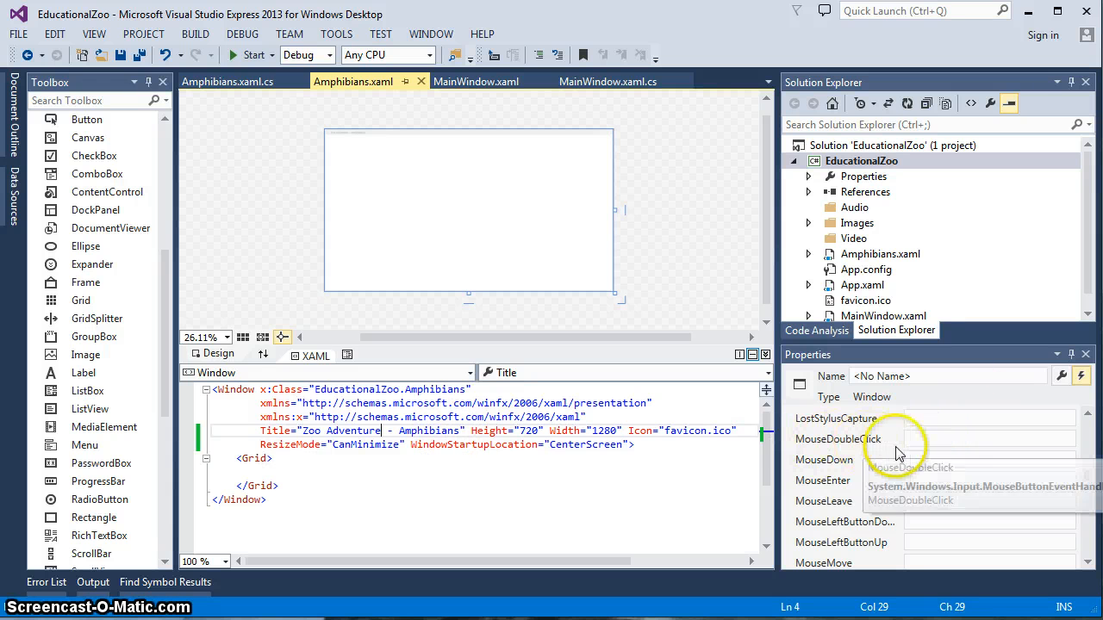
mouse_move(1014, 455)
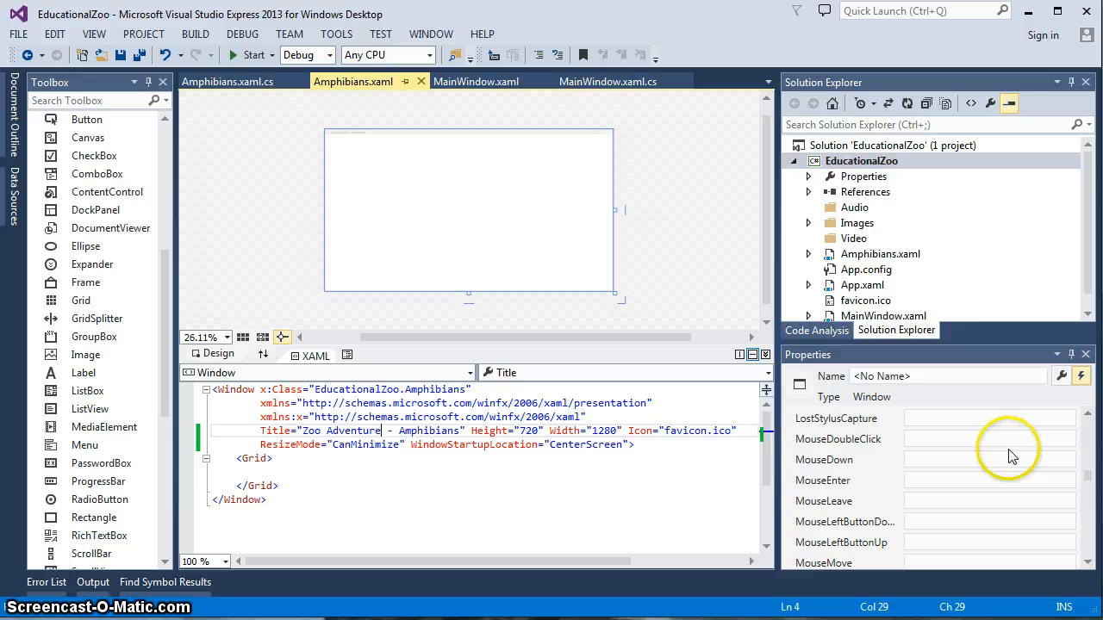
mouse_move(939, 422)
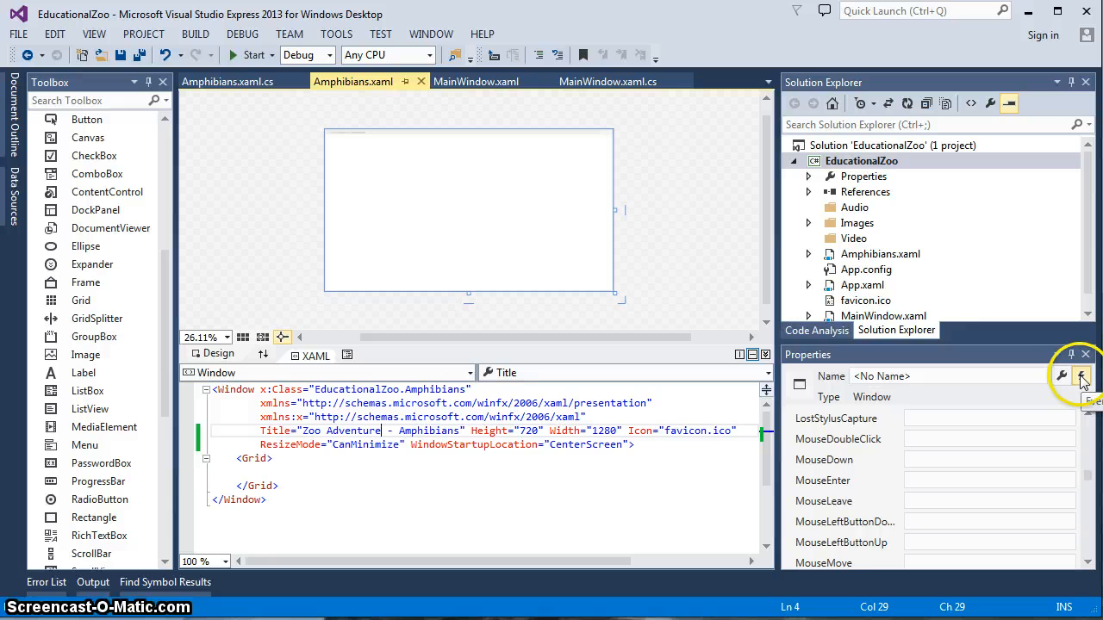
left_click(1062, 376)
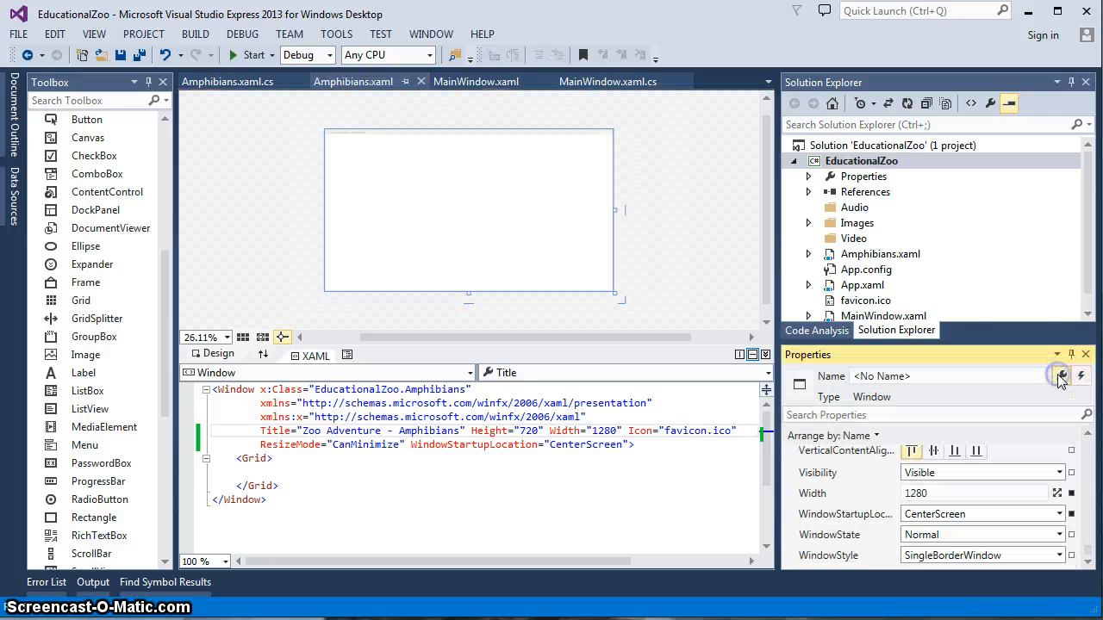
mouse_move(979, 400)
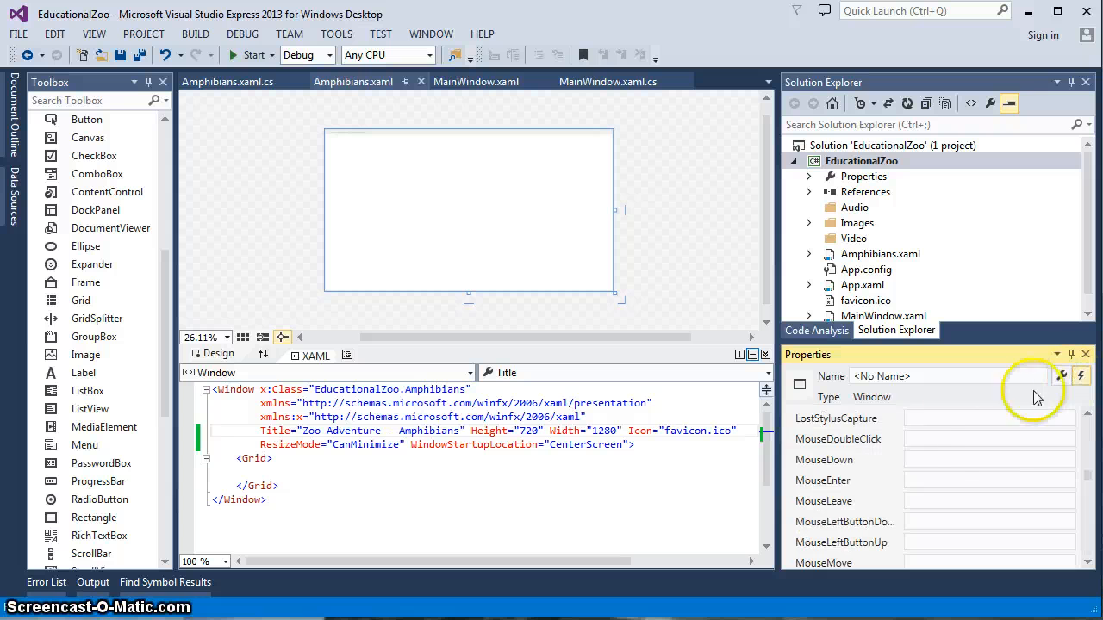
mouse_move(1094, 486)
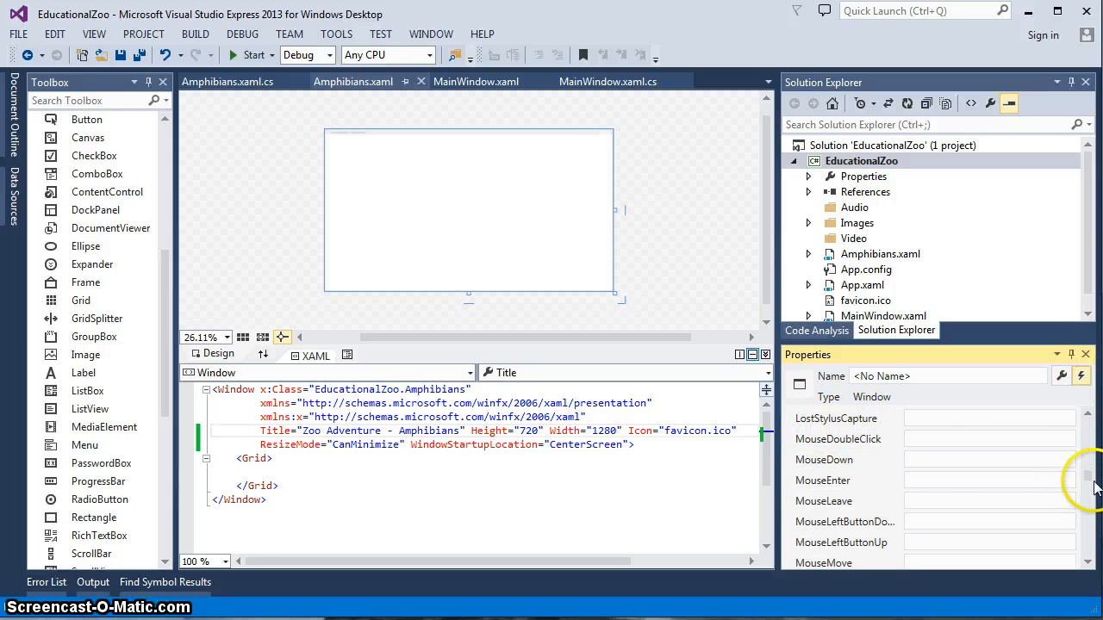
scroll("up", 3)
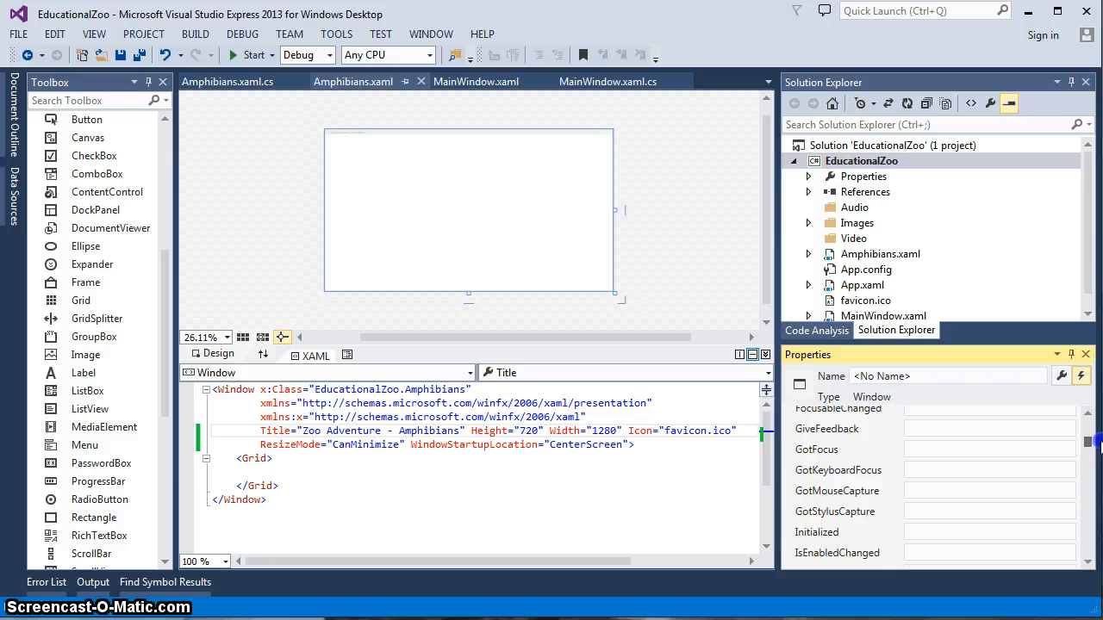
scroll("down", 3)
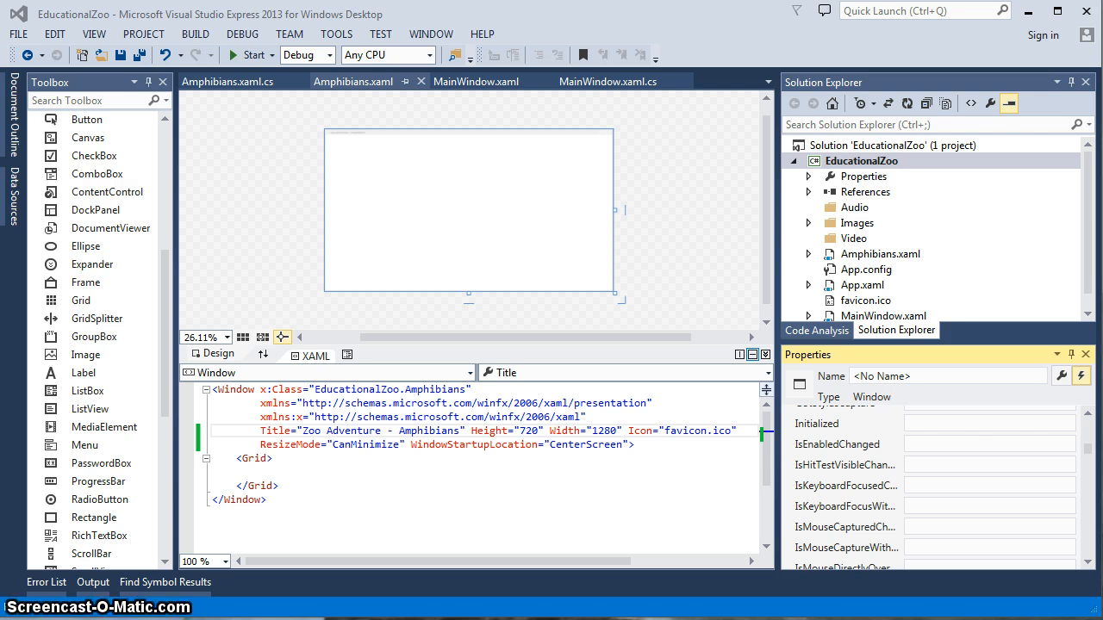
mouse_move(1023, 449)
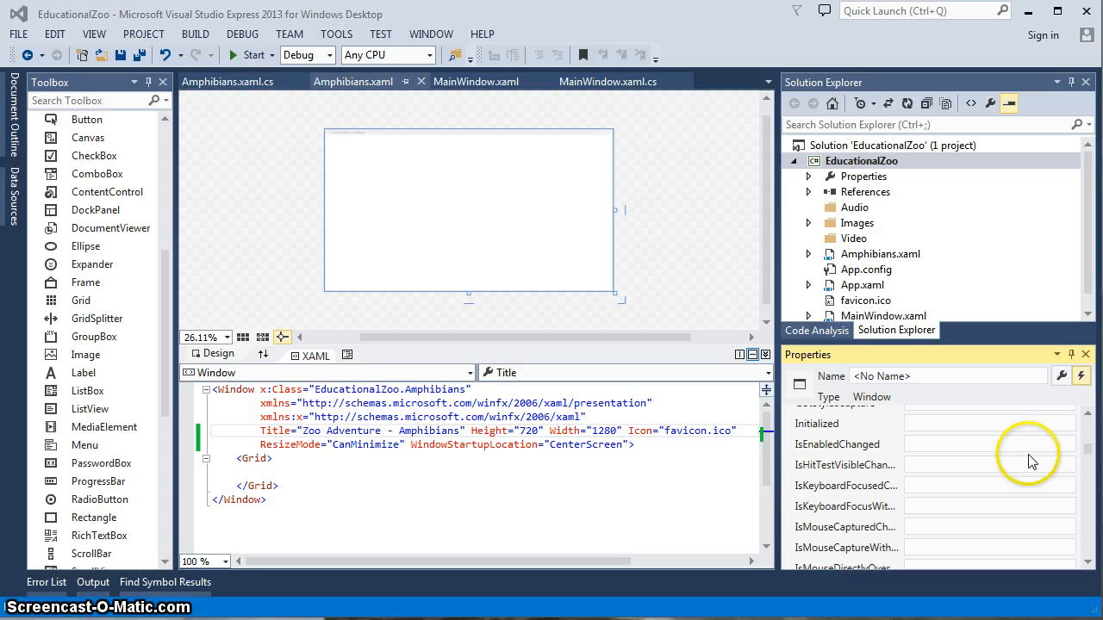
mouse_move(1091, 451)
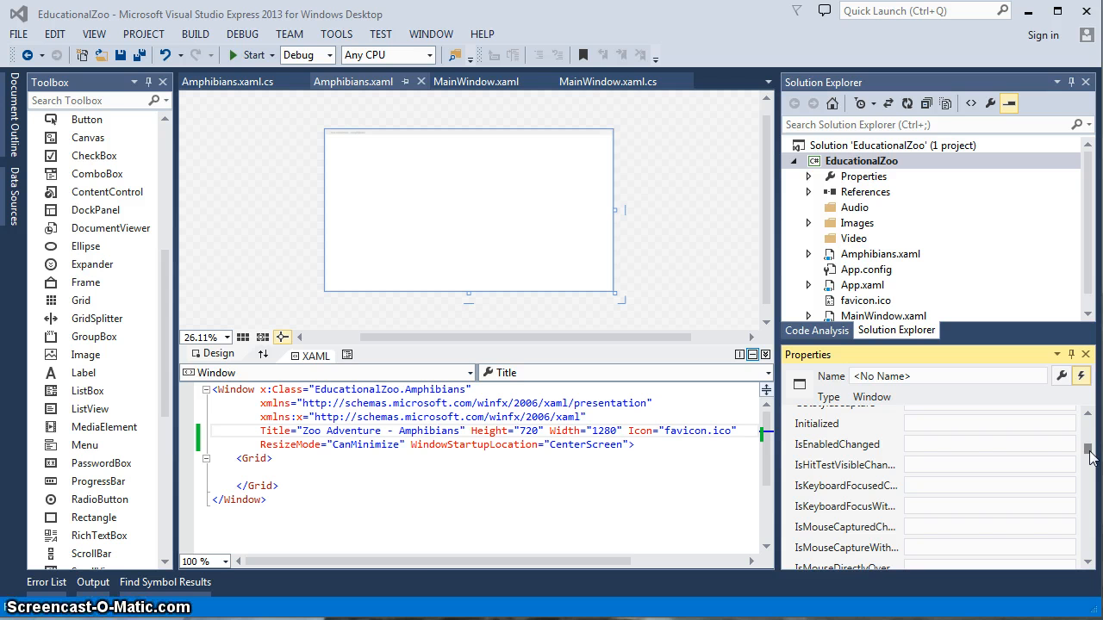
scroll("up", 3)
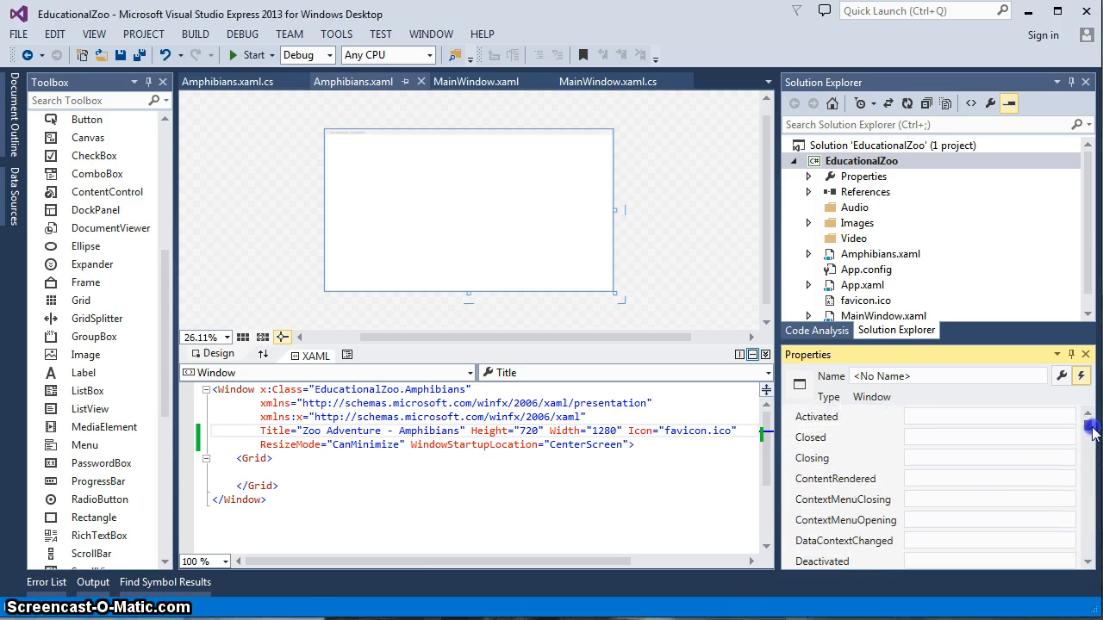
left_click(982, 438)
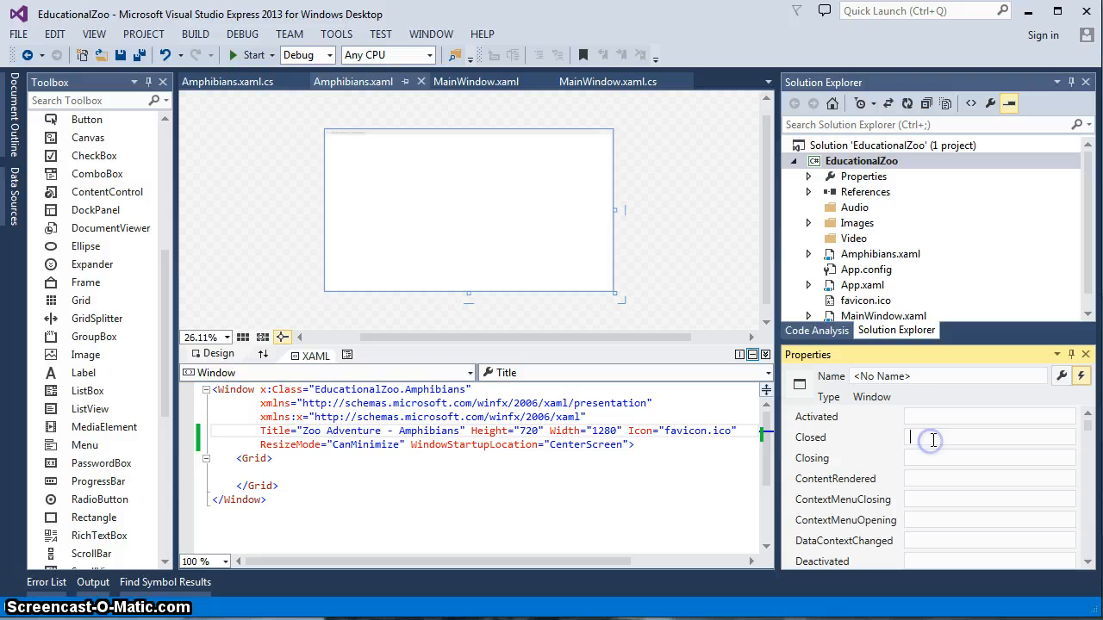
mouse_move(937, 451)
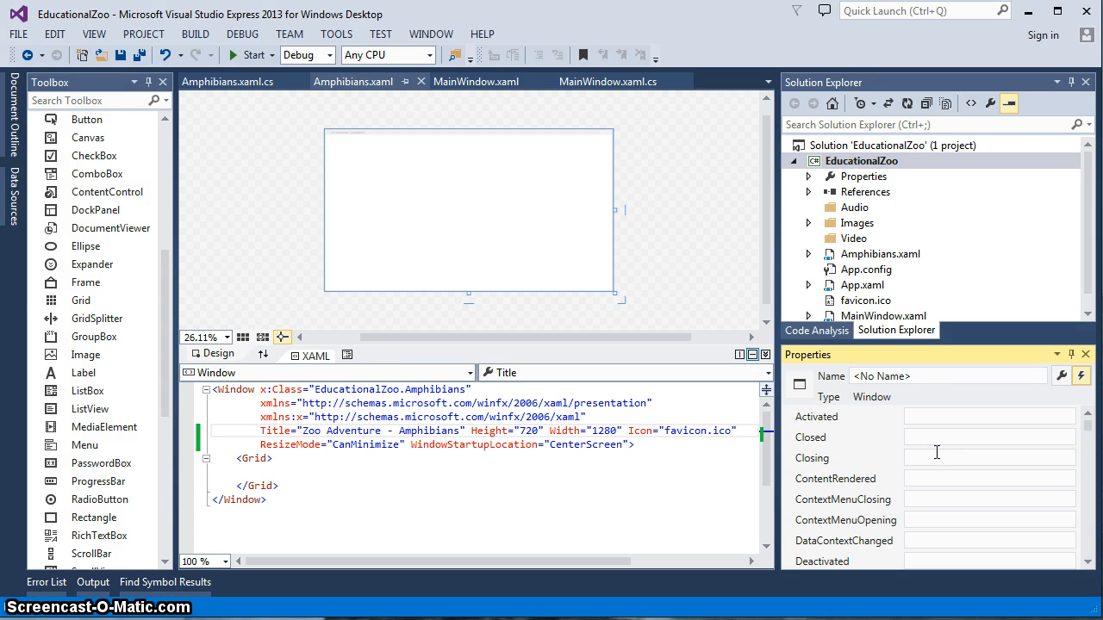
mouse_move(922, 431)
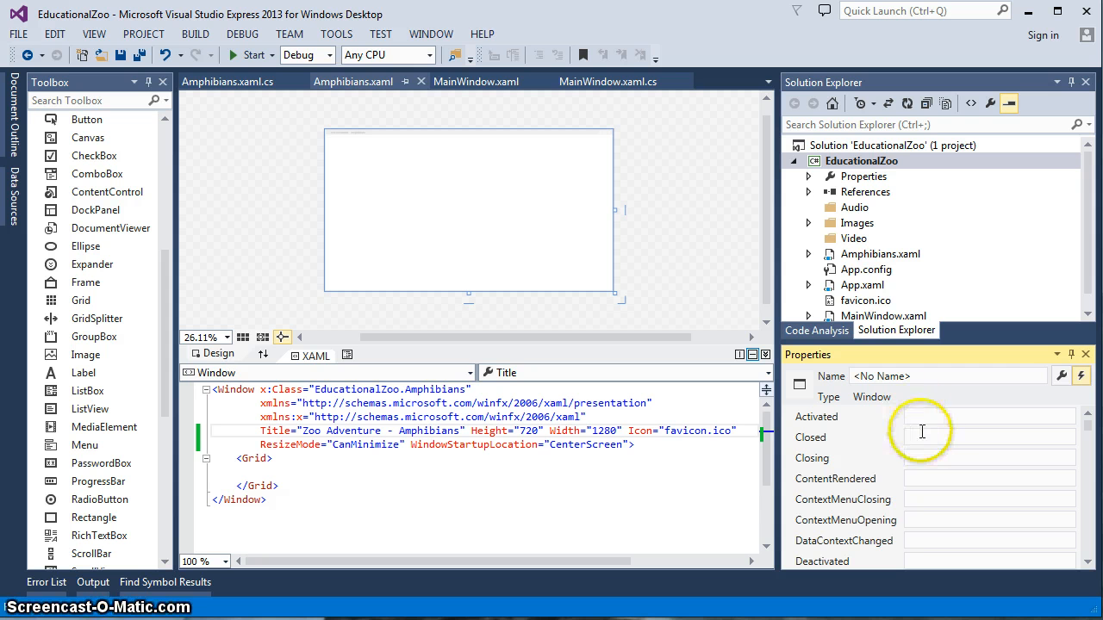
mouse_move(921, 437)
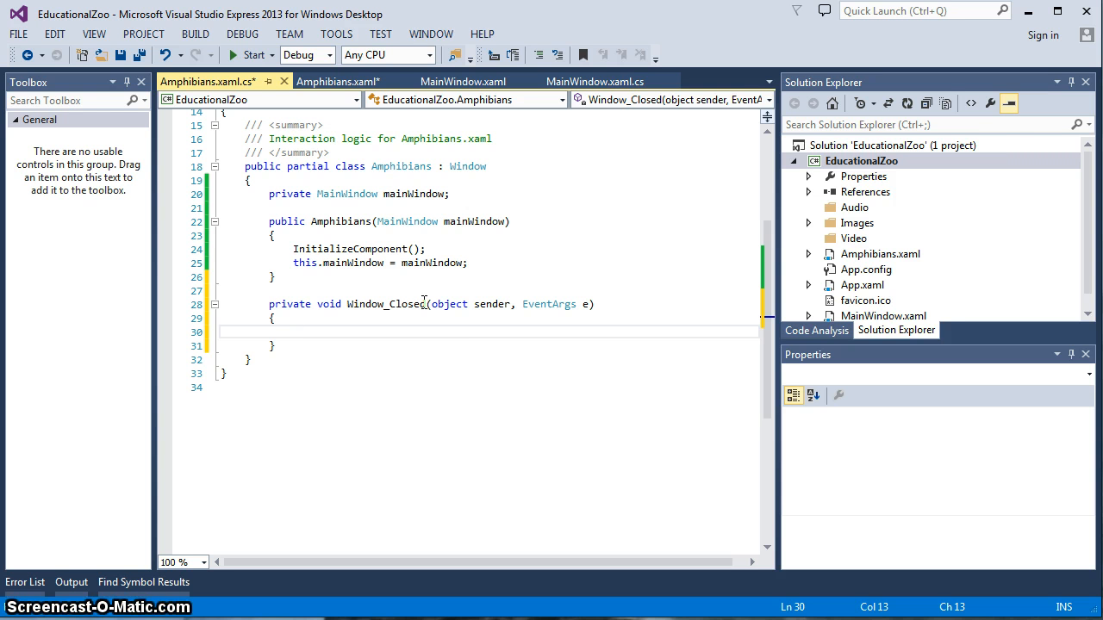
mouse_move(422, 303)
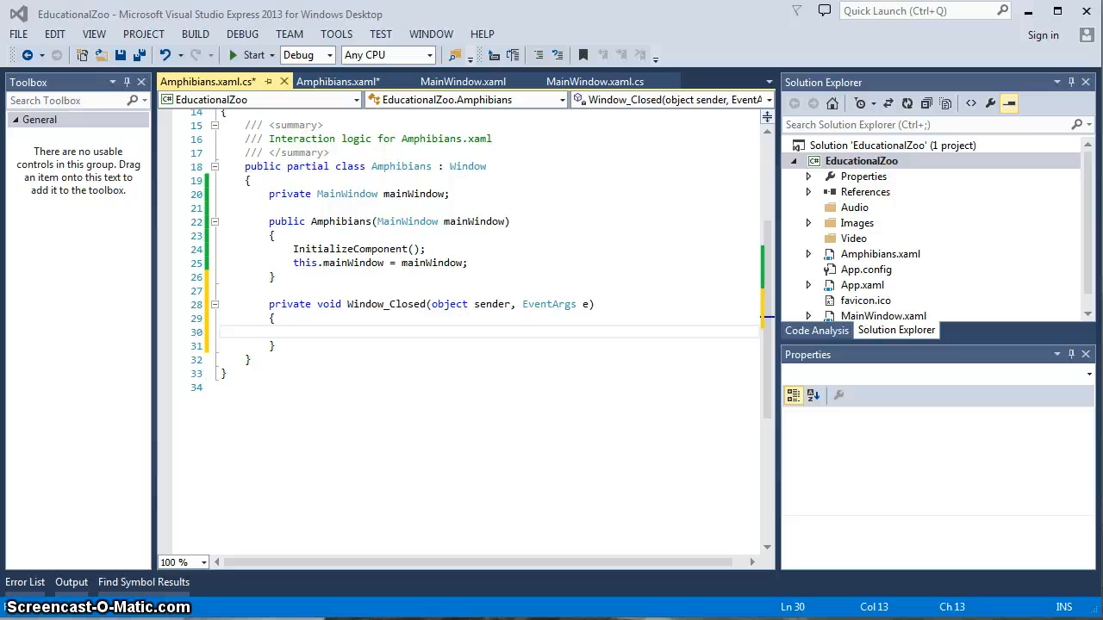
mouse_move(496, 388)
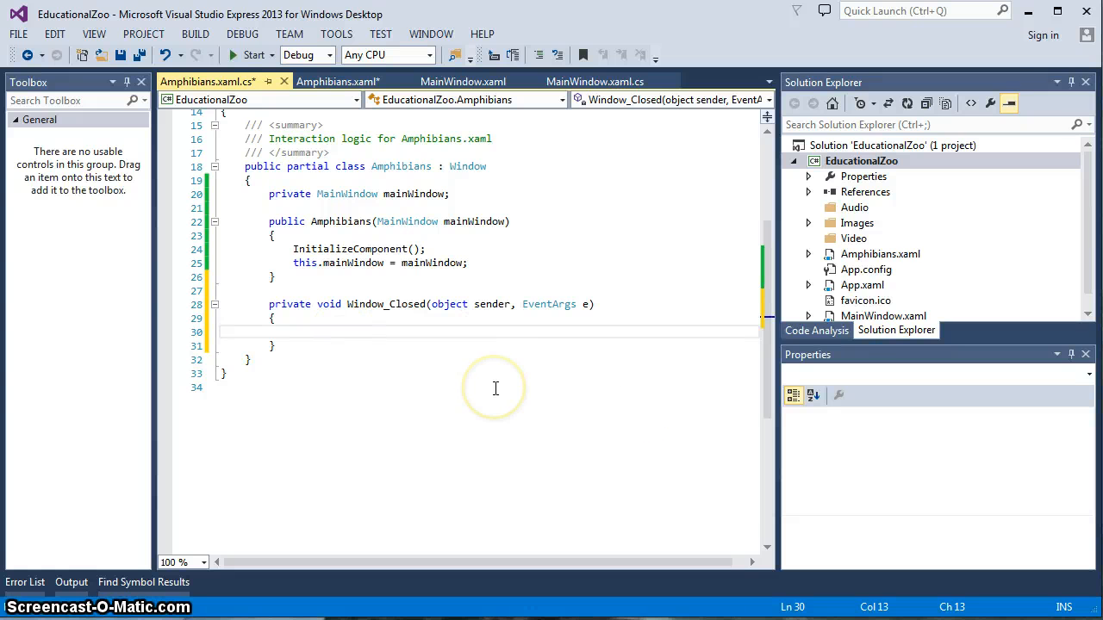
mouse_move(497, 387)
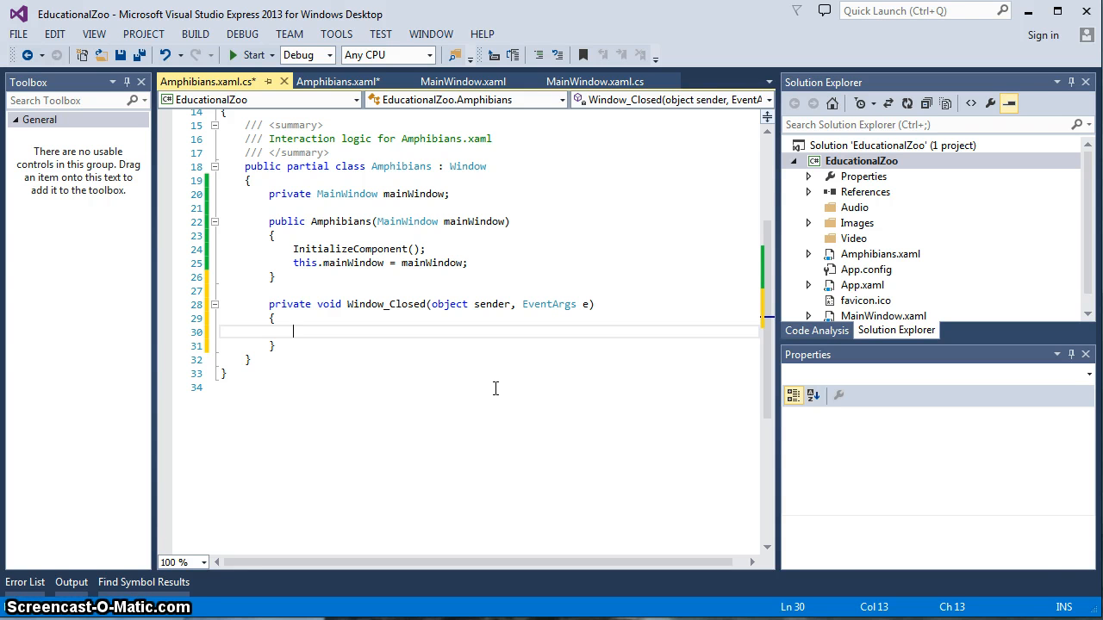
mouse_move(479, 381)
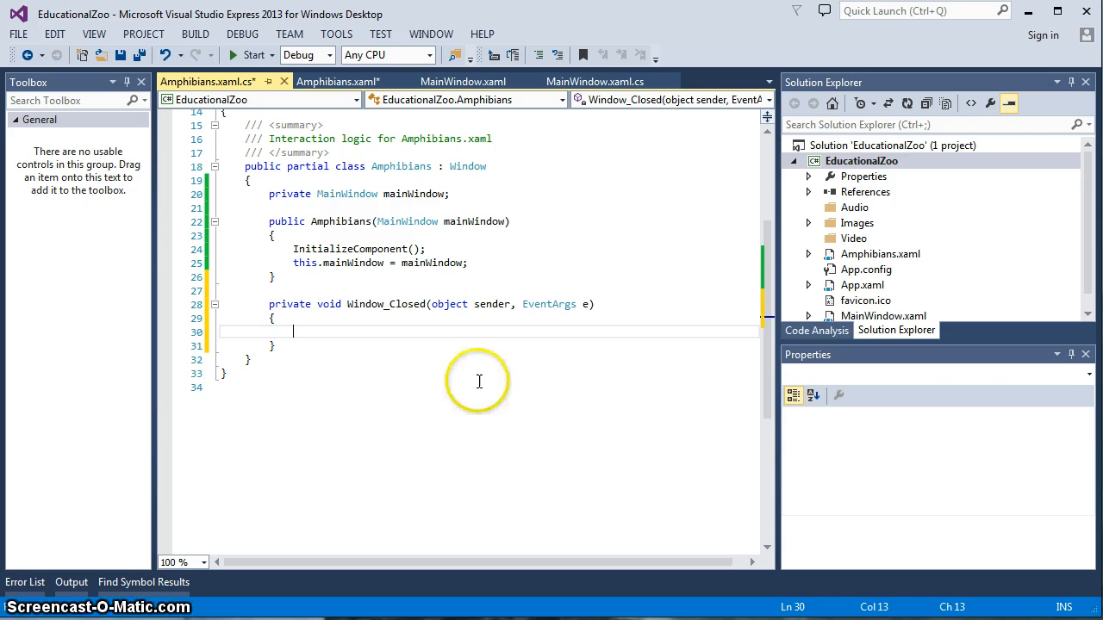
mouse_move(594, 81)
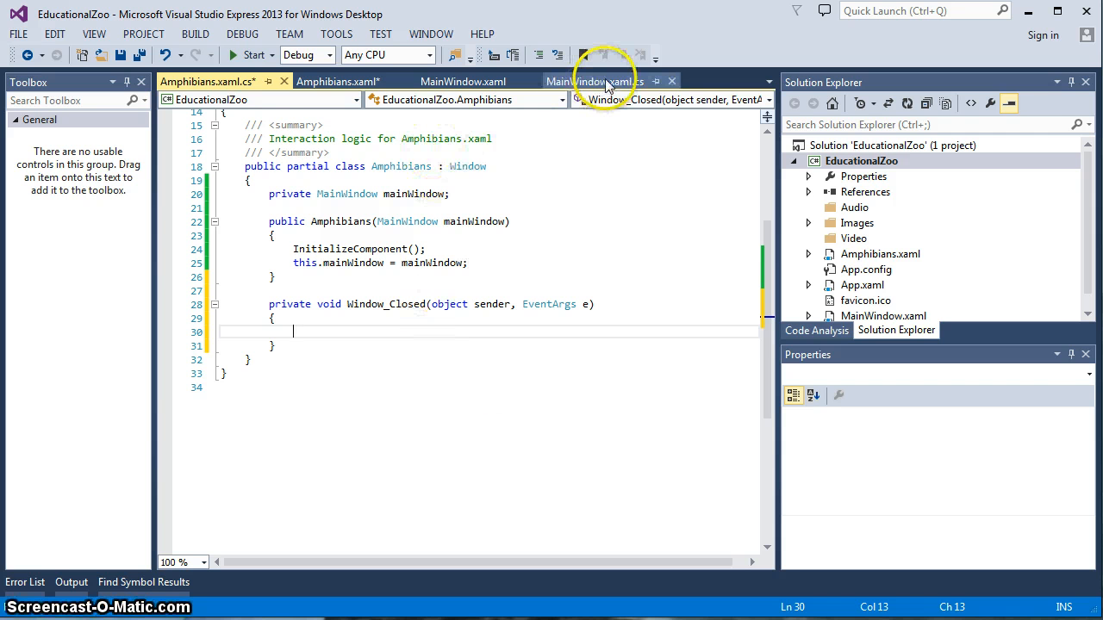
left_click(595, 81)
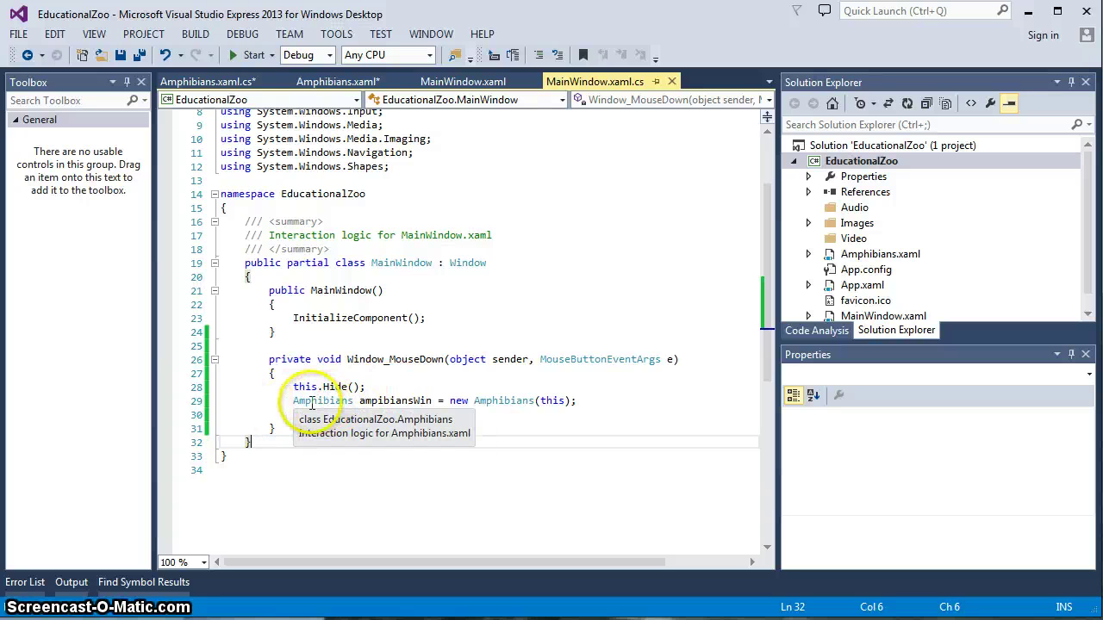
type("ambibiansWin.Show();")
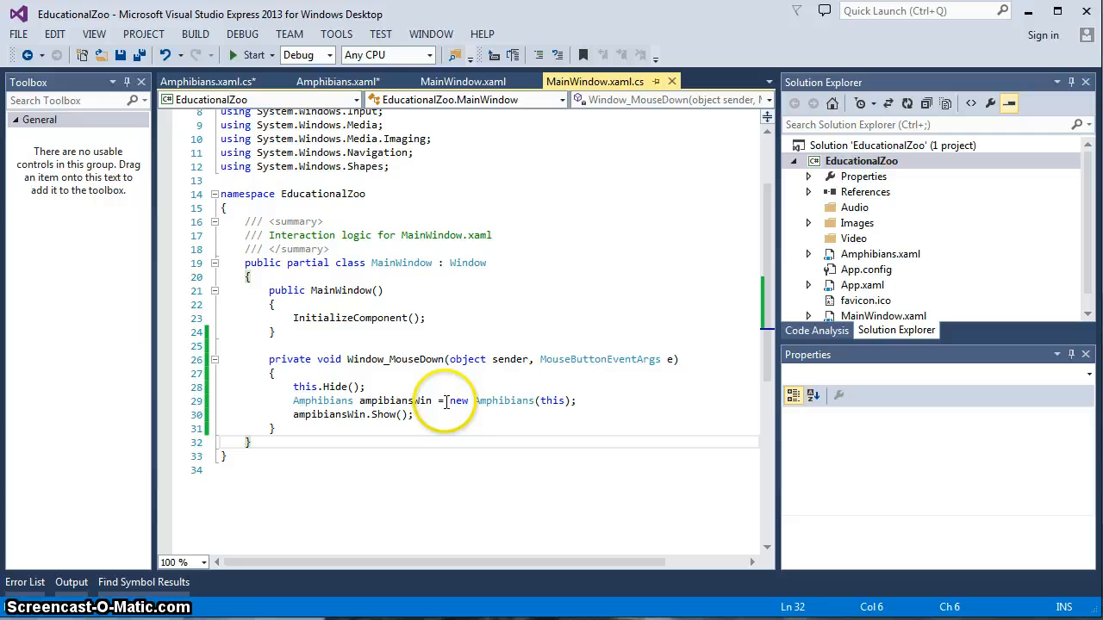
mouse_move(353, 414)
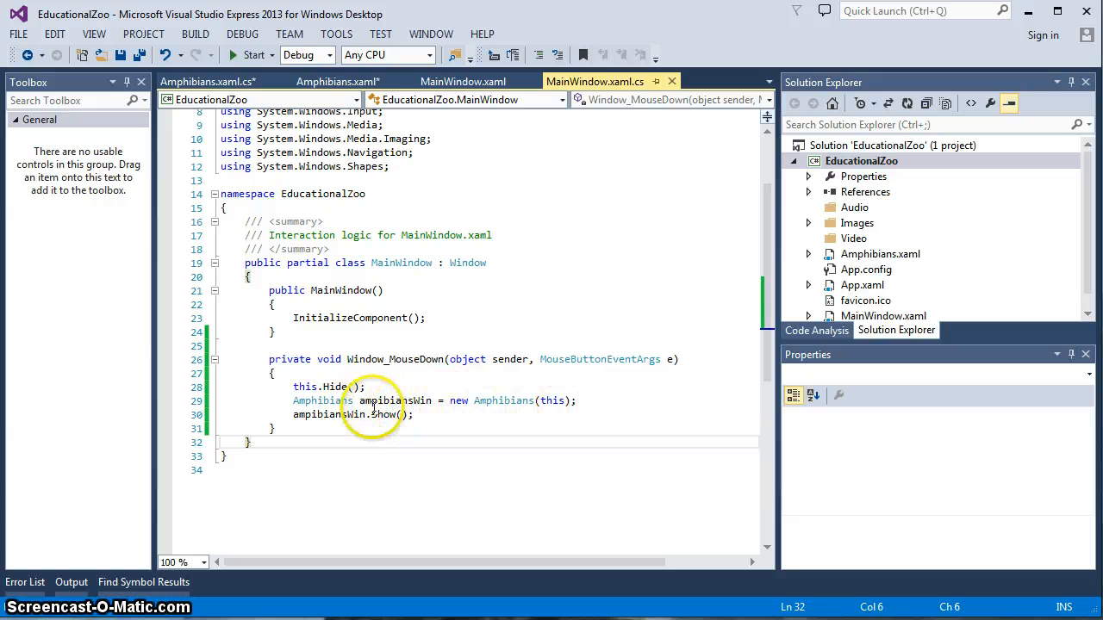
mouse_move(337, 414)
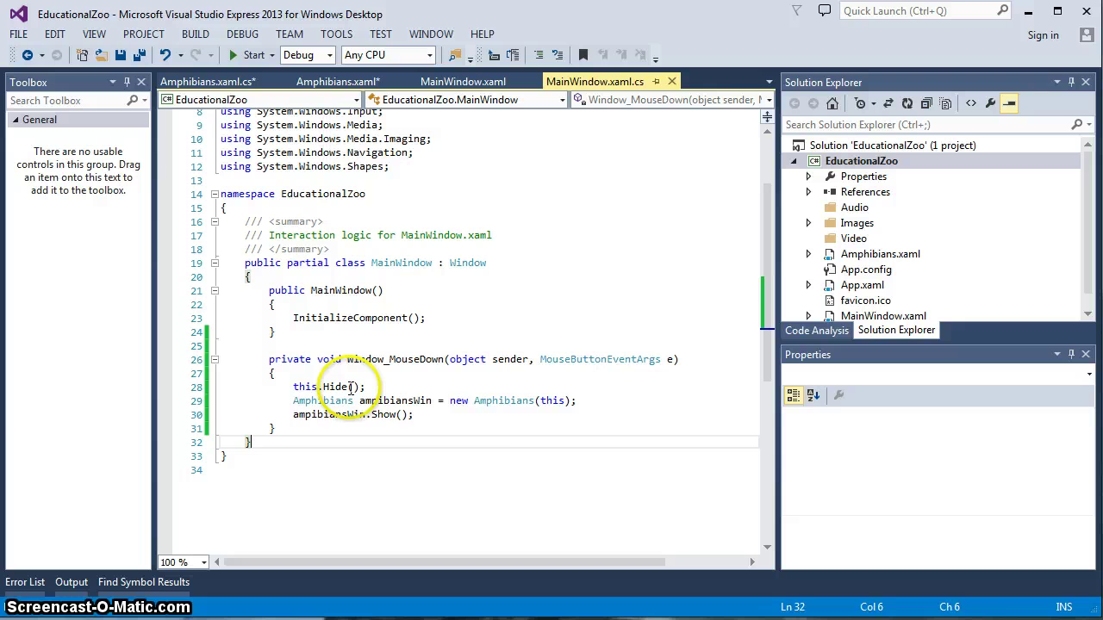
mouse_move(338, 386)
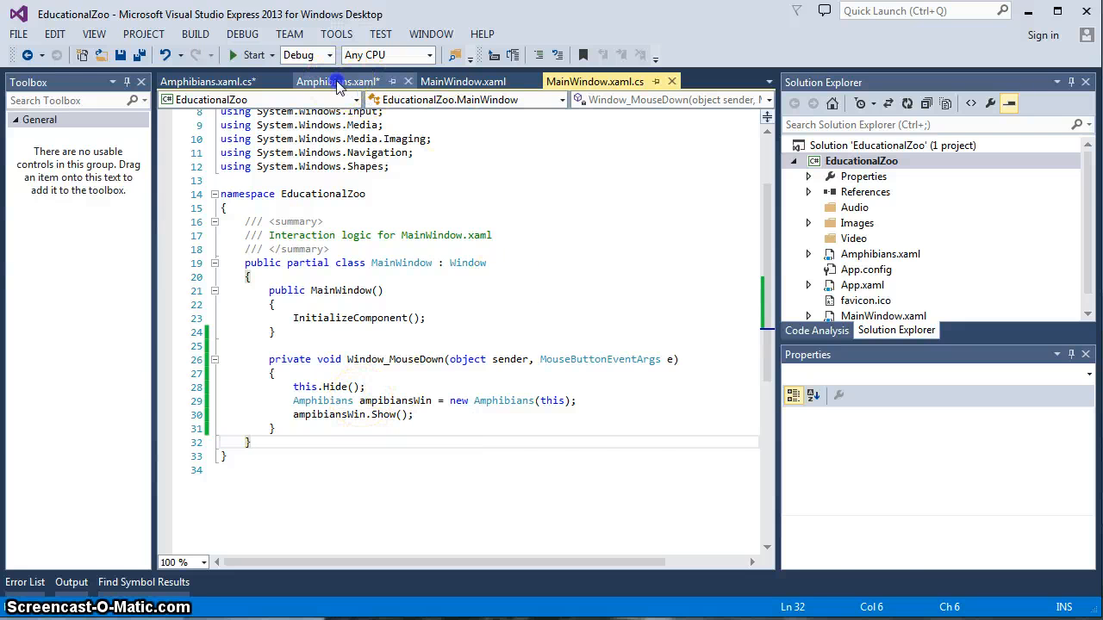
Add mainWindow.Show(); inside the Amphibians Window_Closed handler
left_click(207, 81)
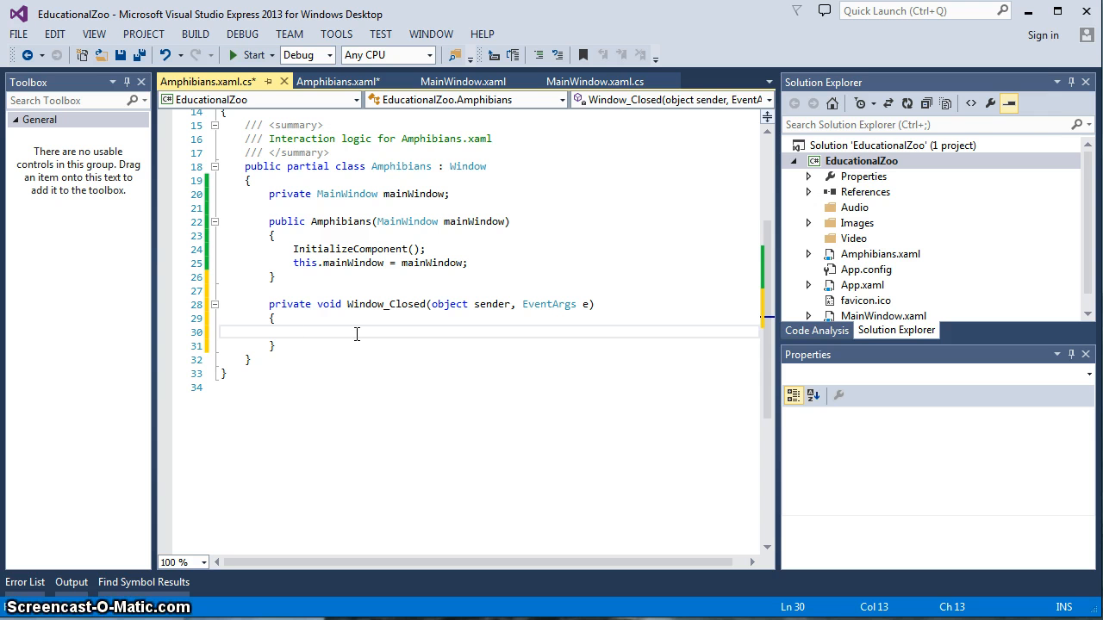
mouse_move(489, 234)
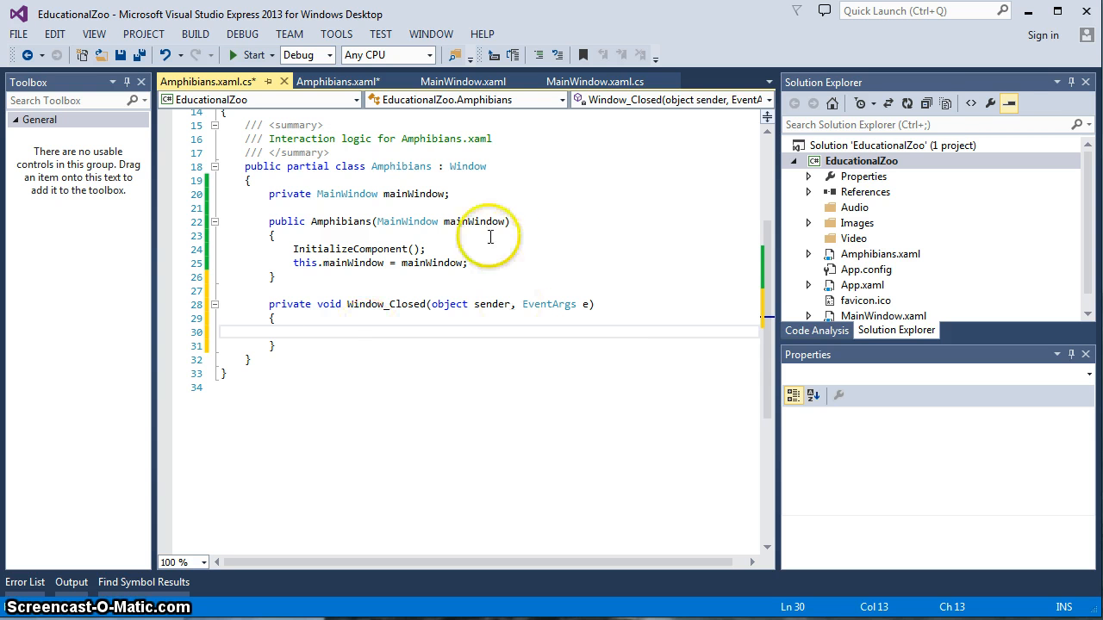
mouse_move(399, 221)
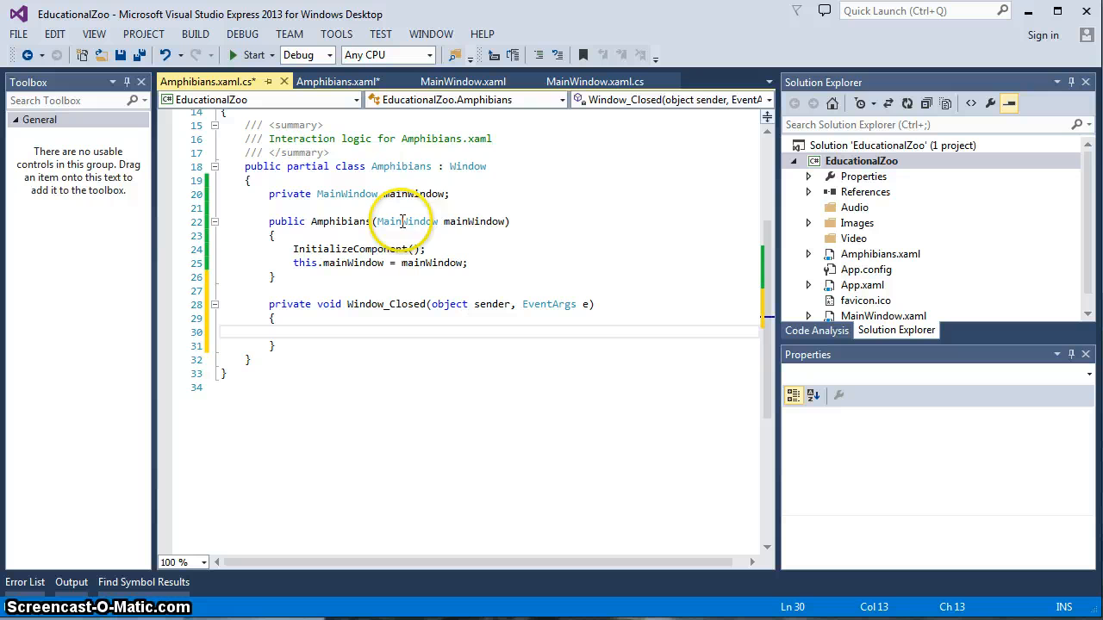
mouse_move(469, 221)
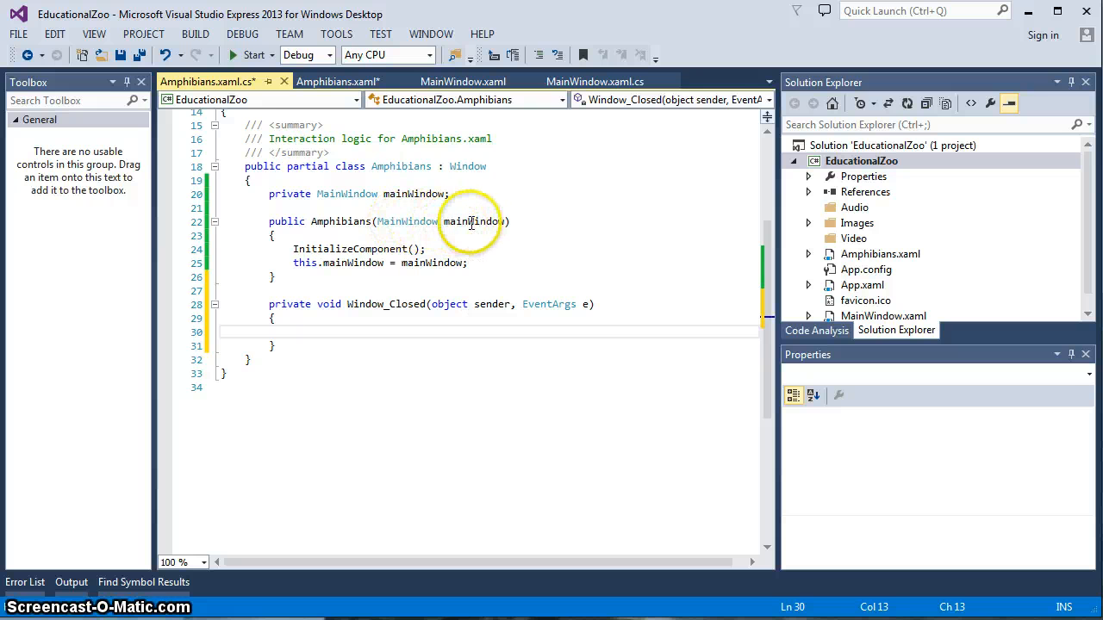
mouse_move(407, 221)
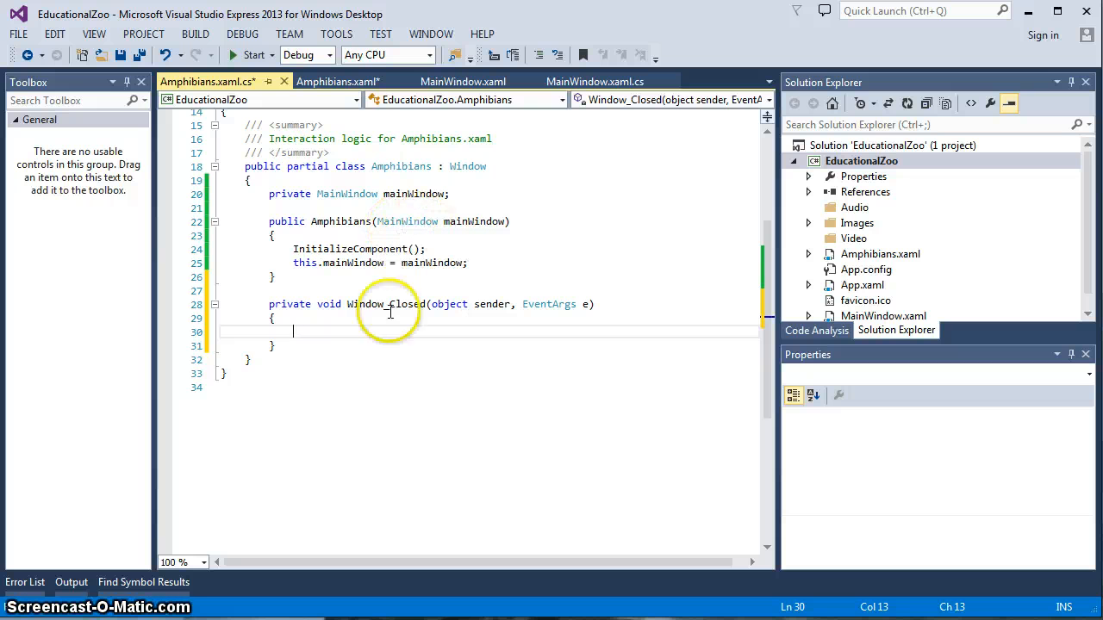
mouse_move(456, 383)
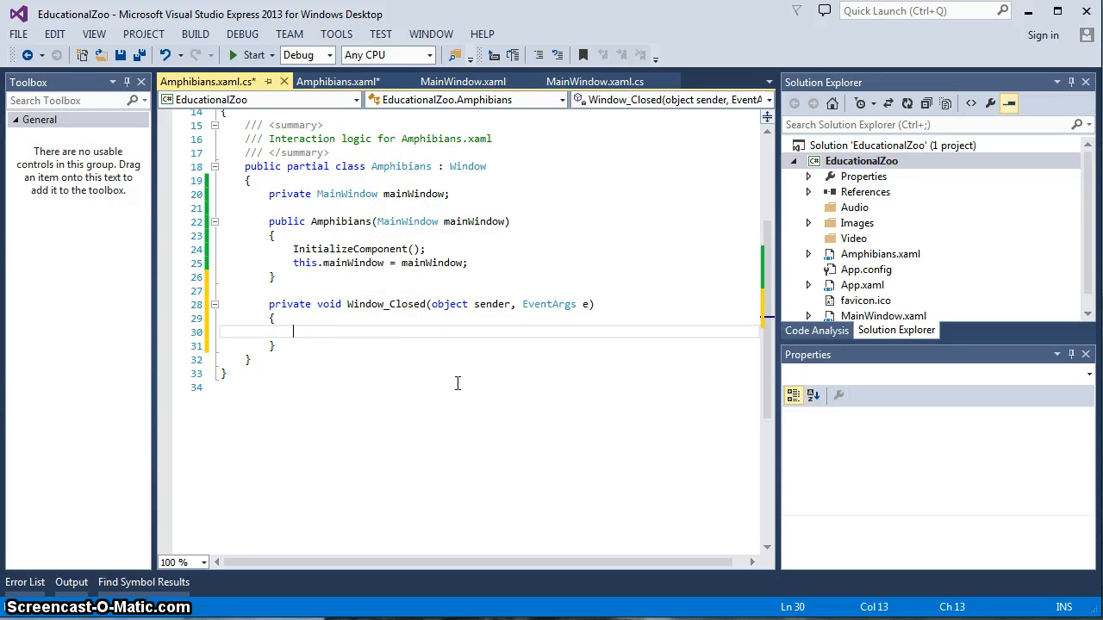
type("mainWindow")
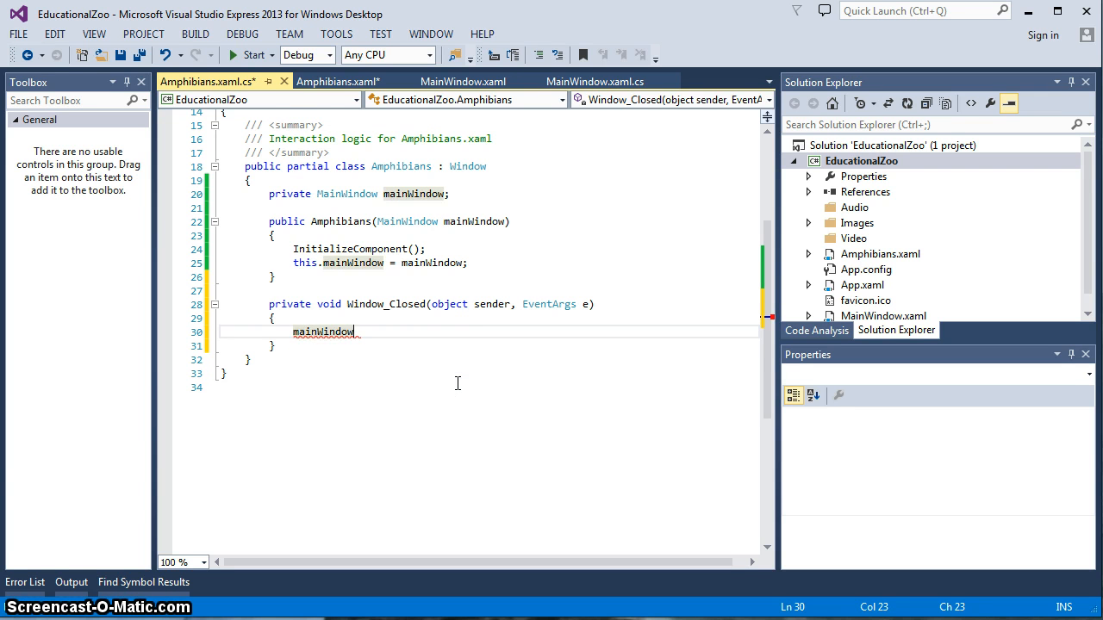
type(".")
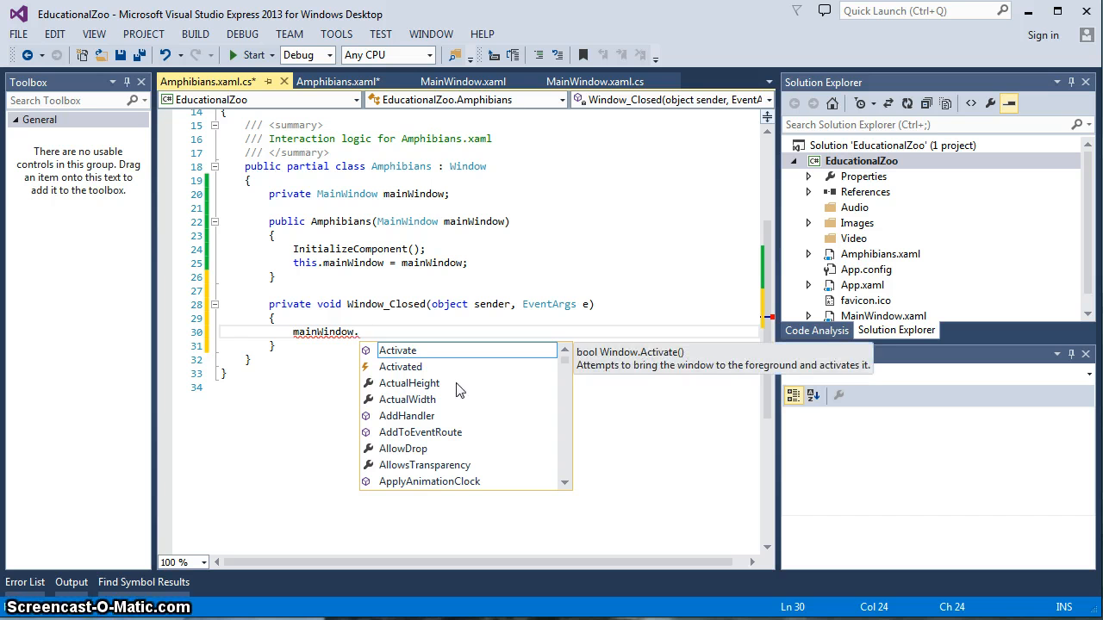
type("s")
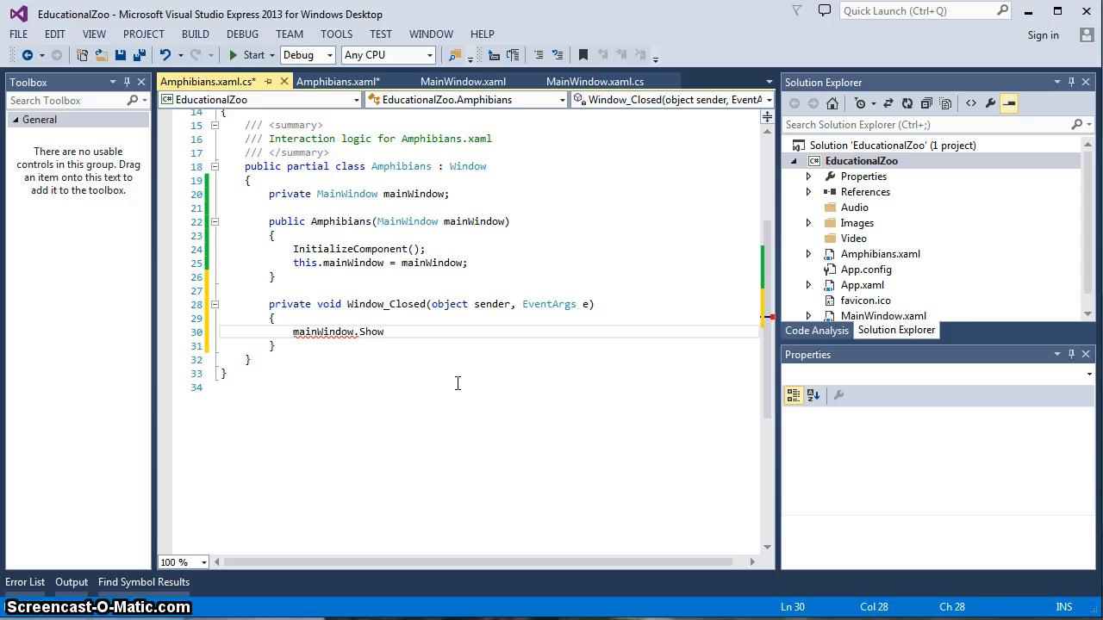
type("()")
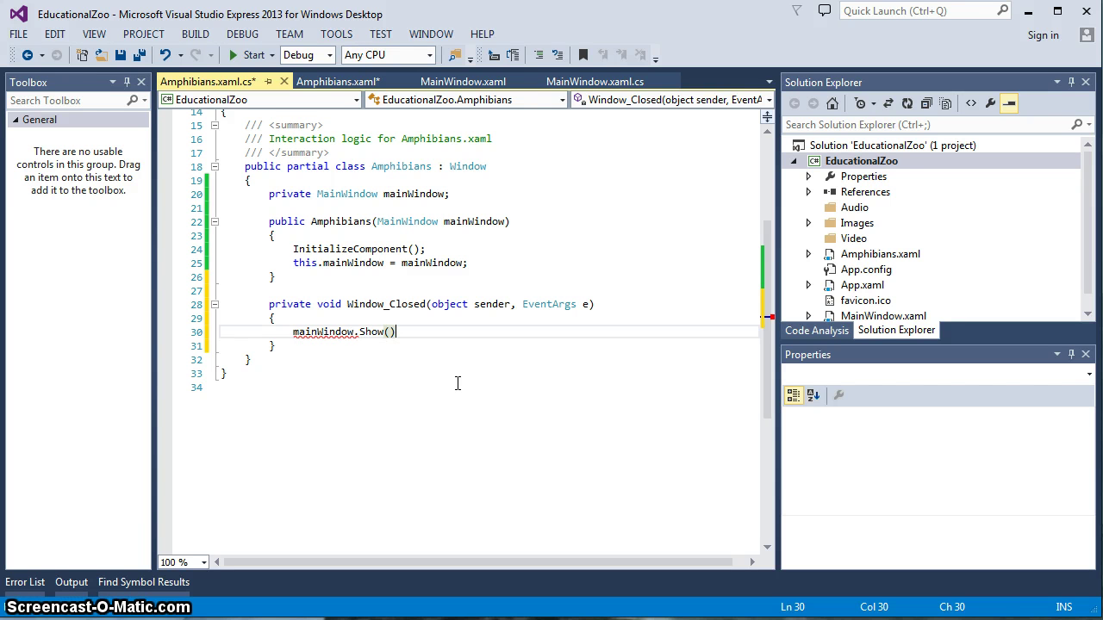
type(";")
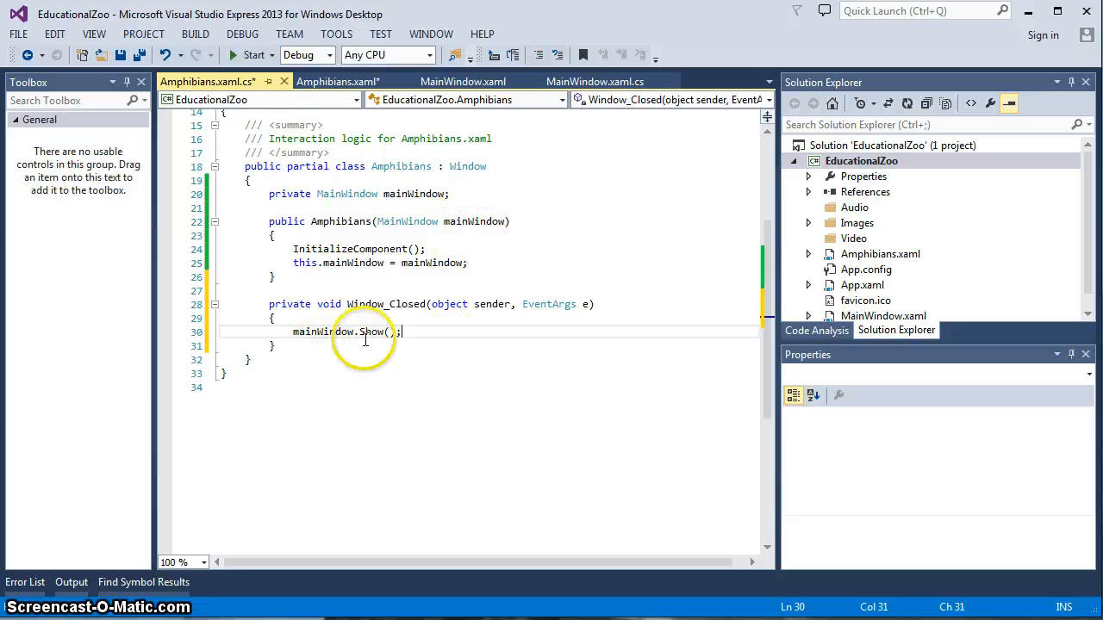
mouse_move(337, 331)
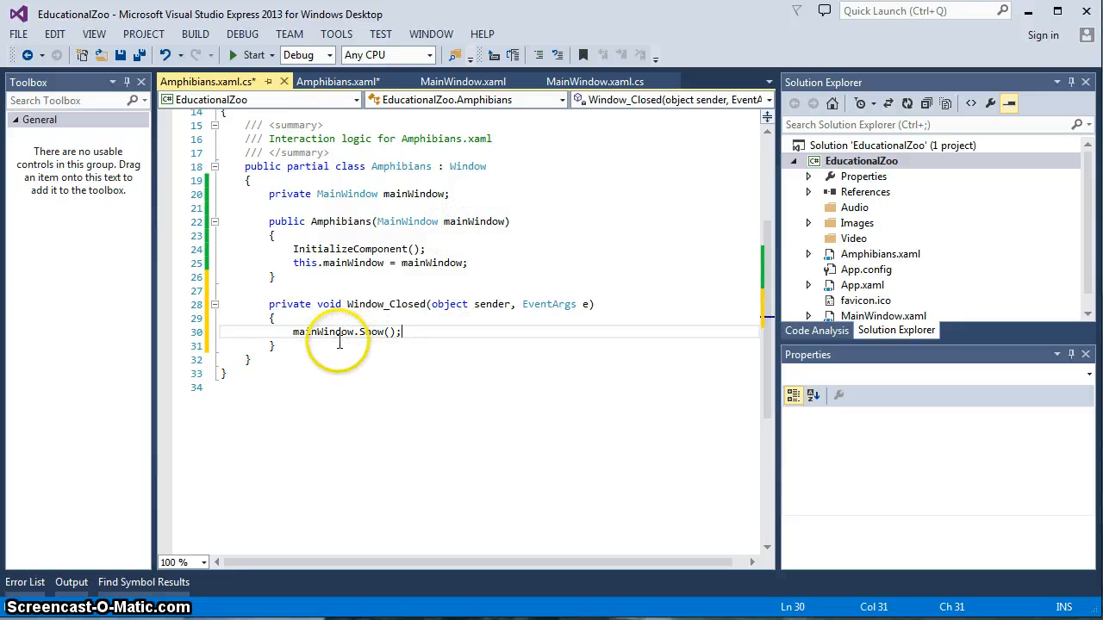
mouse_move(325, 331)
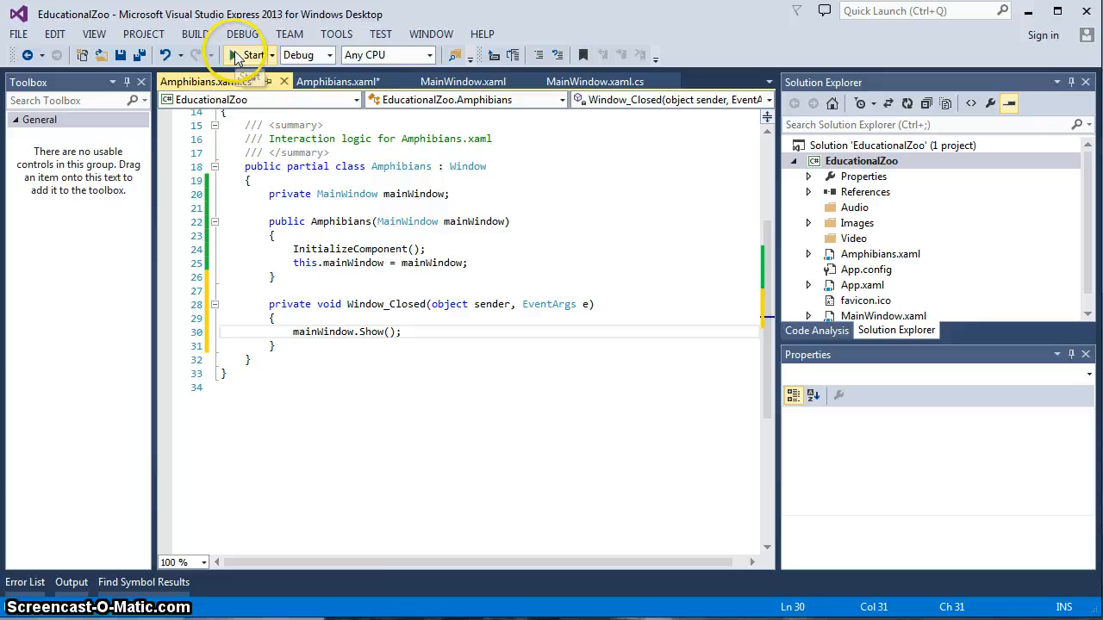
Run the app to try the Zoo Adventure window, then stop debugging
left_click(251, 54)
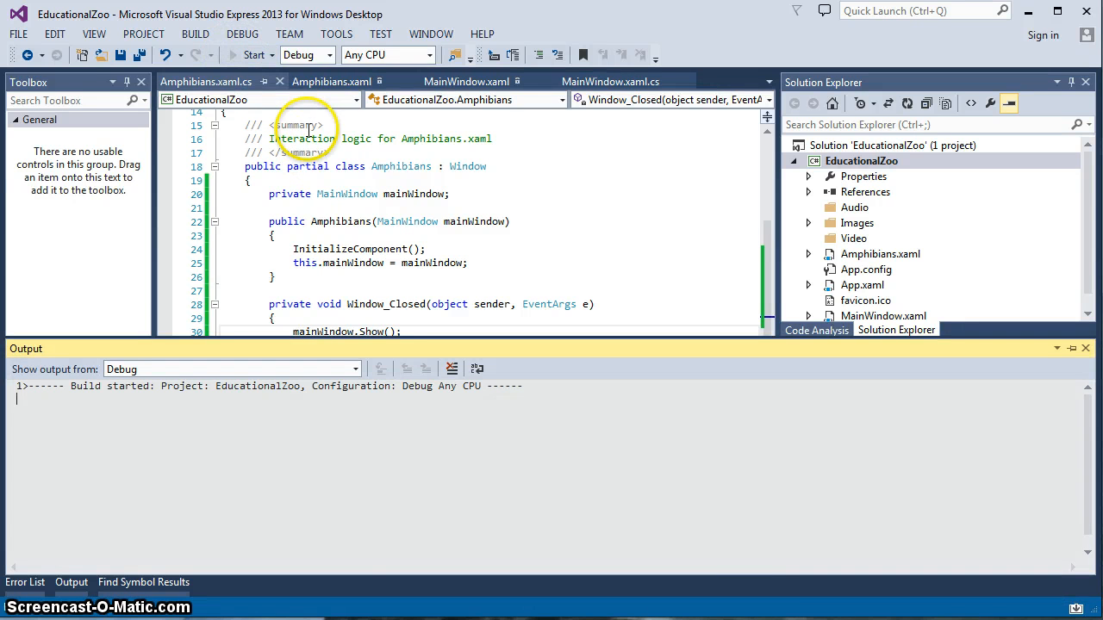
left_click(252, 53)
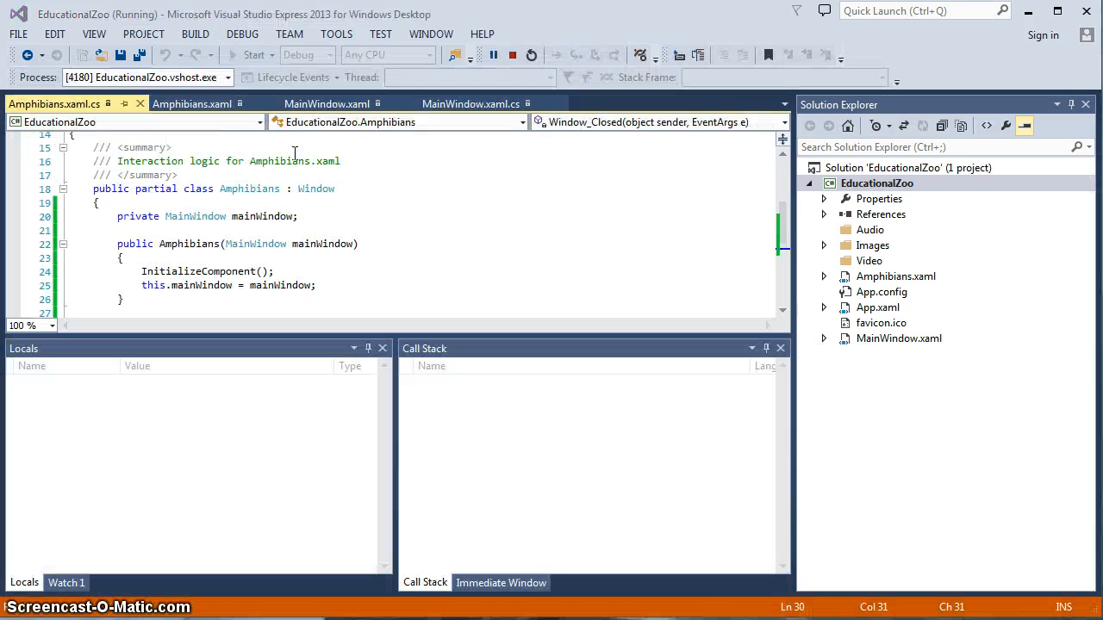
left_click(252, 53)
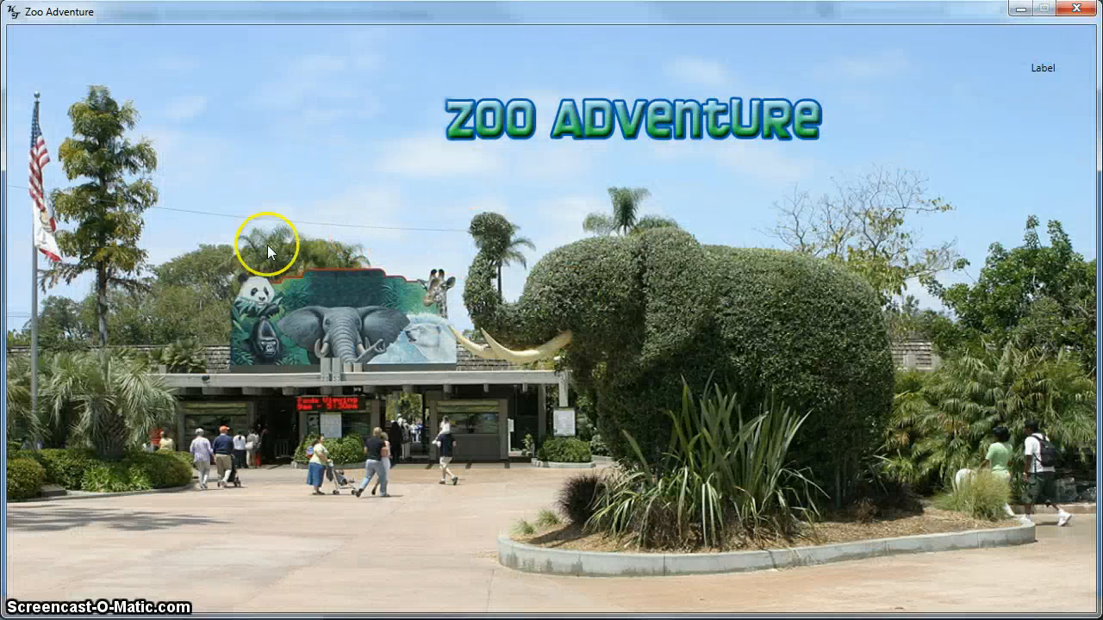
mouse_move(696, 353)
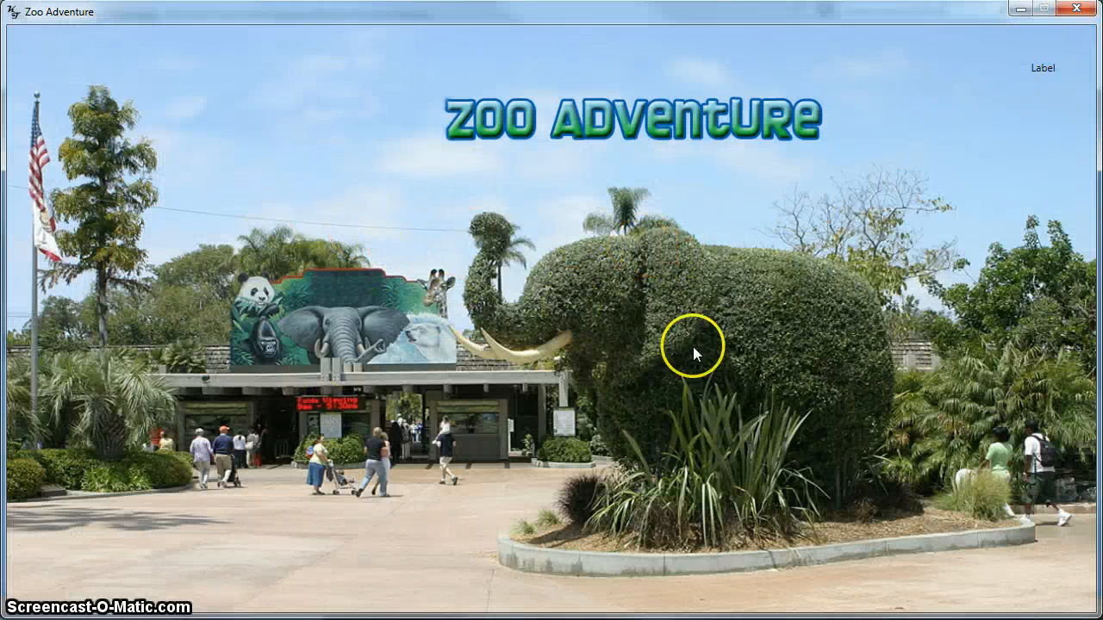
mouse_move(512, 226)
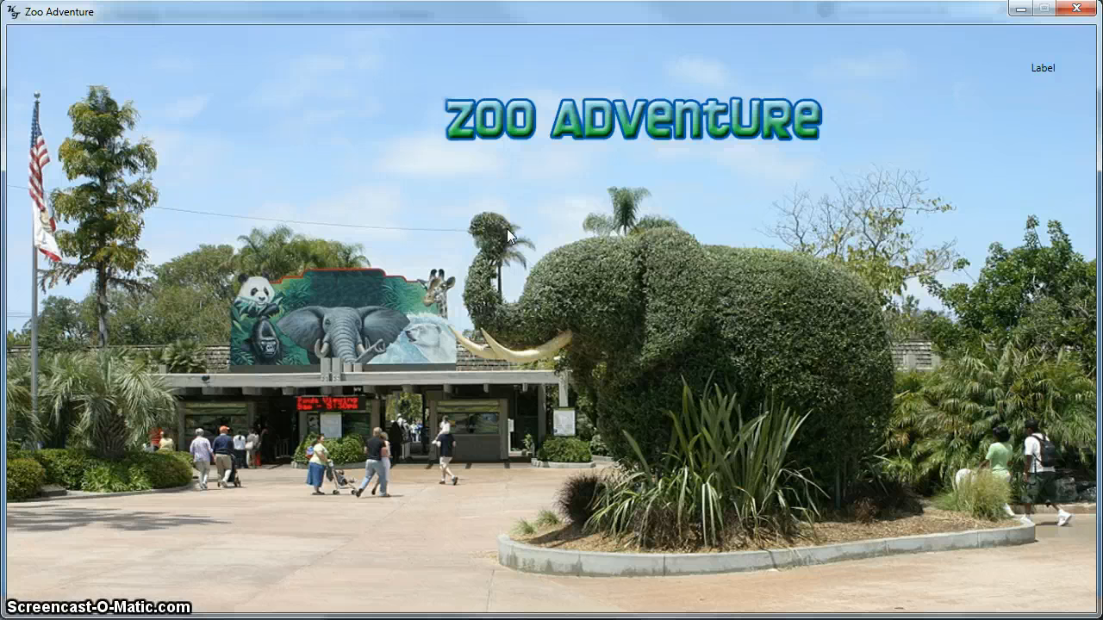
mouse_move(514, 249)
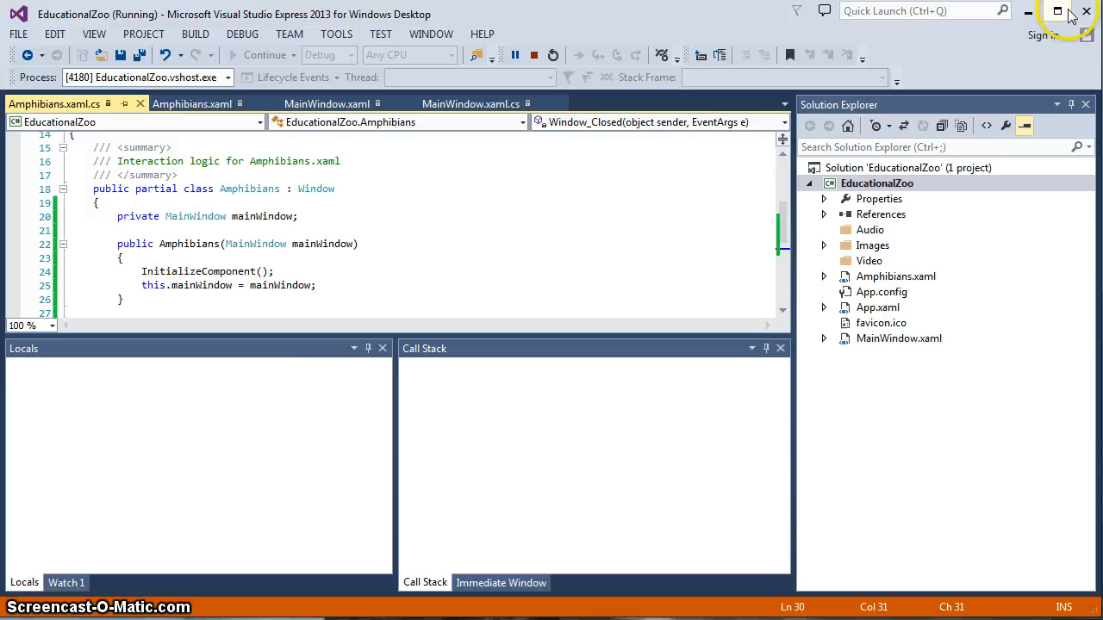
left_click(535, 53)
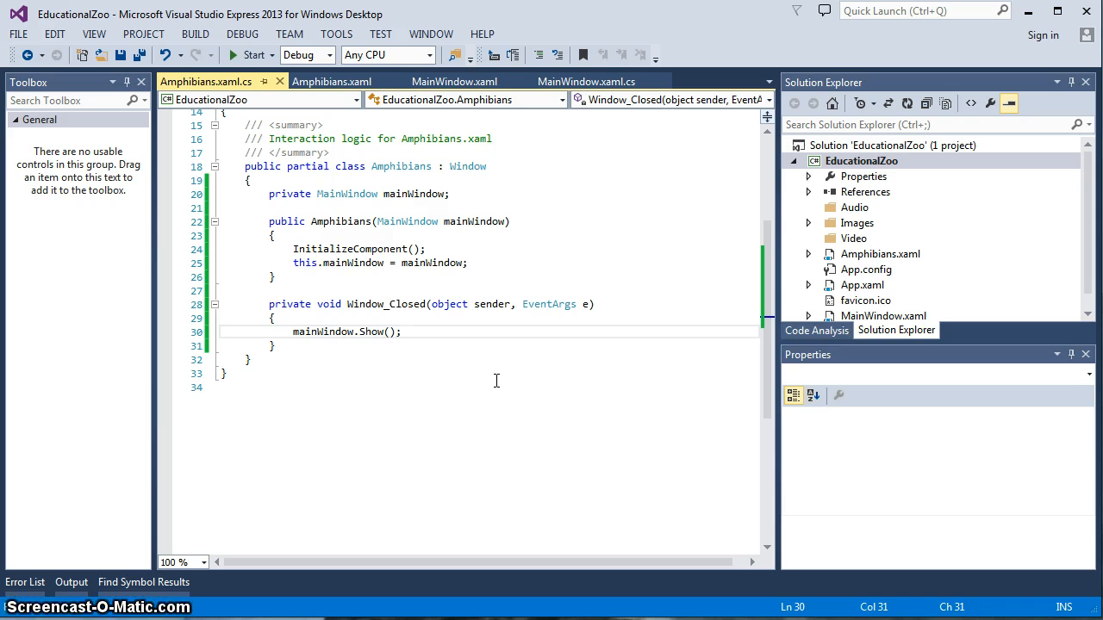
Show the MainWindow.xaml designer at two-thirds zoom with the lbAmphibiansLink label markup
left_click(455, 81)
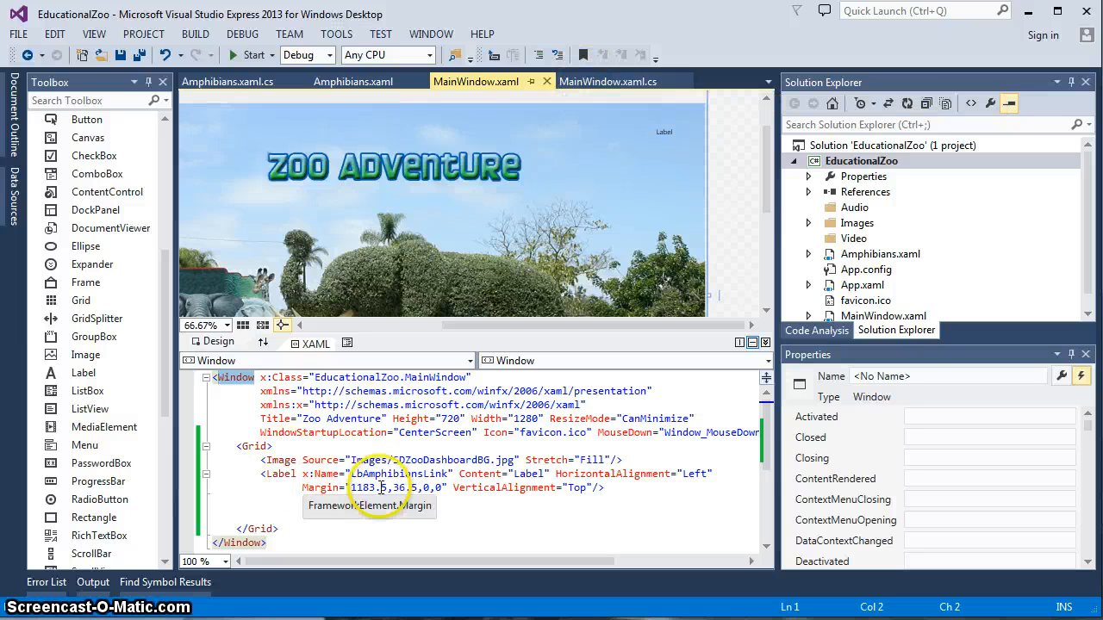
mouse_move(527, 486)
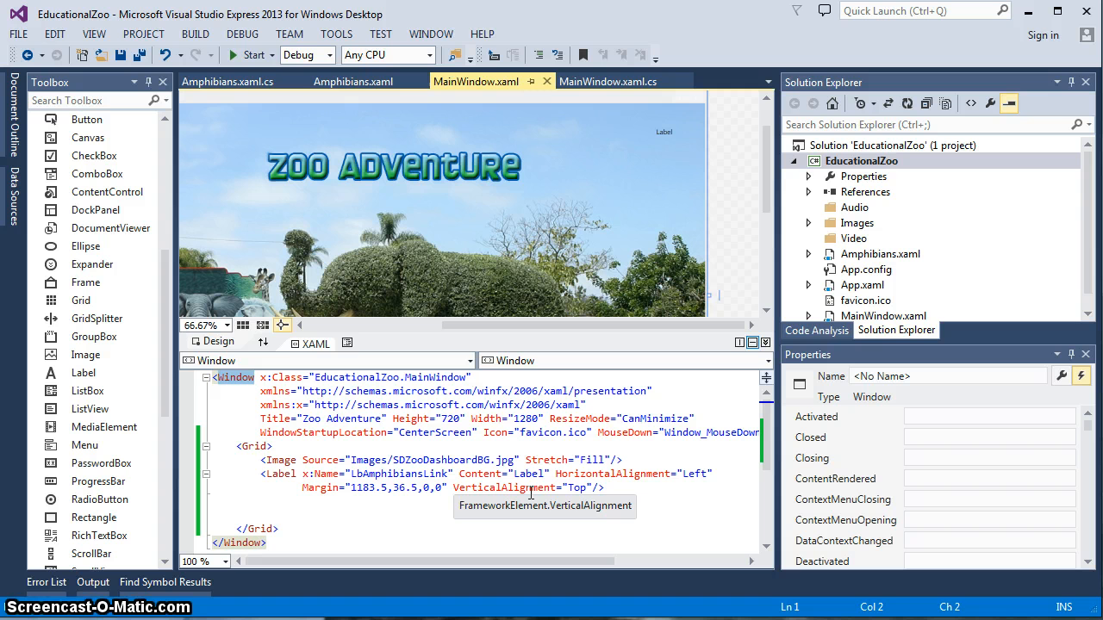
mouse_move(290, 341)
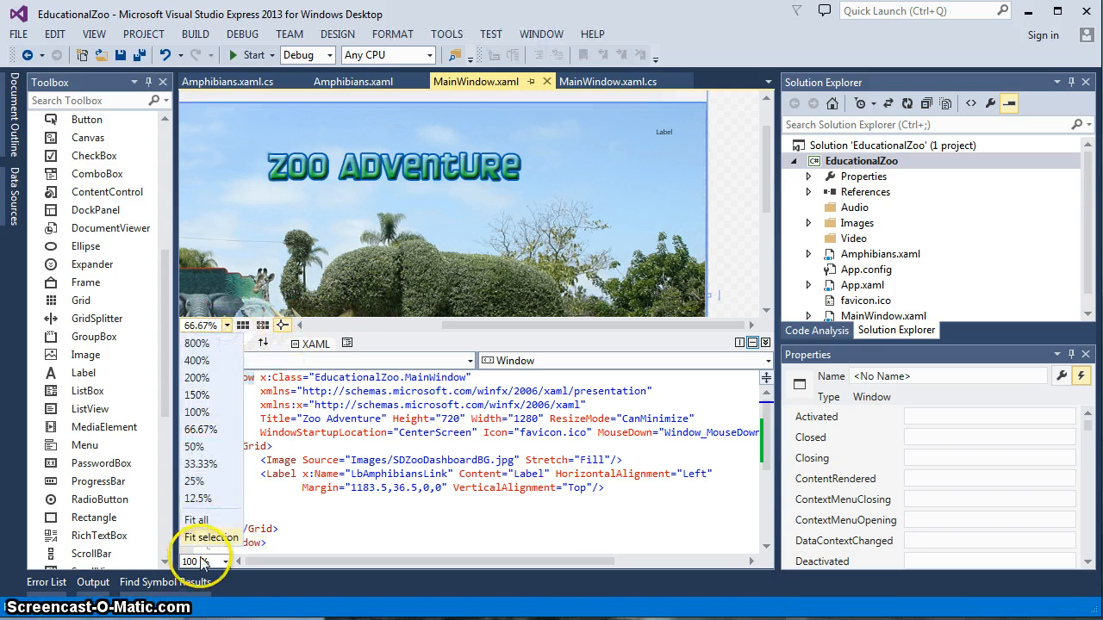
left_click(197, 521)
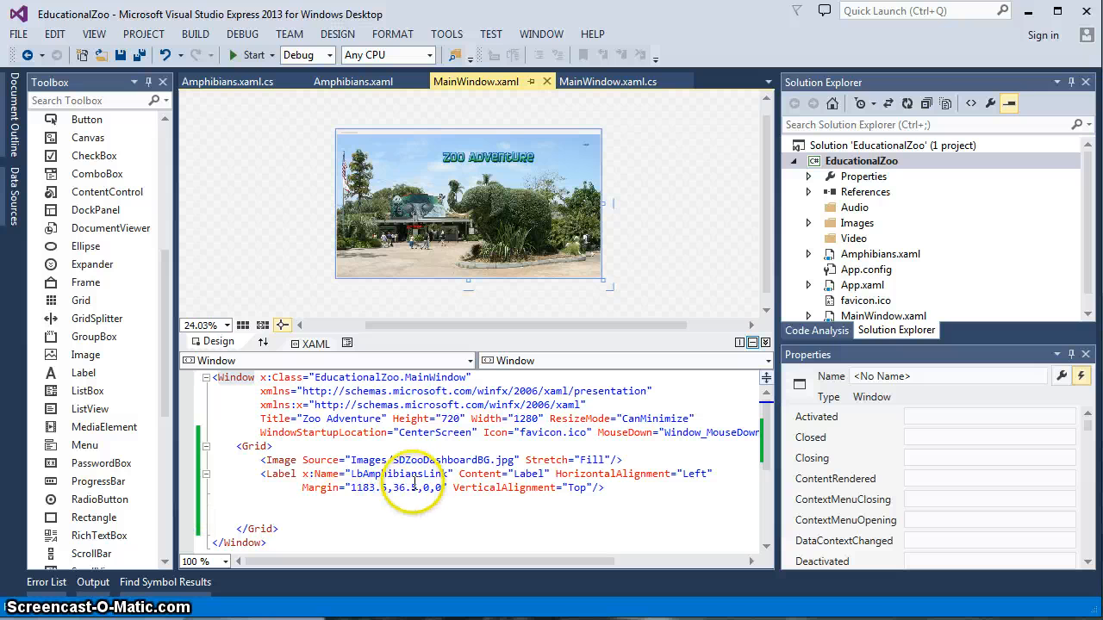
mouse_move(413, 487)
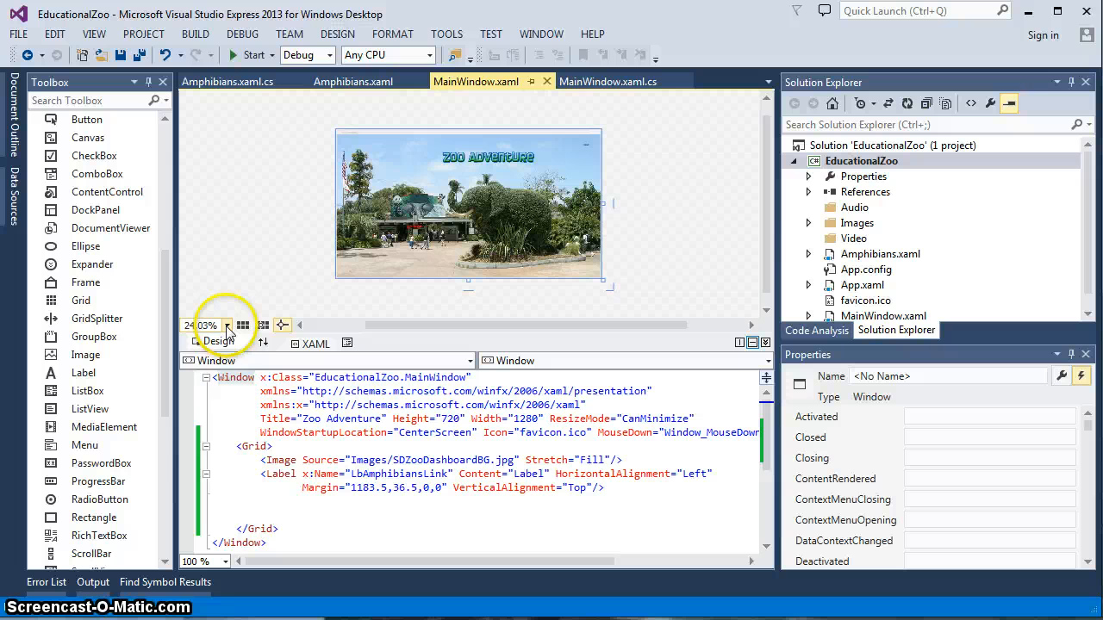
left_click(227, 324)
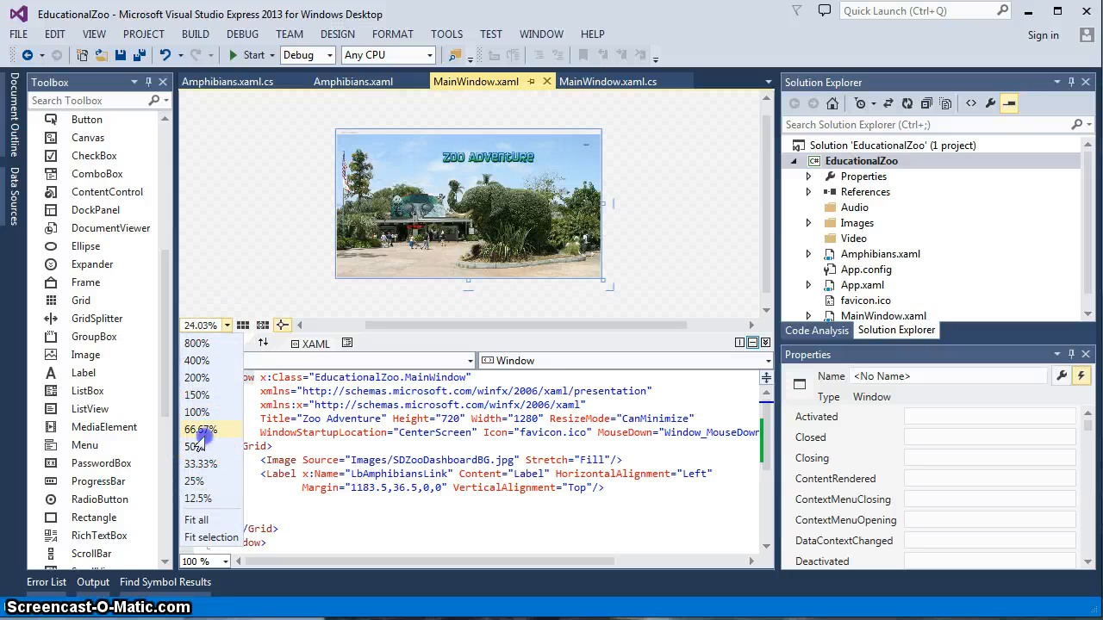
left_click(200, 429)
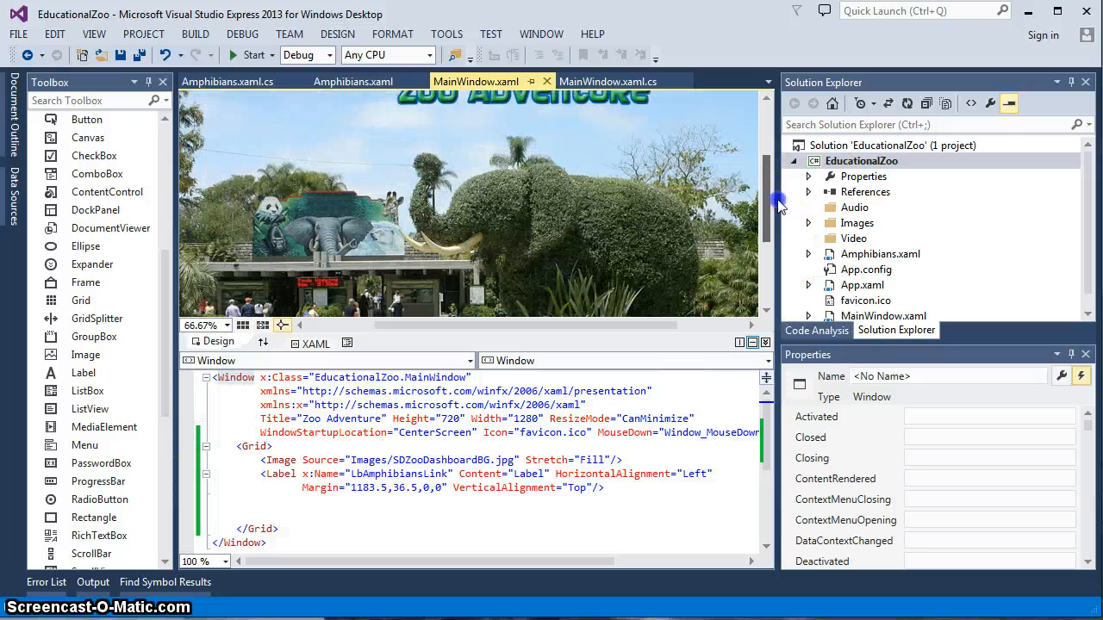
scroll("down", 3)
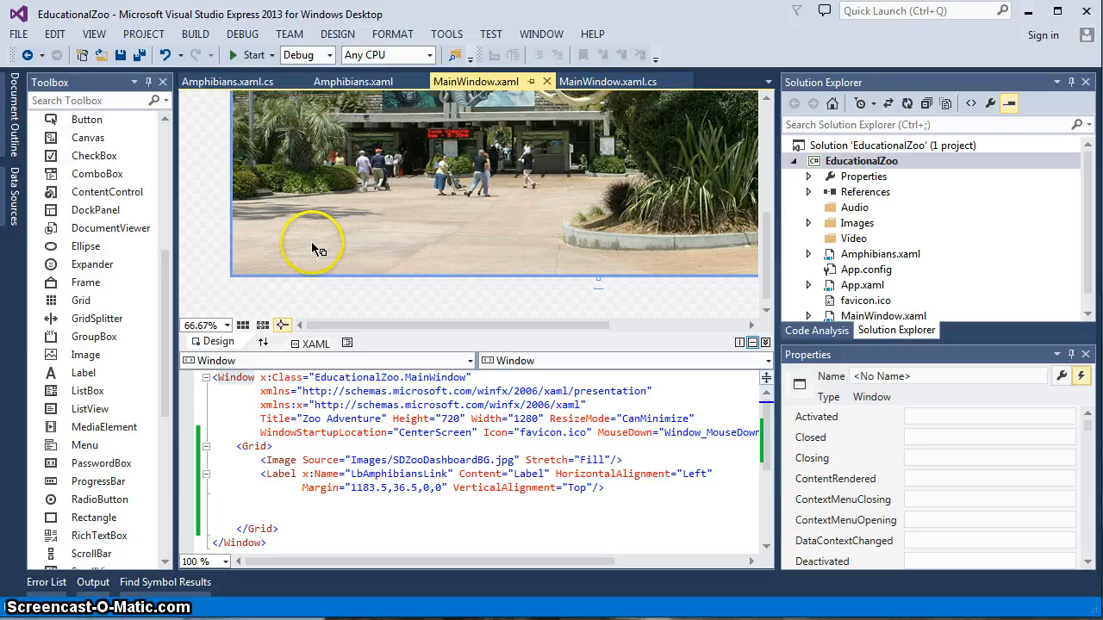
mouse_move(336, 245)
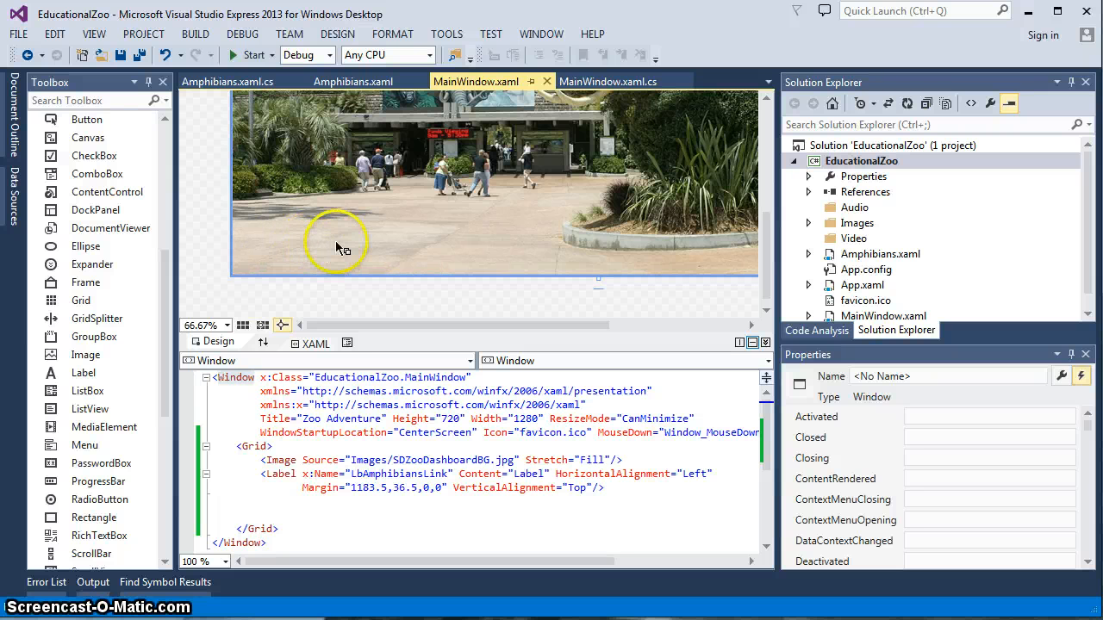
mouse_move(313, 262)
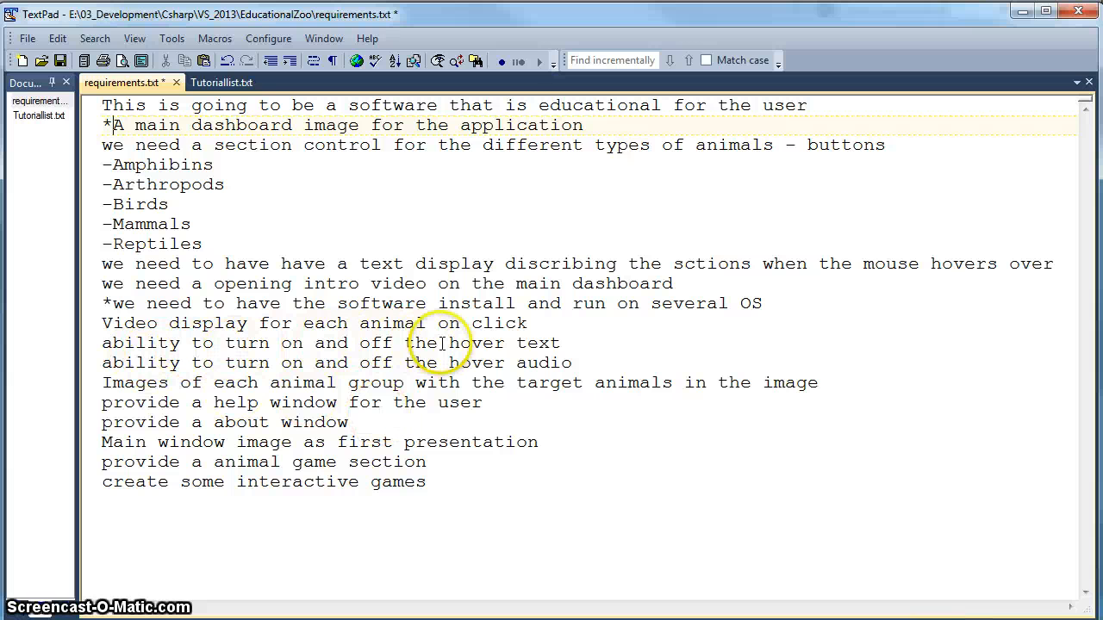
mouse_move(341, 371)
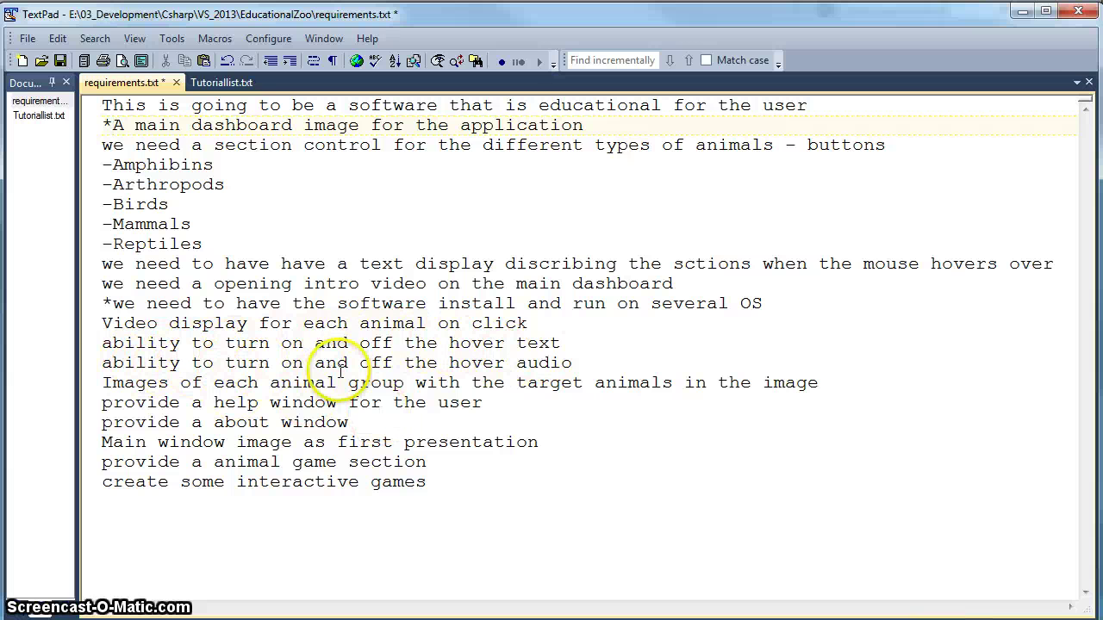
mouse_move(535, 362)
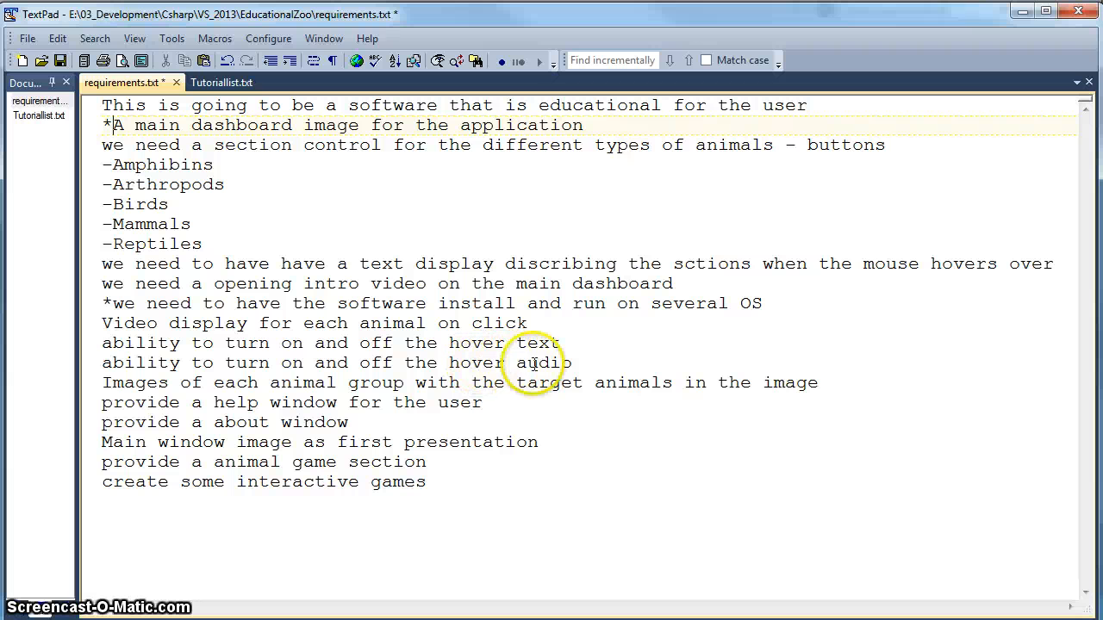
mouse_move(448, 407)
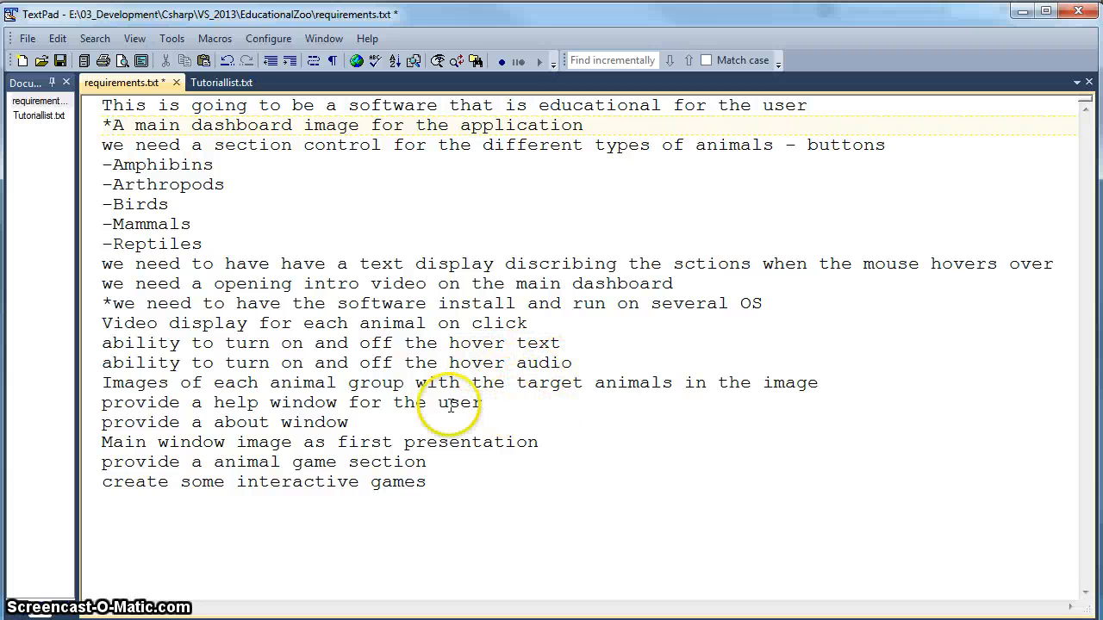
mouse_move(810, 258)
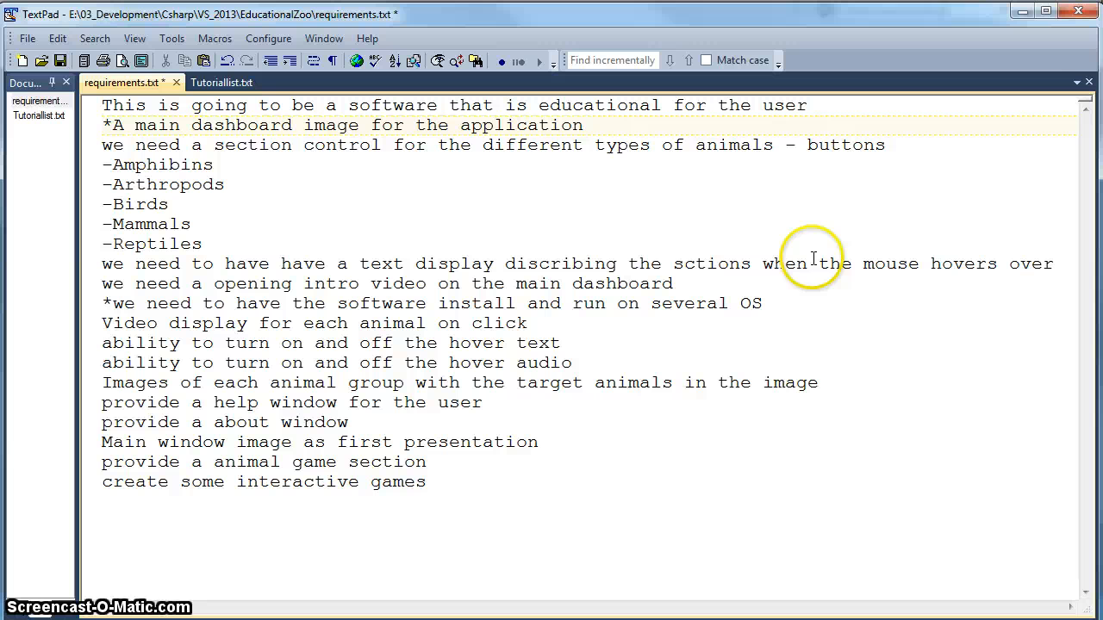
mouse_move(796, 272)
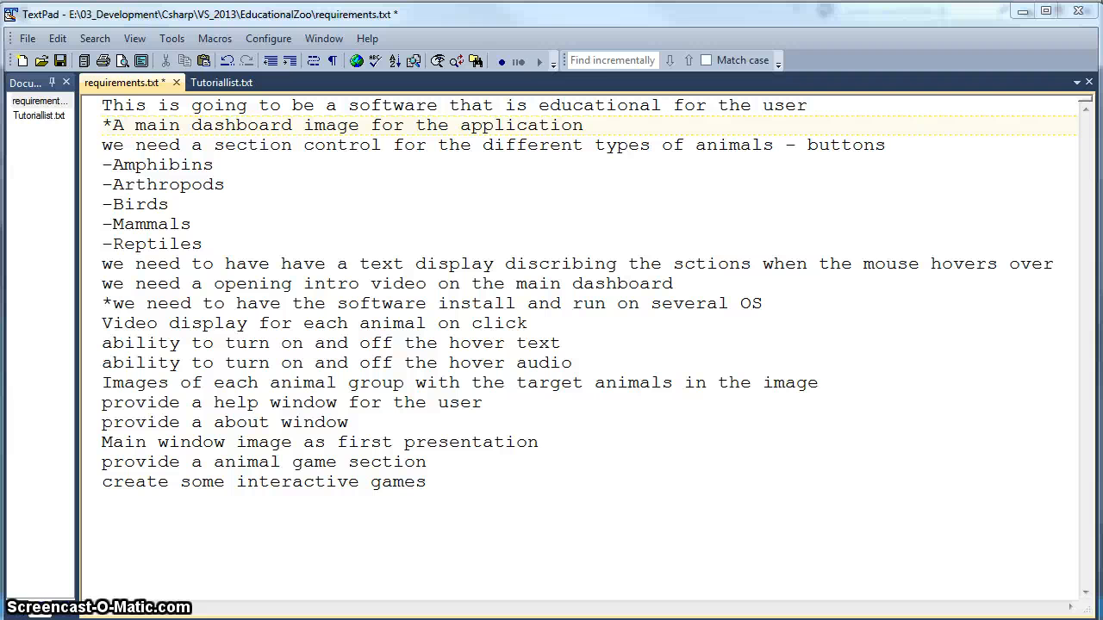
mouse_move(1000, 290)
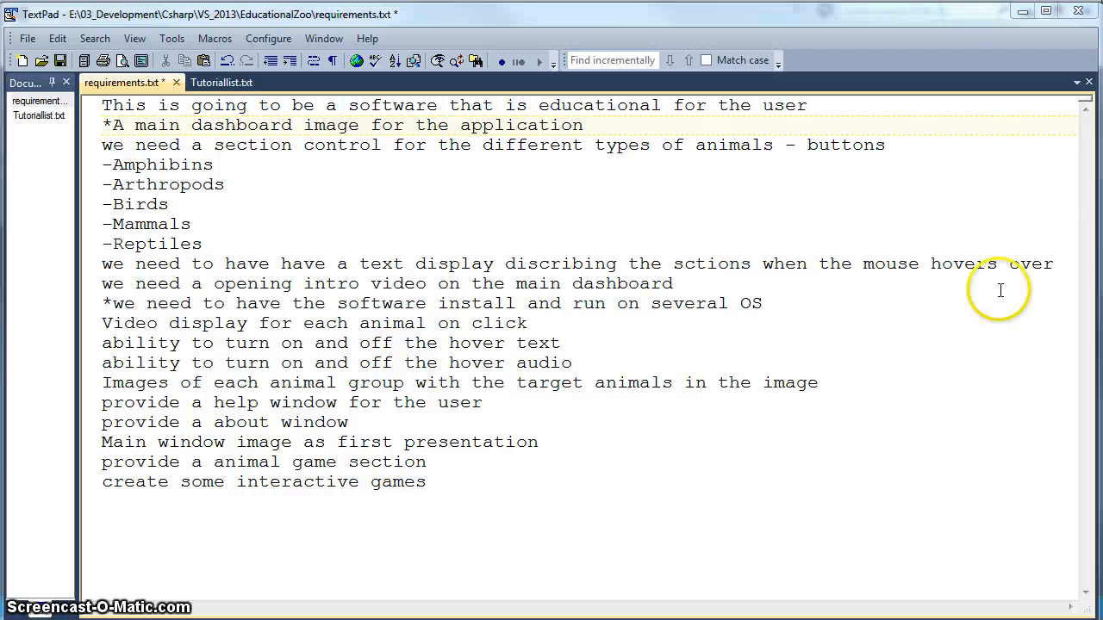
mouse_move(858, 327)
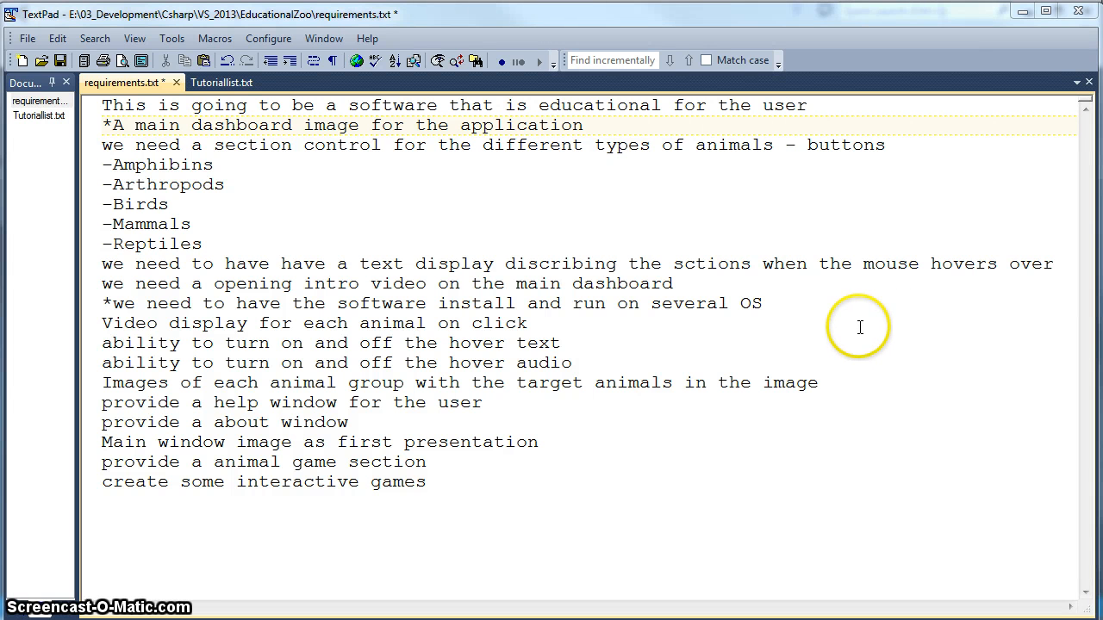
mouse_move(793, 319)
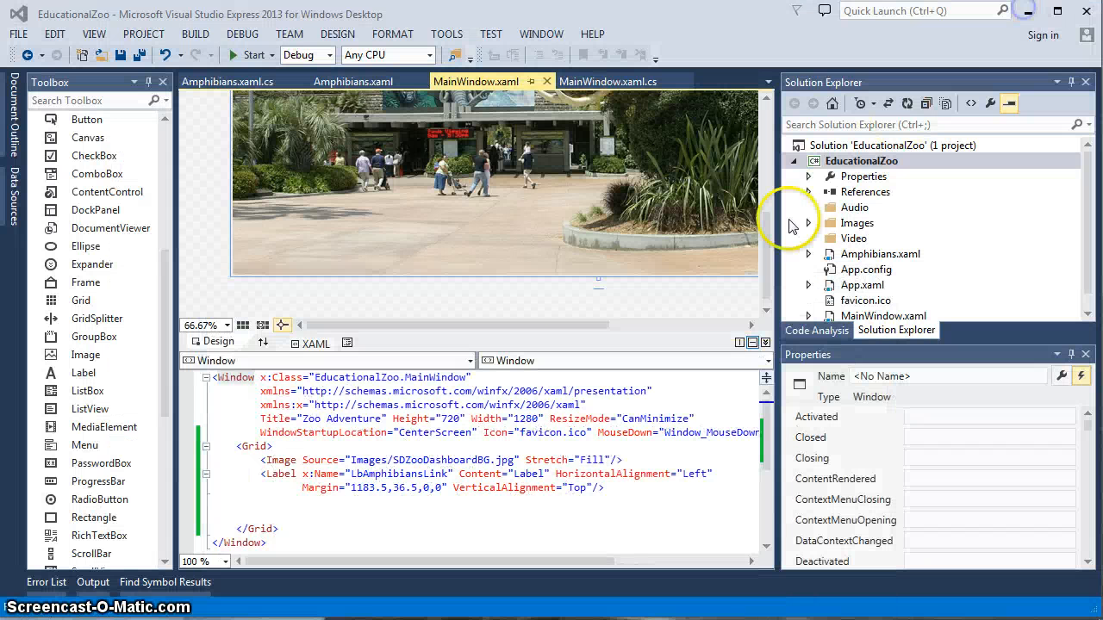
Declare 'public bool mainNarrFlag;' above the MainWindow constructor in the code-behind
left_click(586, 81)
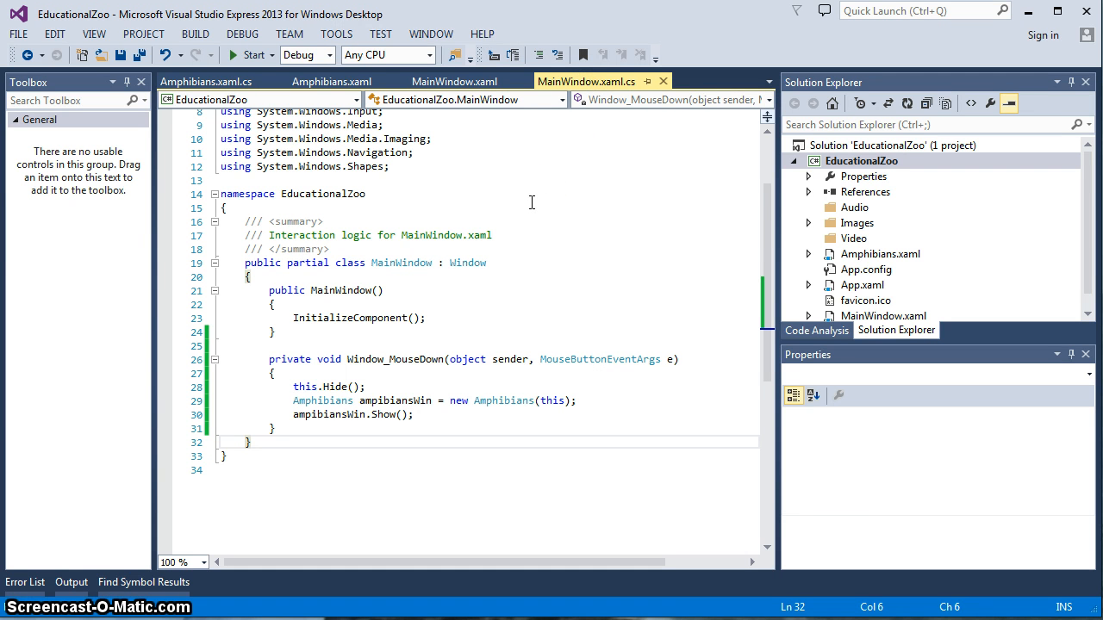
mouse_move(435, 415)
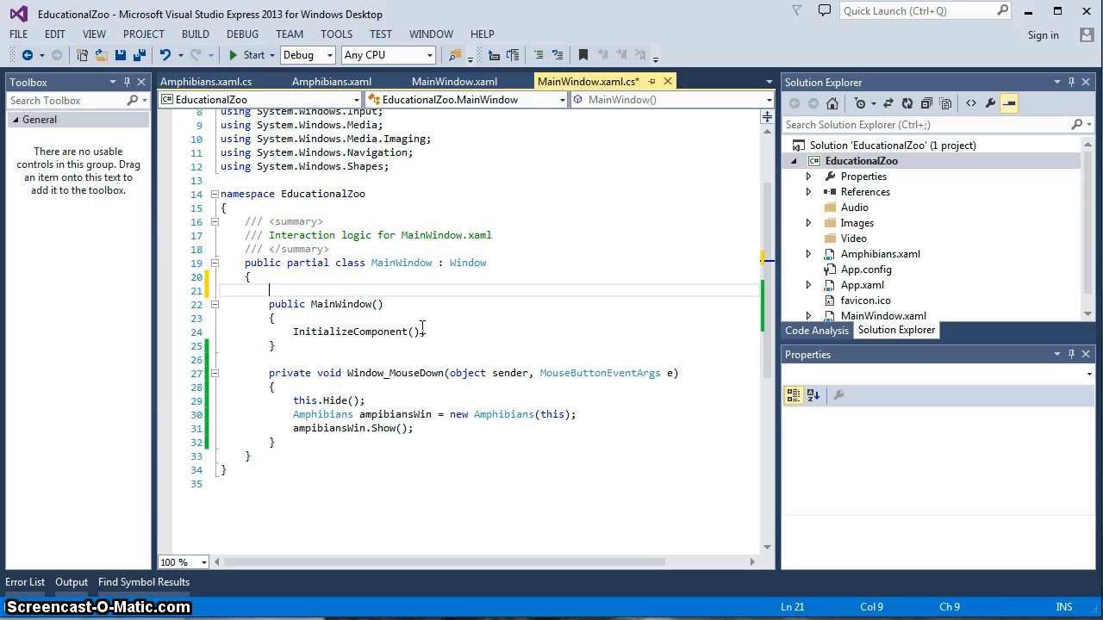
type("public")
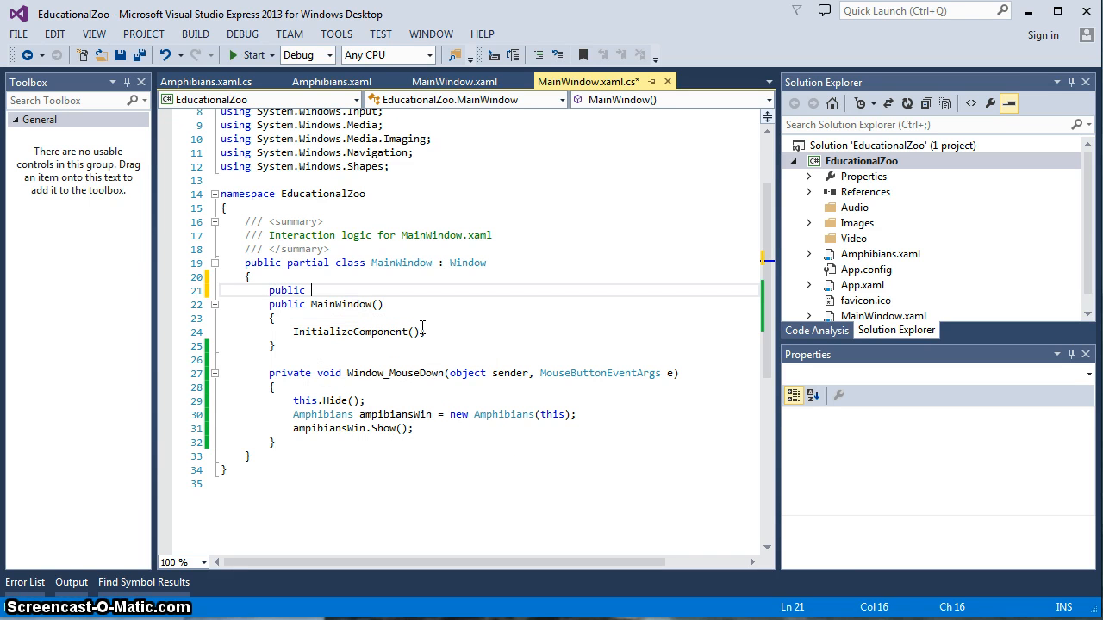
type("bool")
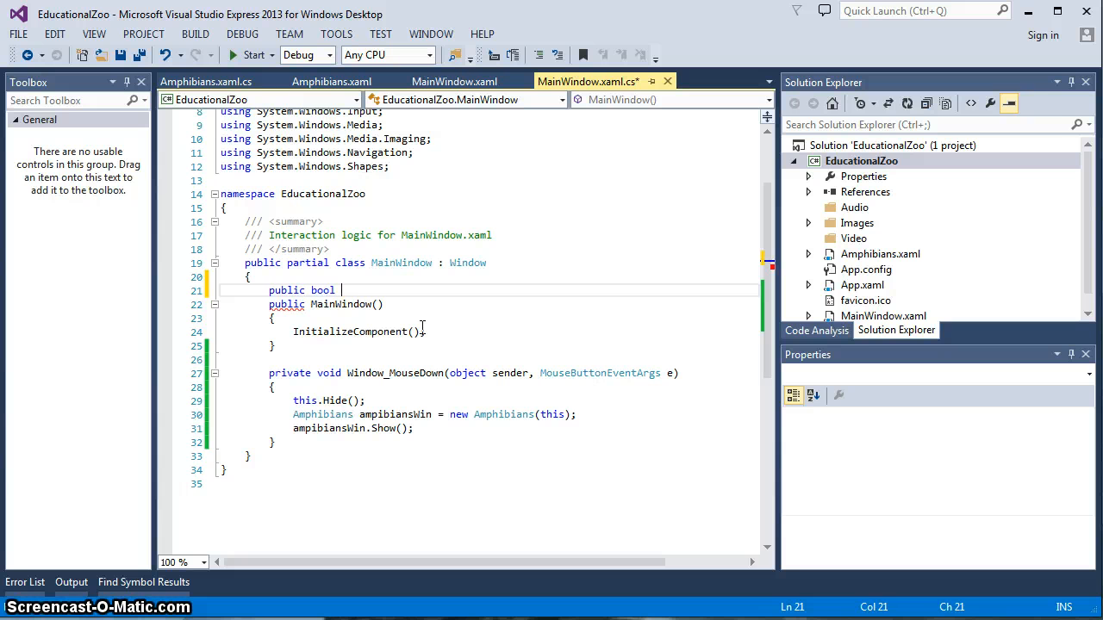
type("main")
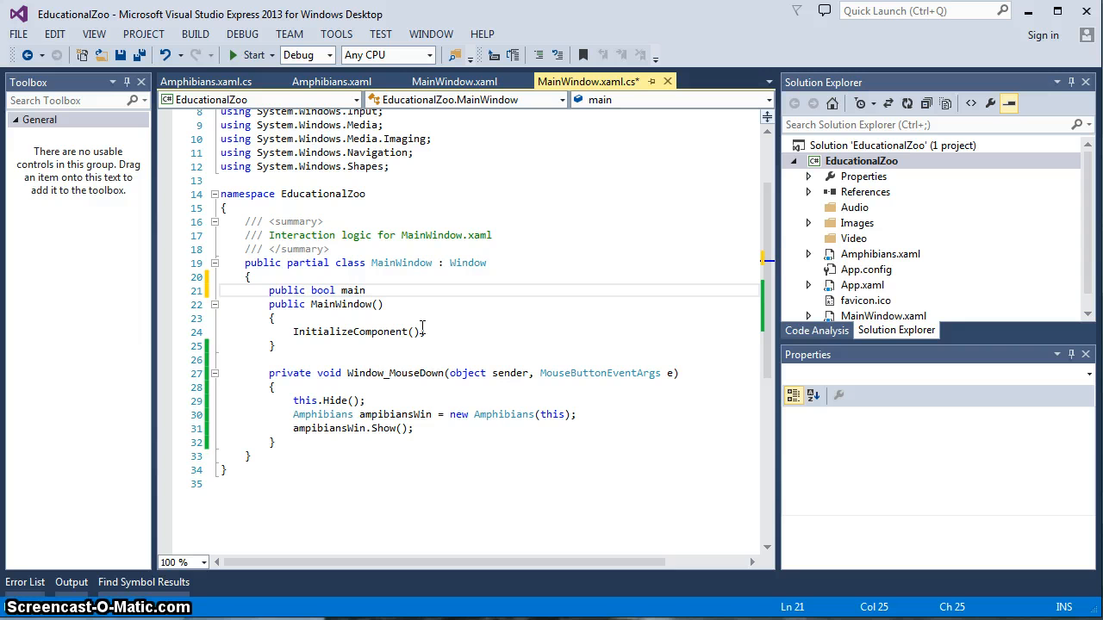
type("Na")
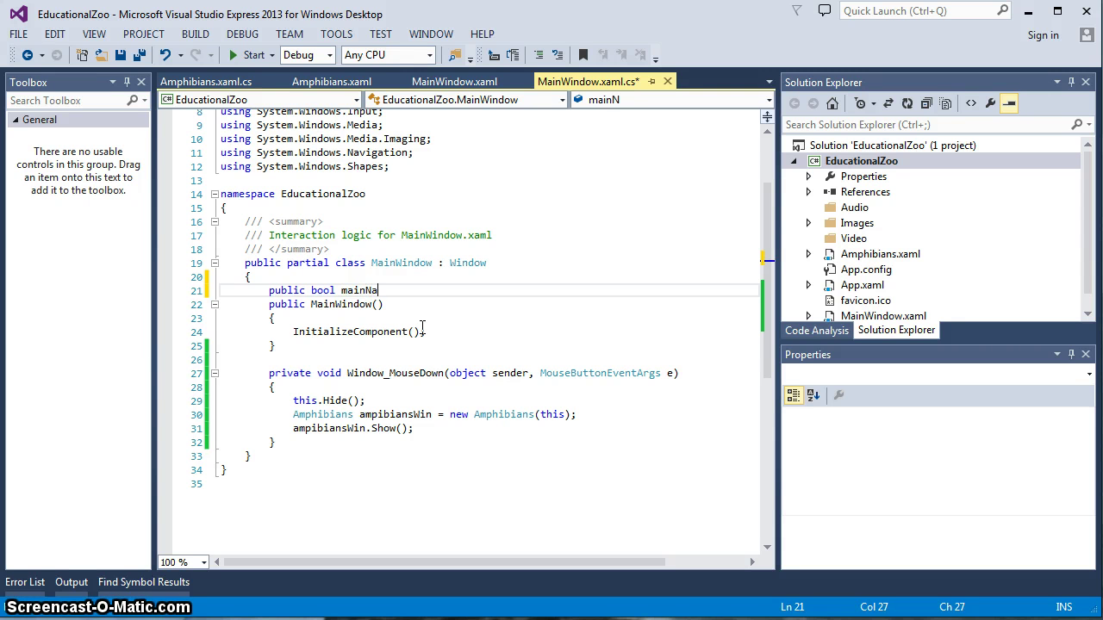
type("rrF")
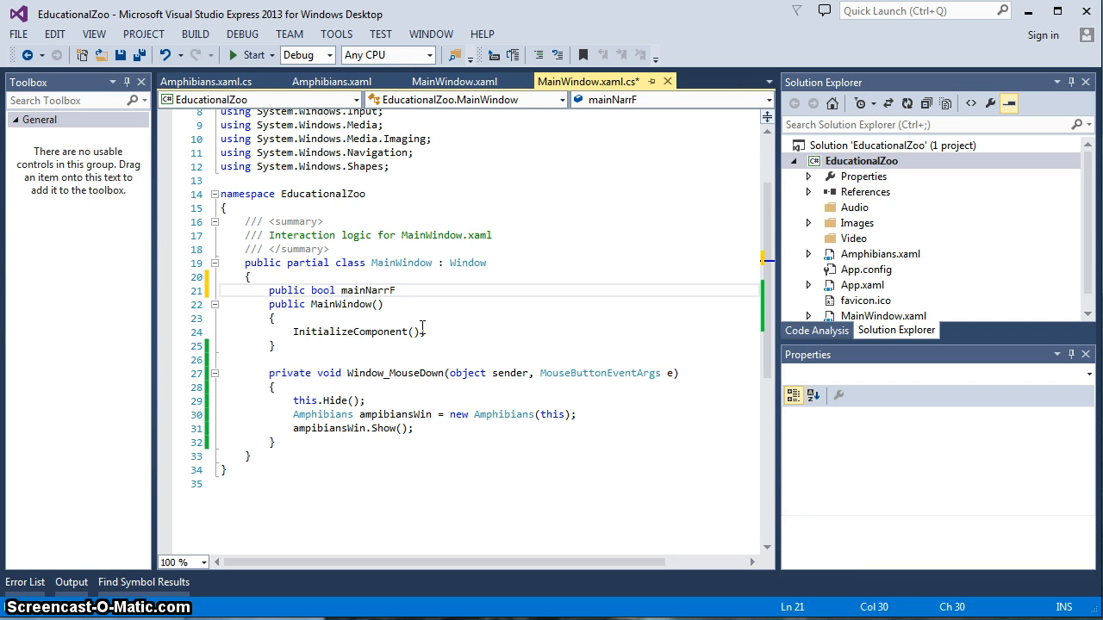
type("lag")
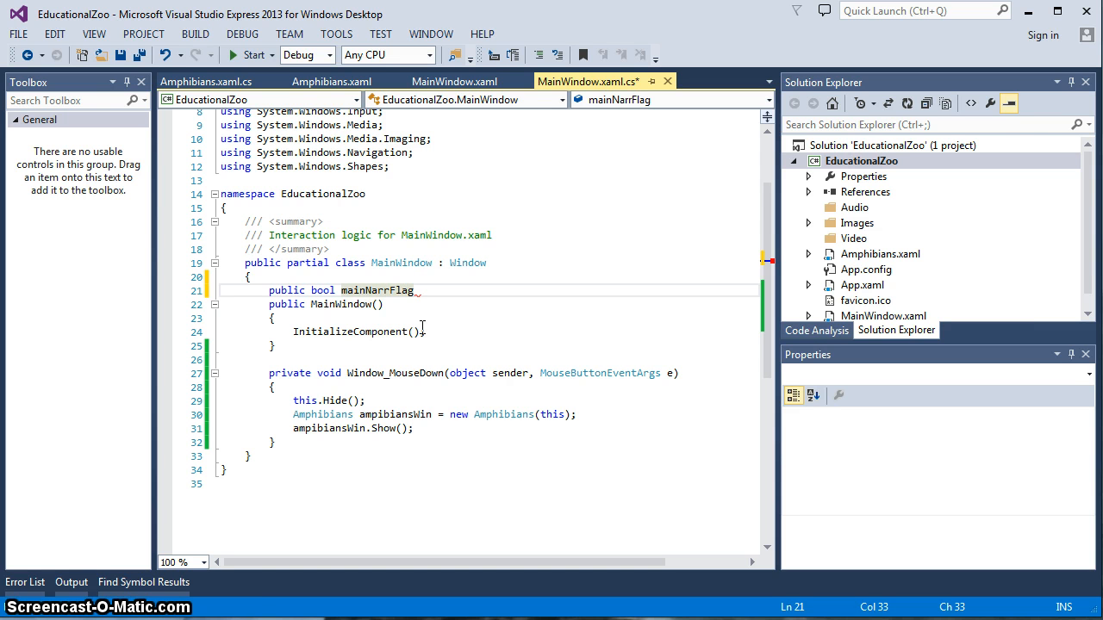
type(";")
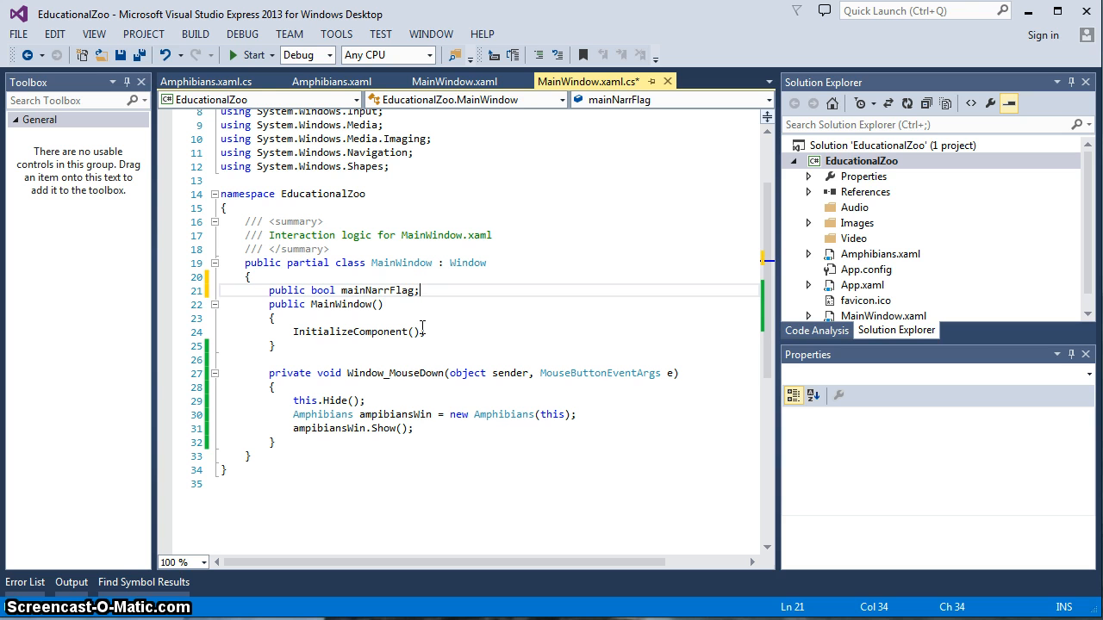
key("enter")
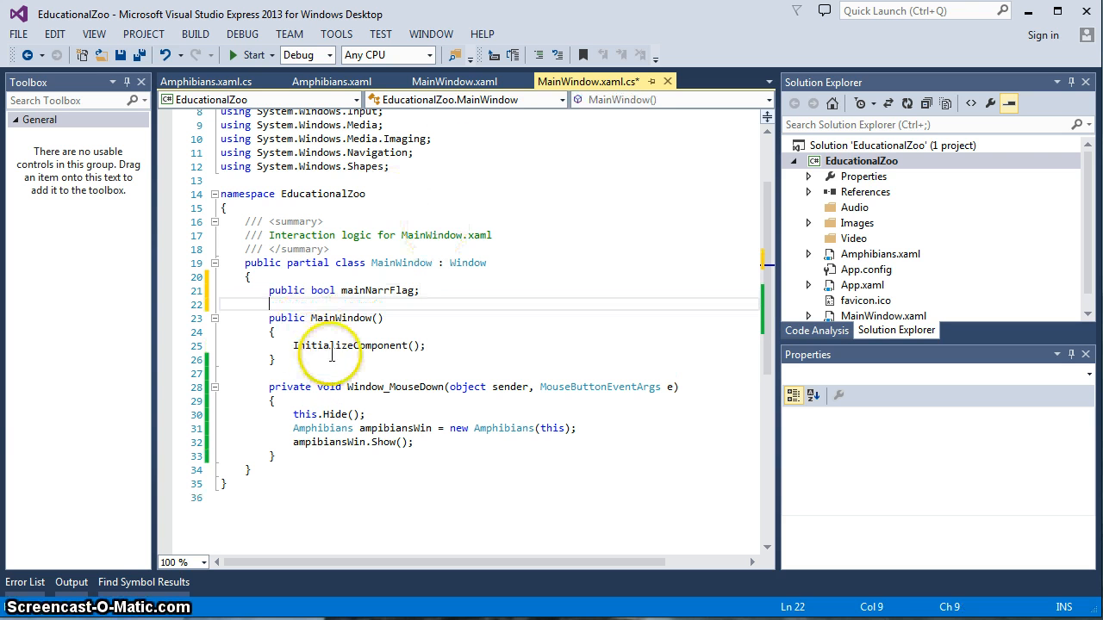
mouse_move(469, 203)
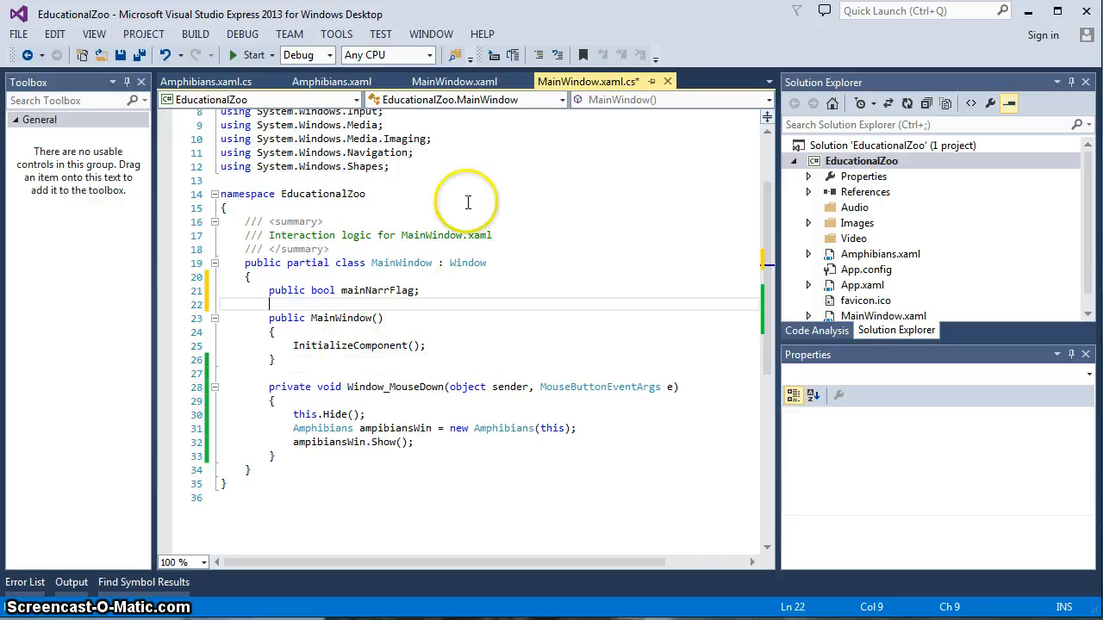
Add a Label at the main window's lower-left, with VerticalAlignment on its own XAML line
left_click(475, 81)
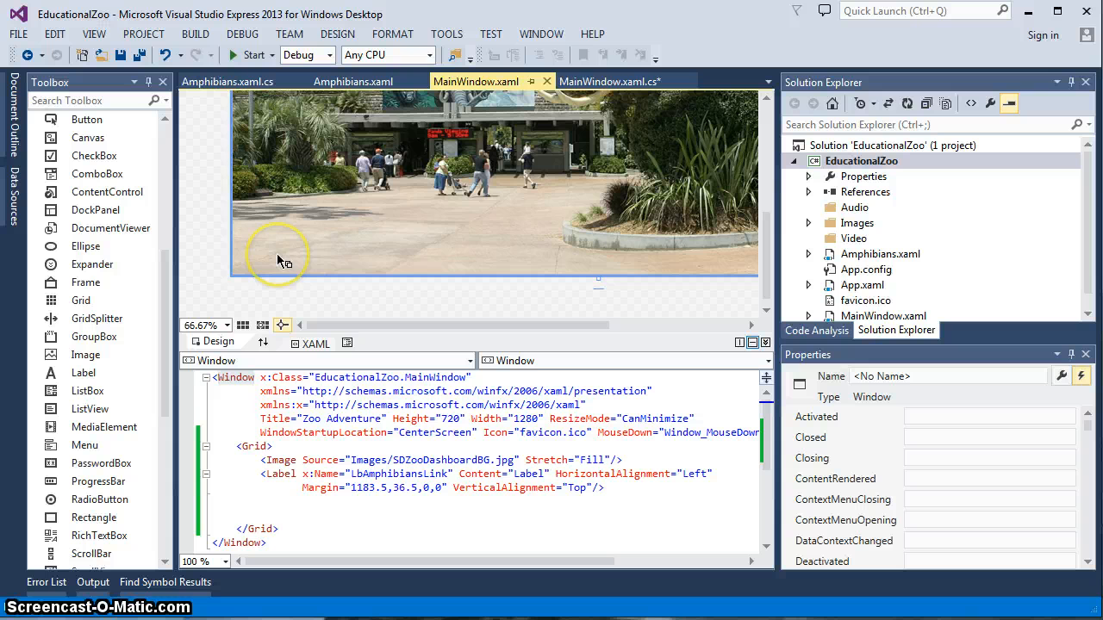
mouse_move(604, 81)
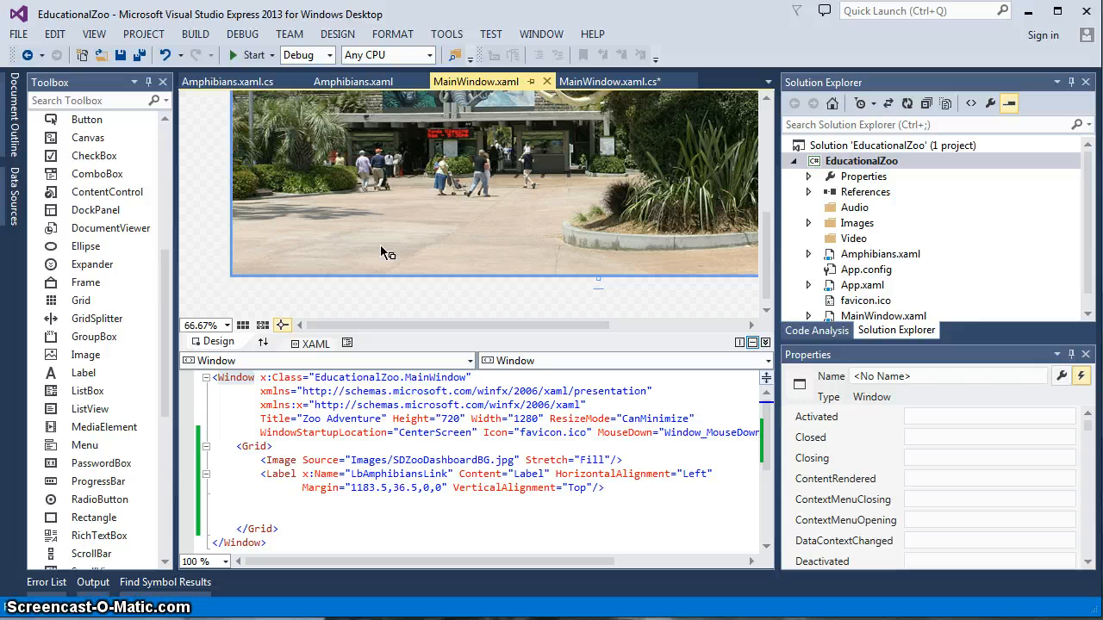
mouse_move(369, 251)
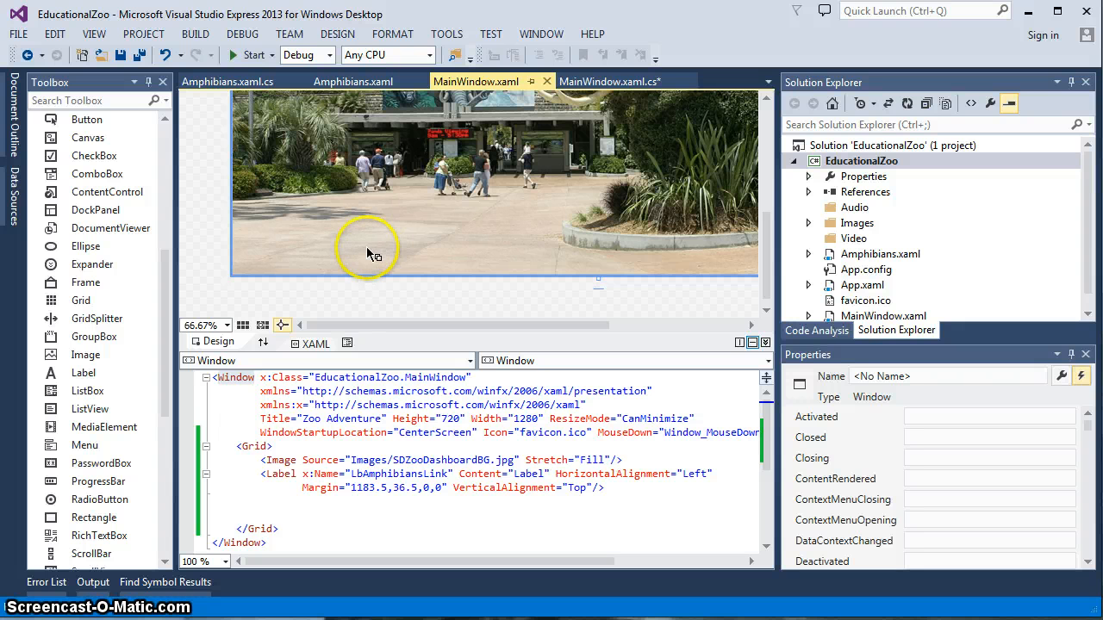
left_click(83, 372)
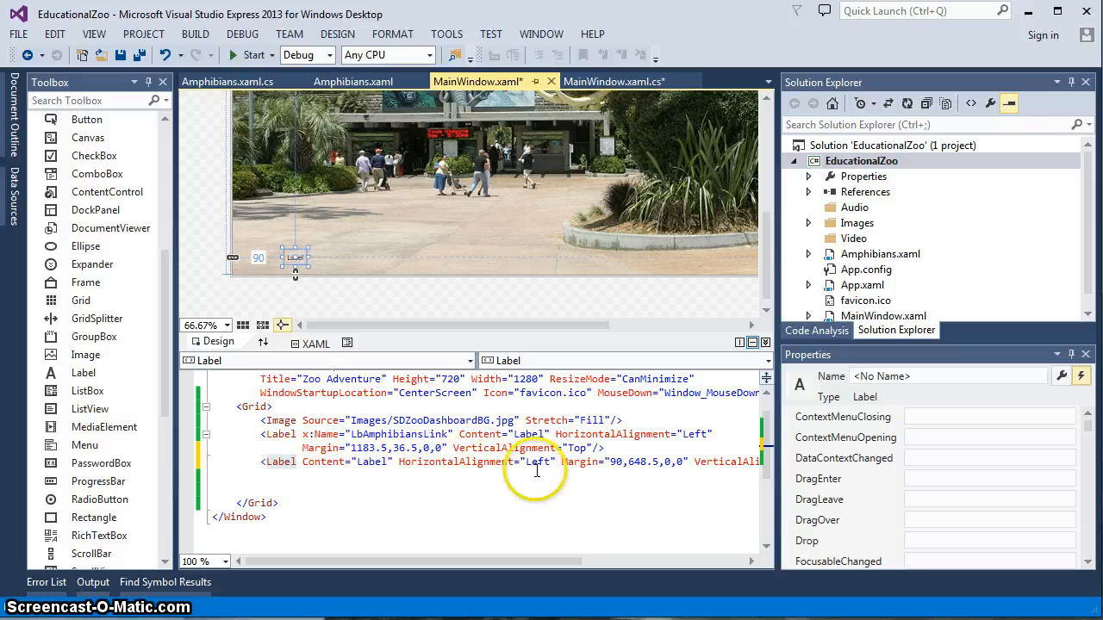
mouse_move(582, 462)
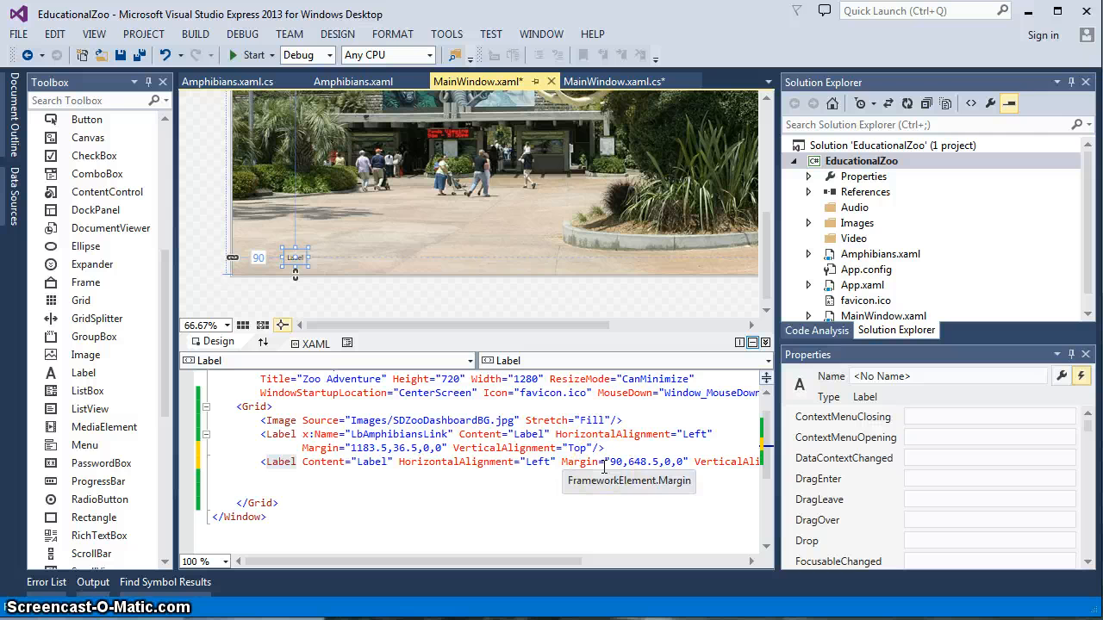
left_click(693, 462)
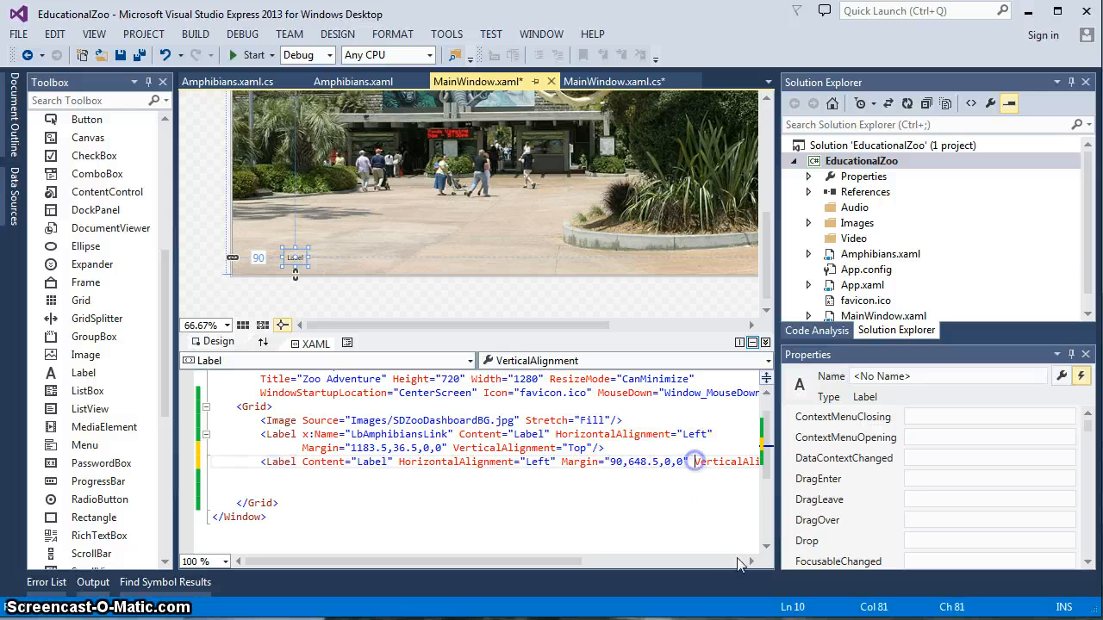
key("Enter")
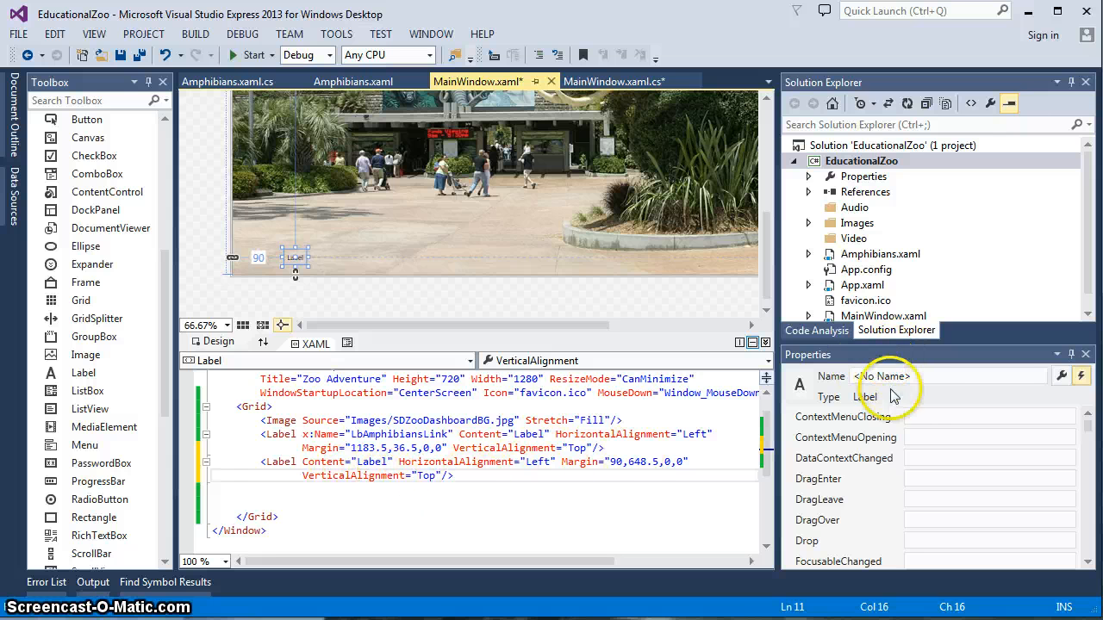
left_click(1062, 376)
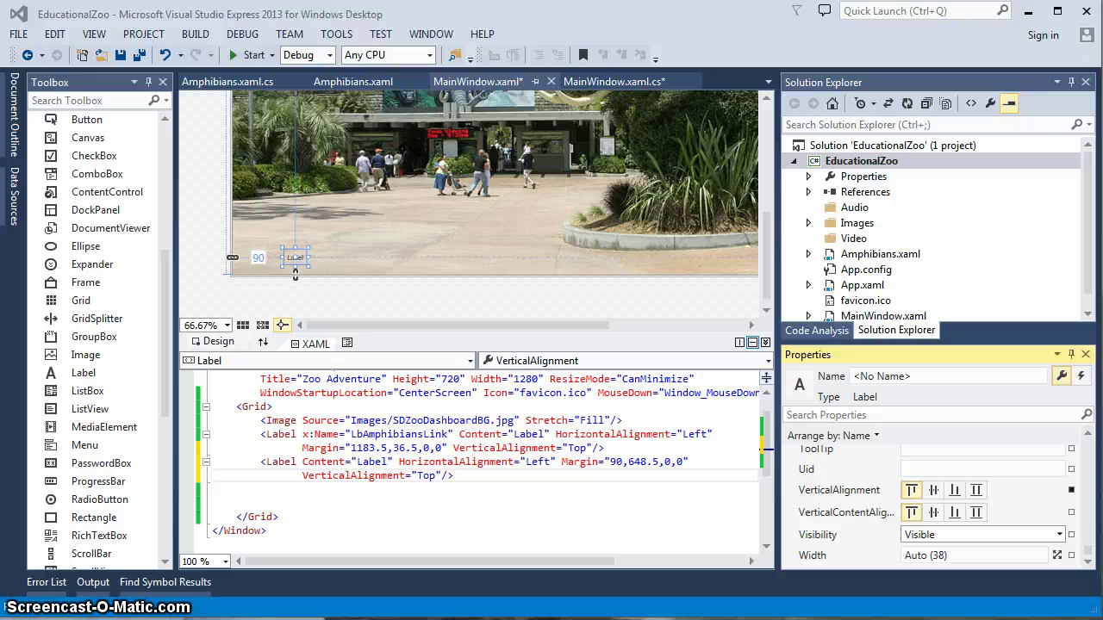
mouse_move(503, 469)
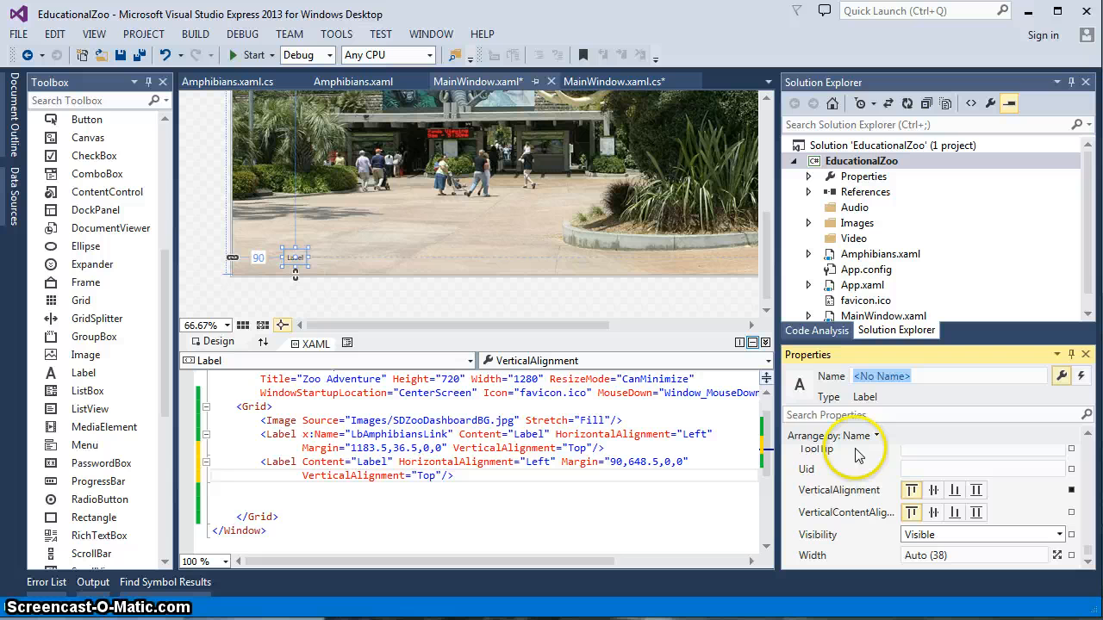
Name the new main-window label LBNarrationCtl
type("L")
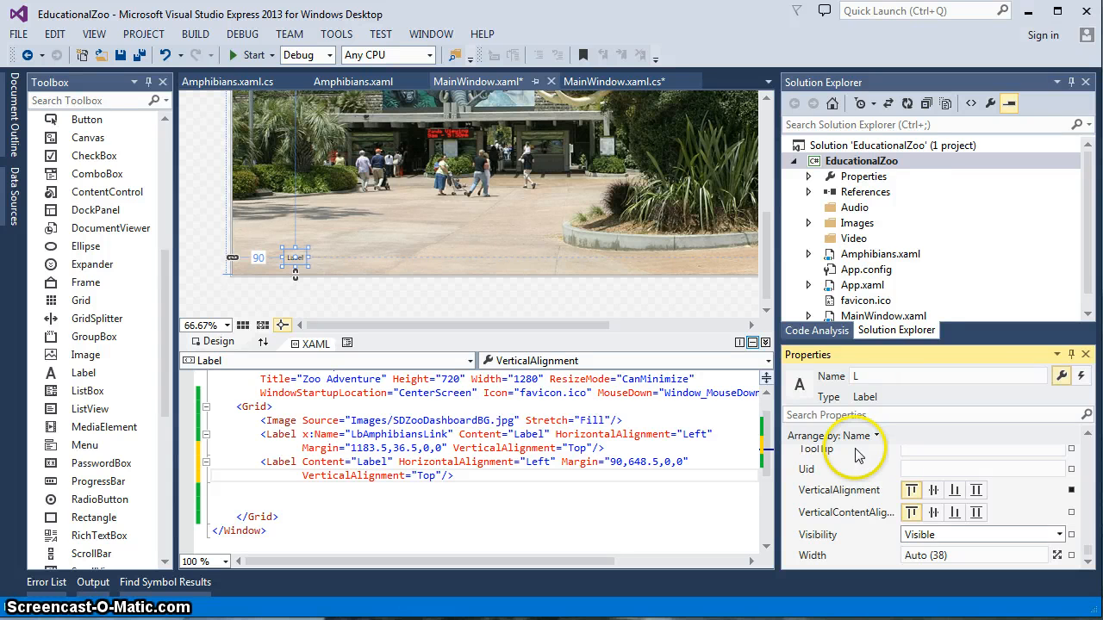
type("BNarra")
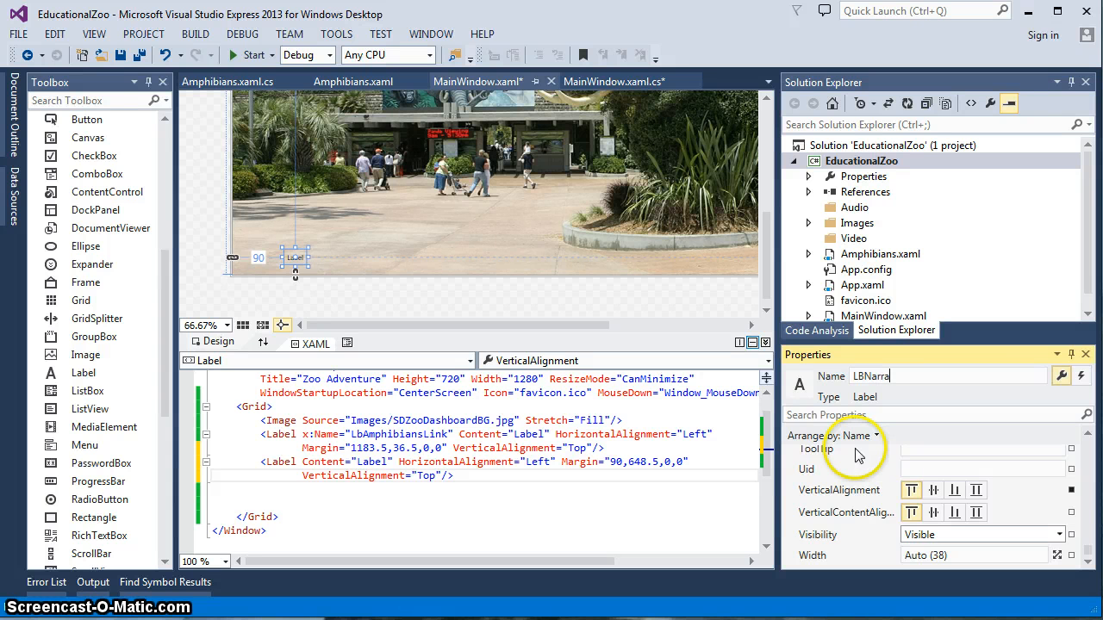
type("tion")
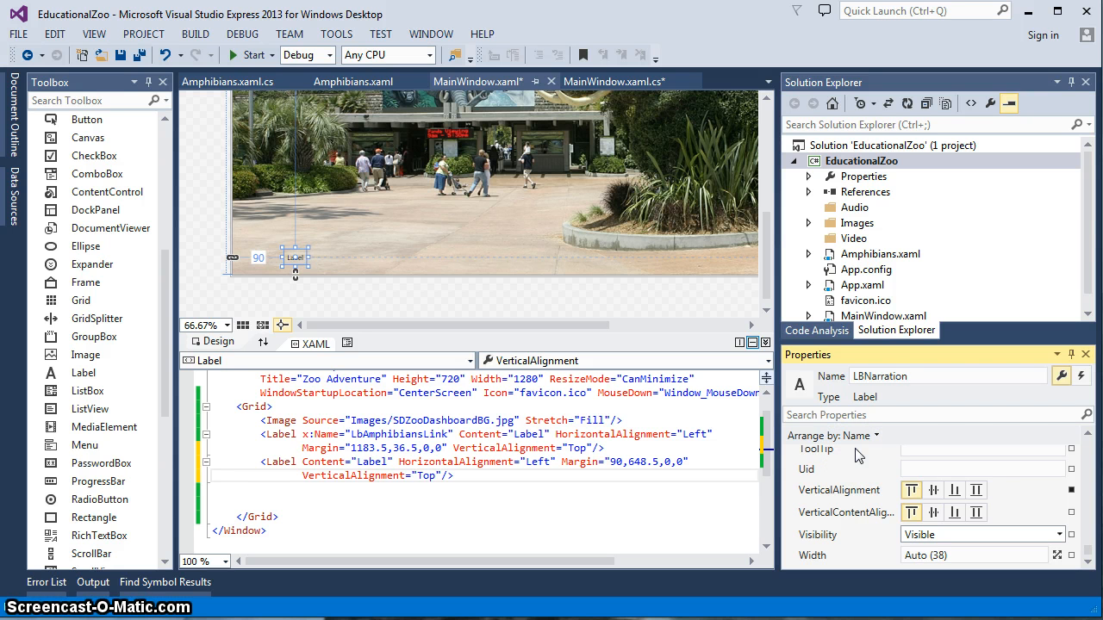
type("Ctl")
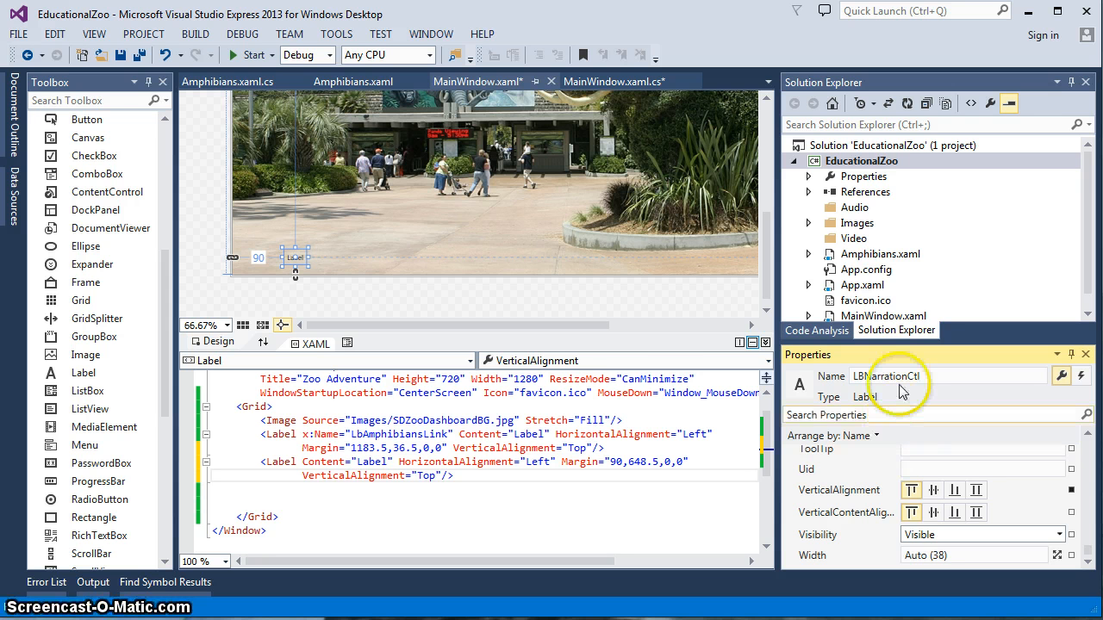
left_click(289, 461)
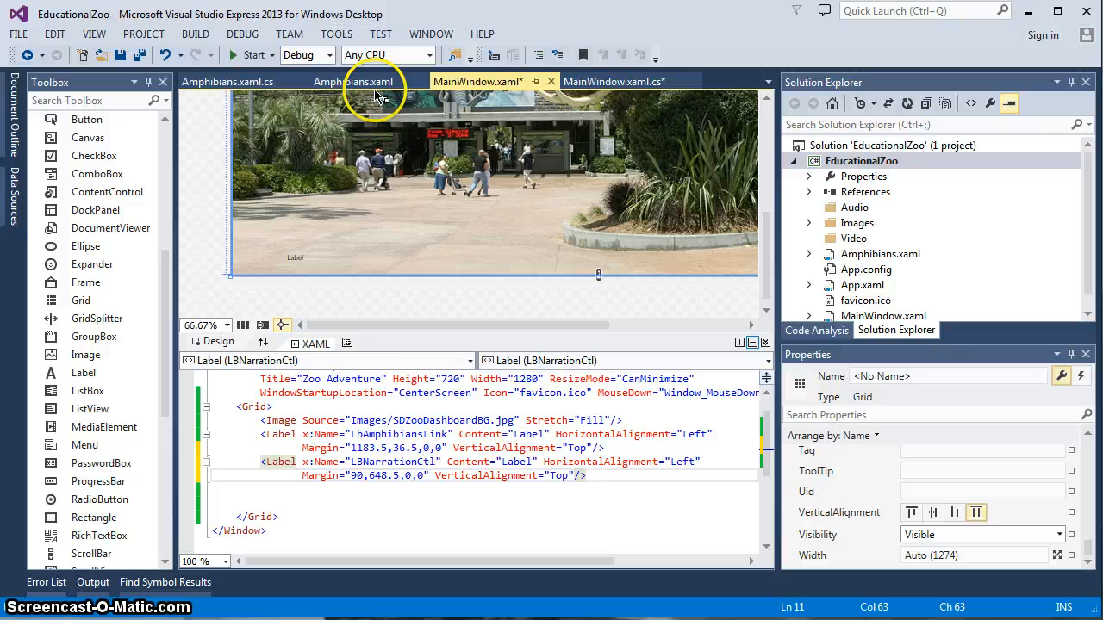
Drag a Label onto the Amphibians window near its bottom-left corner
left_click(352, 81)
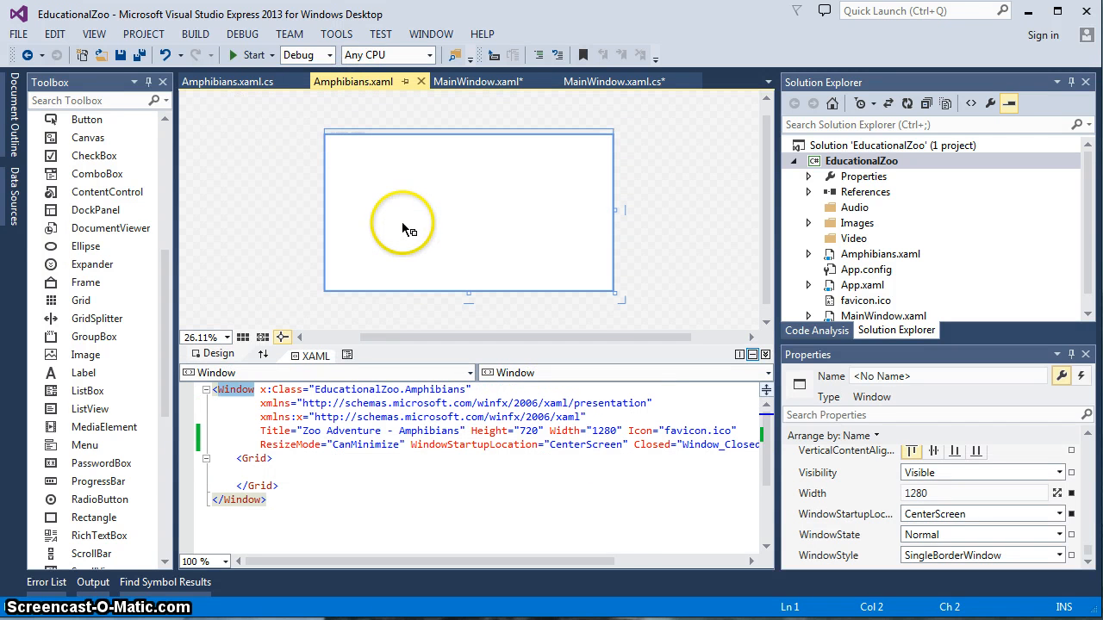
left_click(79, 372)
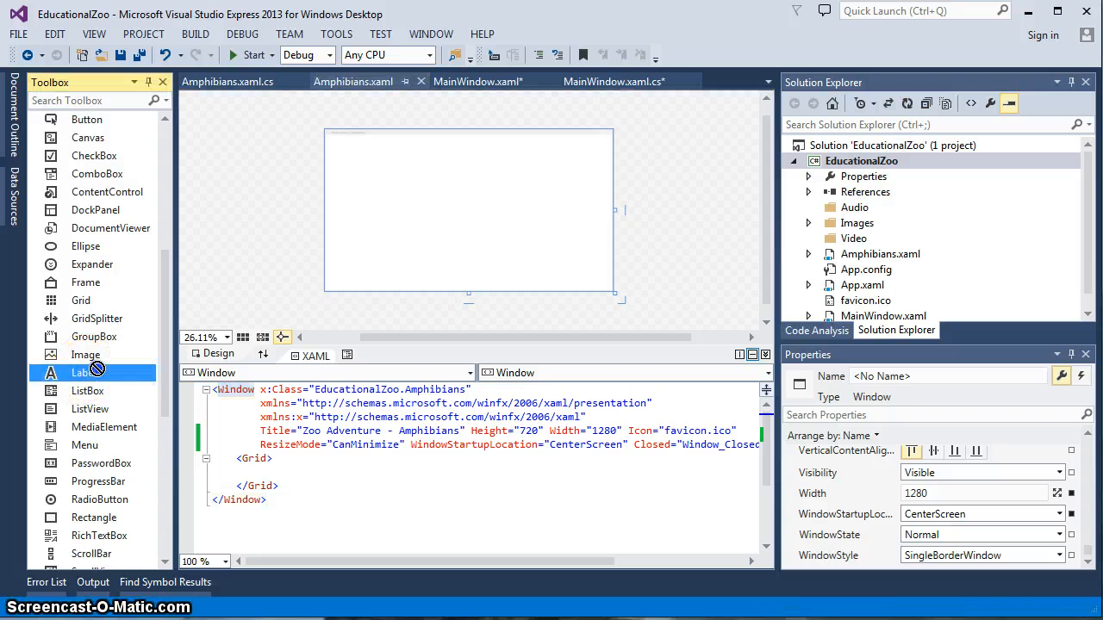
left_click_drag(83, 373, 365, 274)
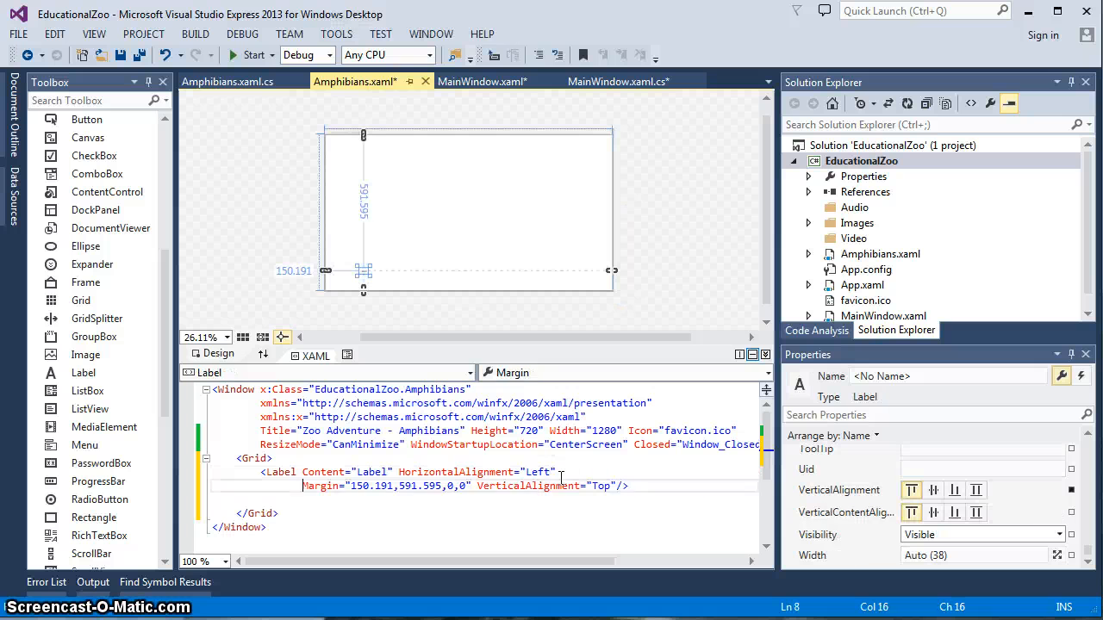
mouse_move(388, 486)
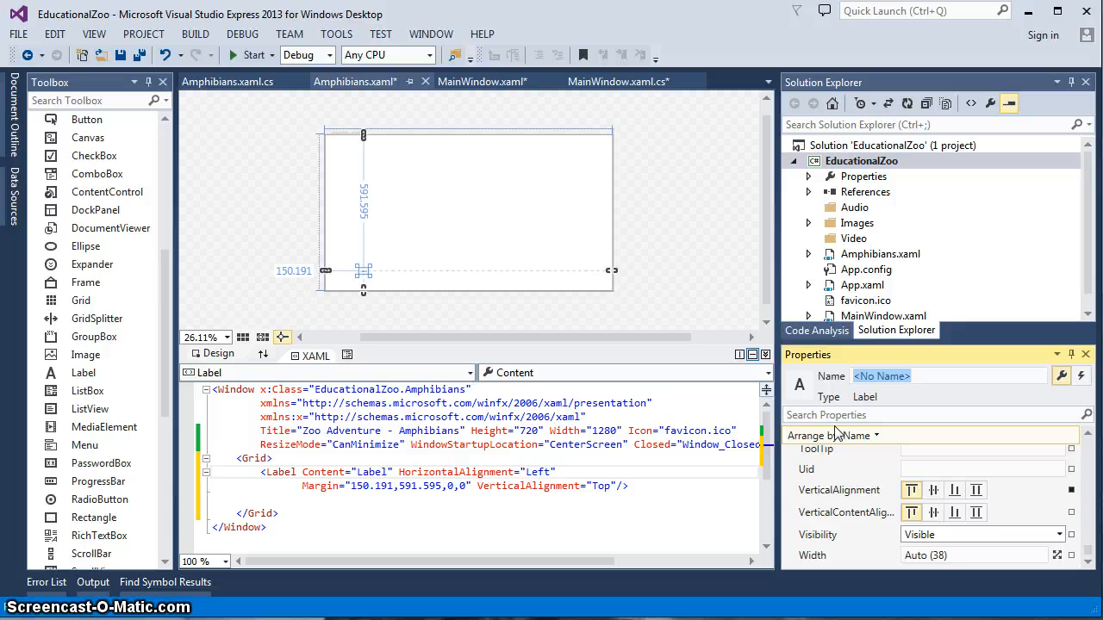
Name the Amphibians window's new label AmpLBNarrationCtl
type("A")
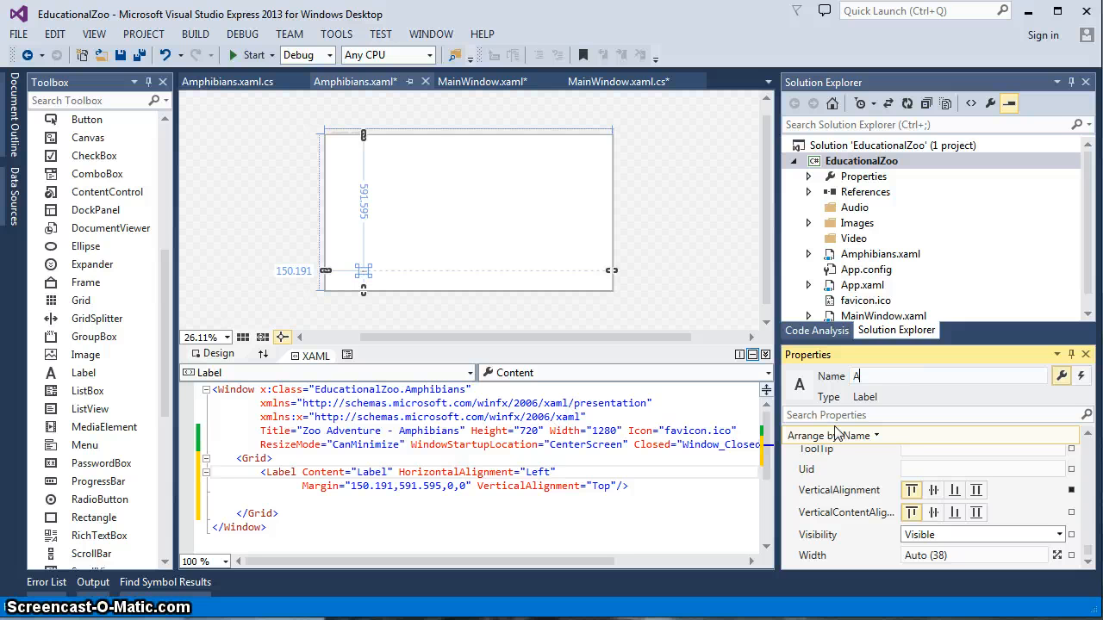
type("mpl")
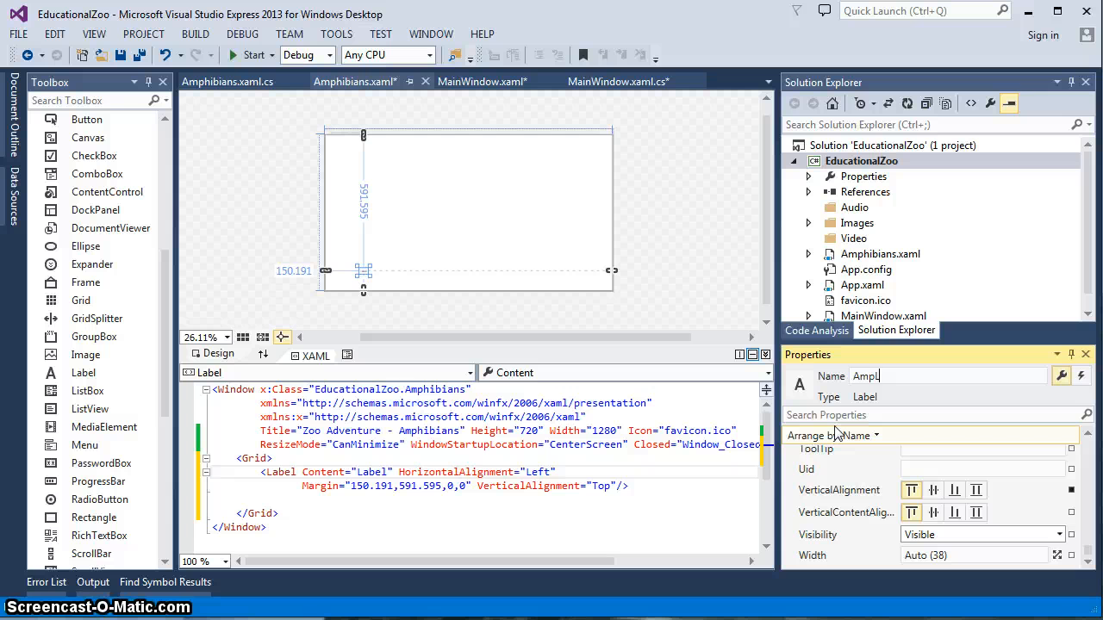
type("LBNa")
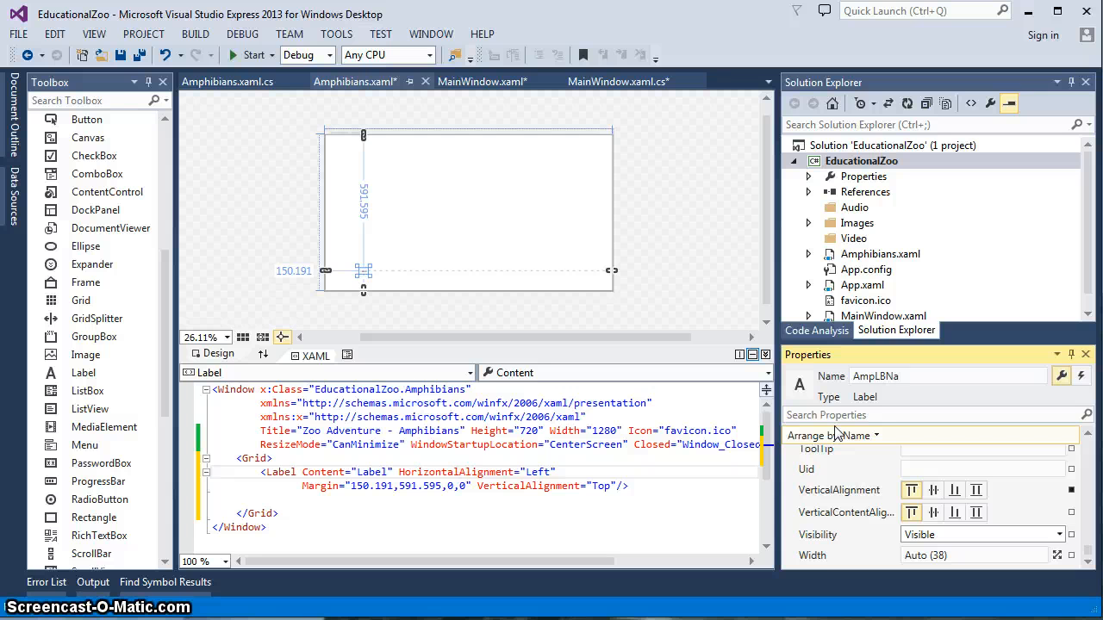
left_click(948, 376)
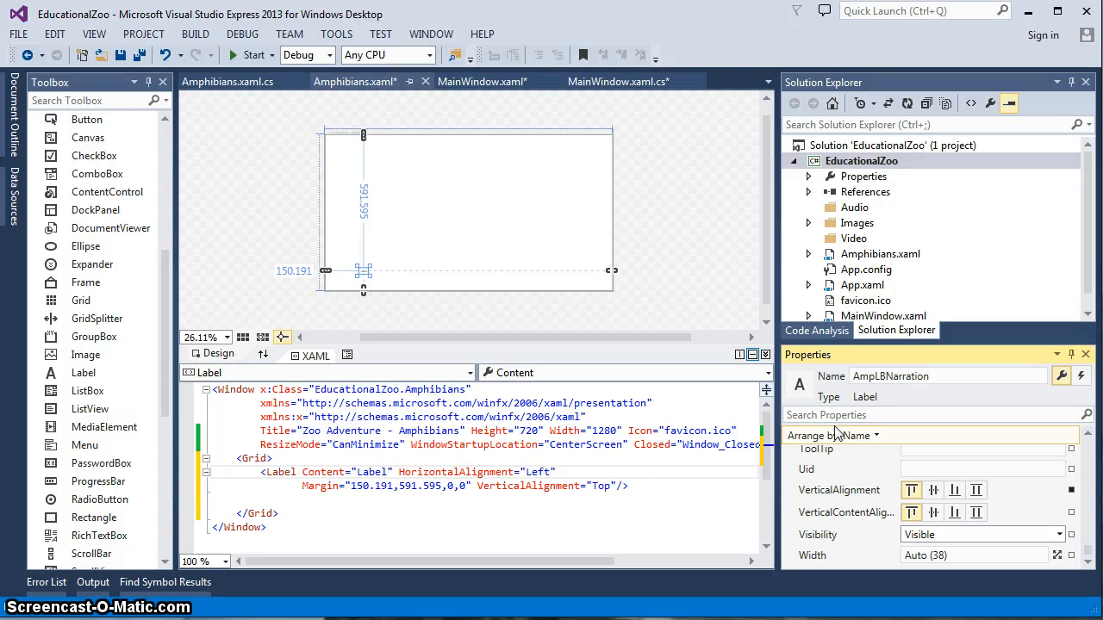
type("Ctl")
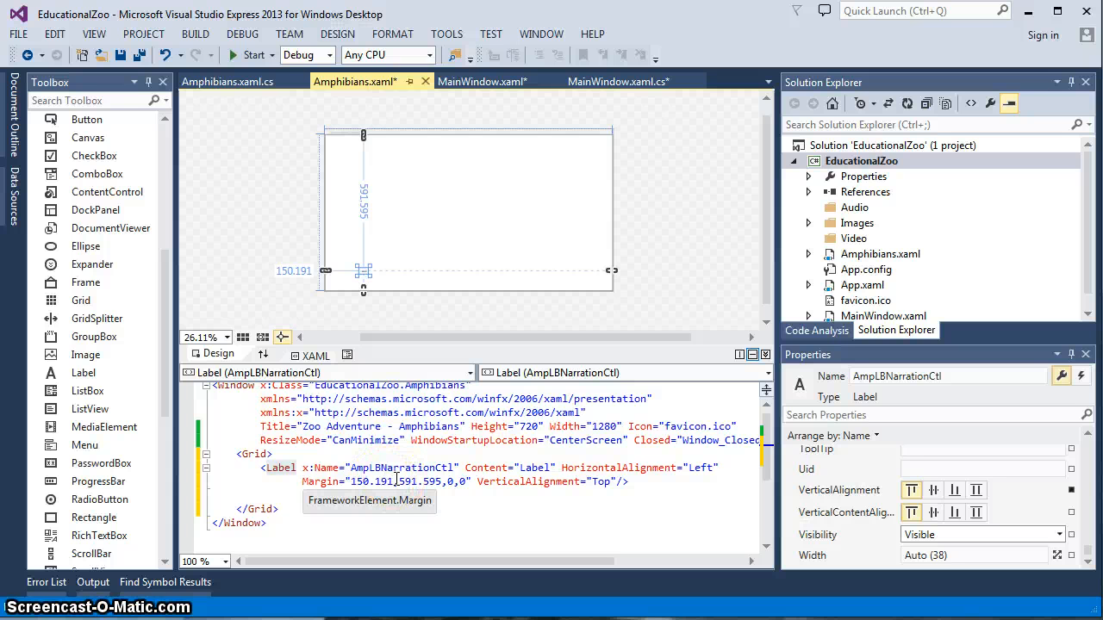
mouse_move(634, 90)
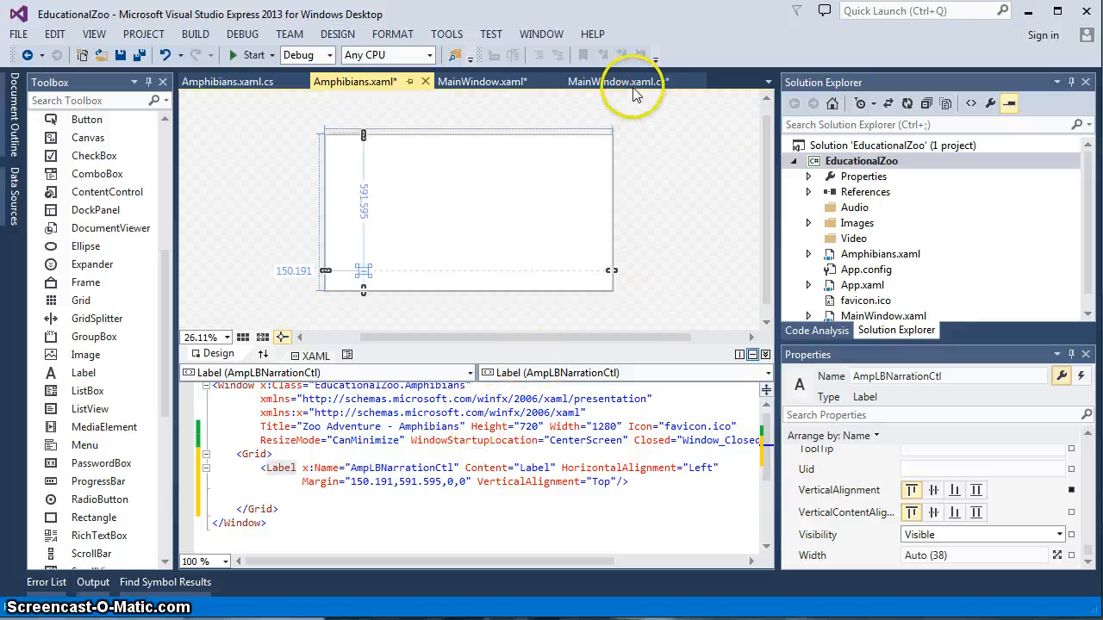
mouse_move(617, 81)
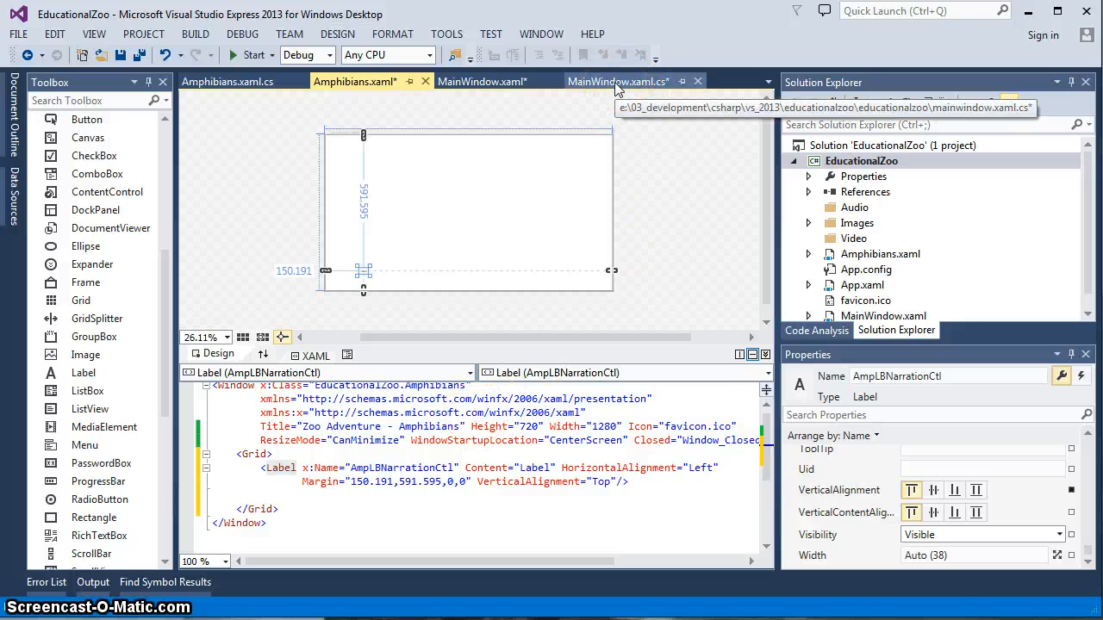
Create a Grid_MouseDown handler for MainWindow's grid from the Properties events list
left_click(483, 81)
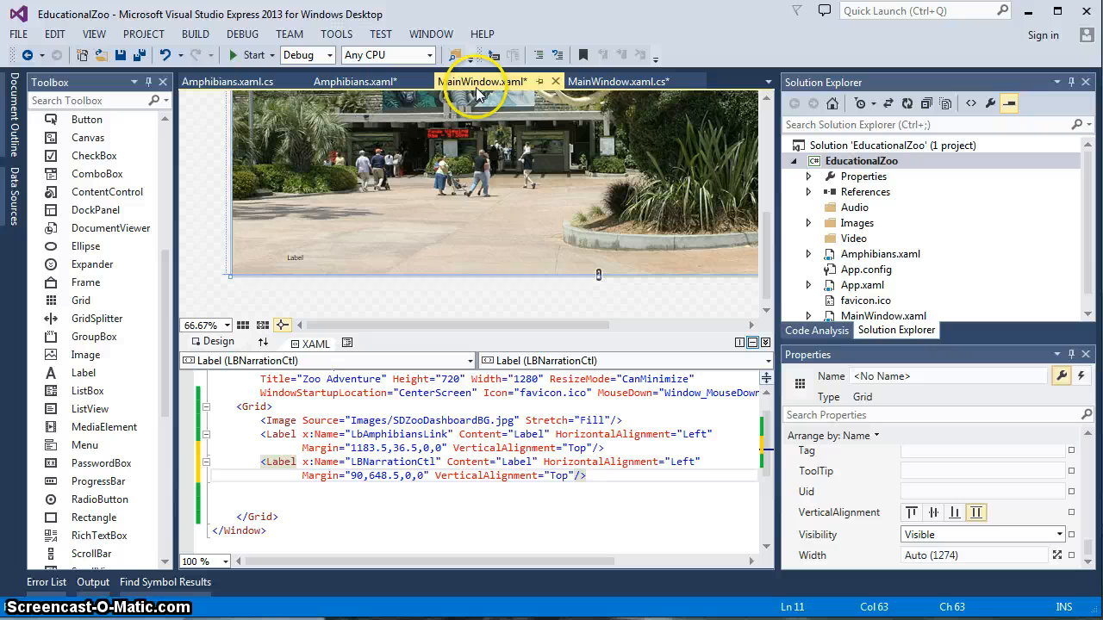
mouse_move(507, 504)
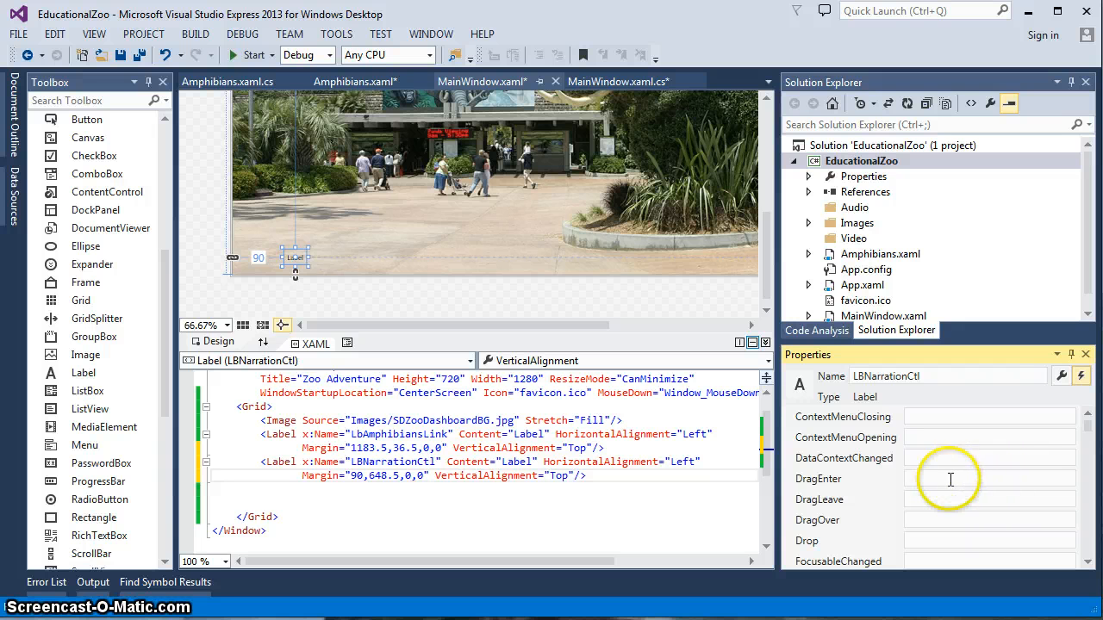
mouse_move(967, 479)
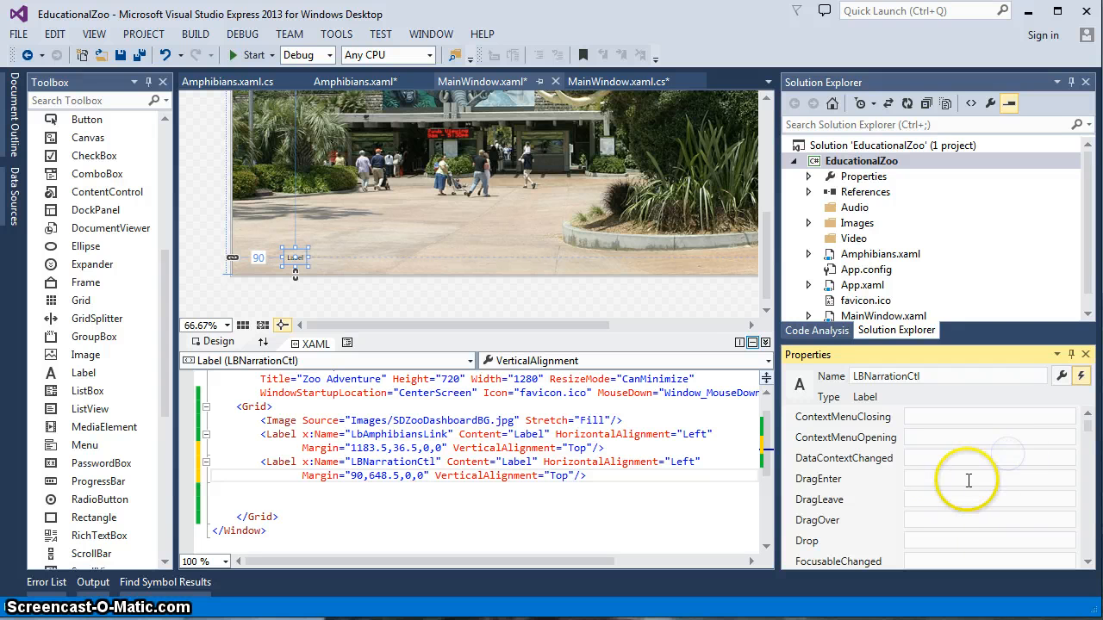
scroll("down", 3)
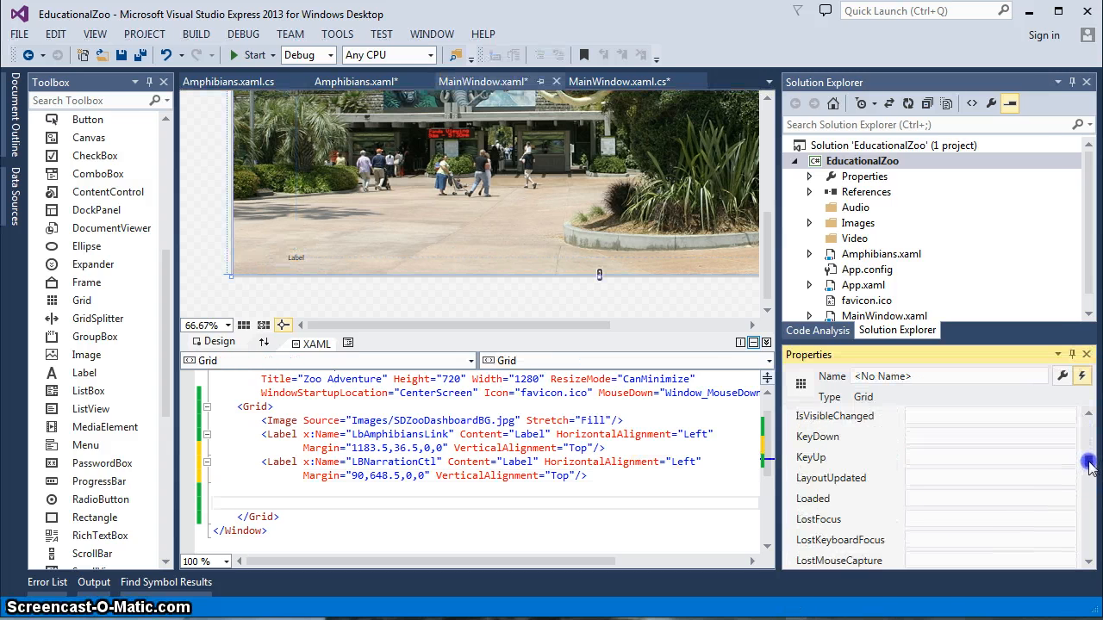
scroll("down", 3)
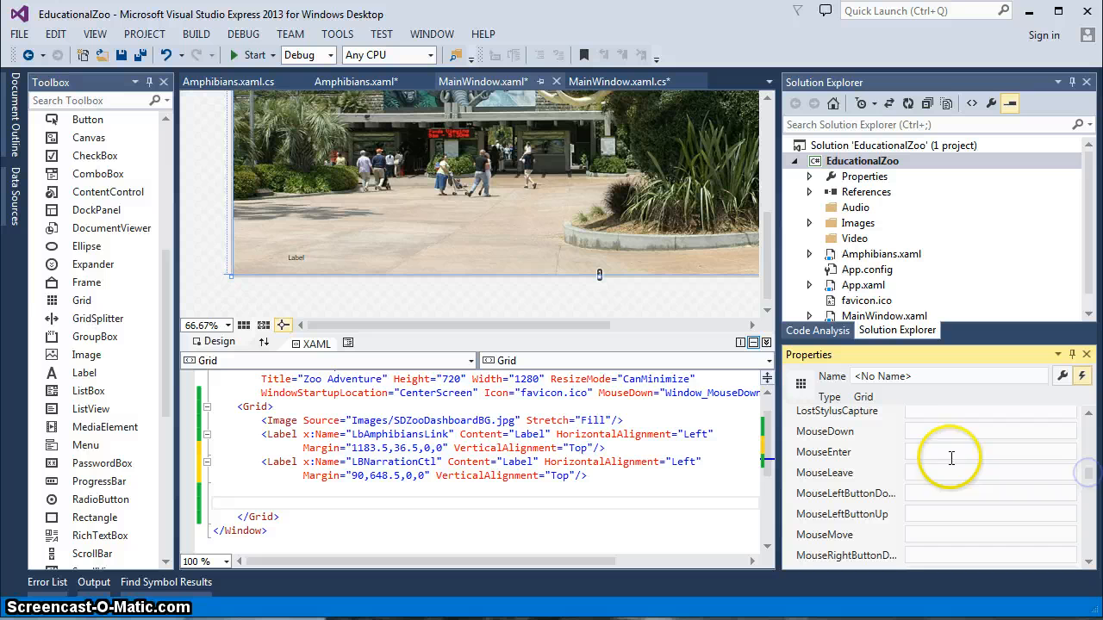
left_click(618, 81)
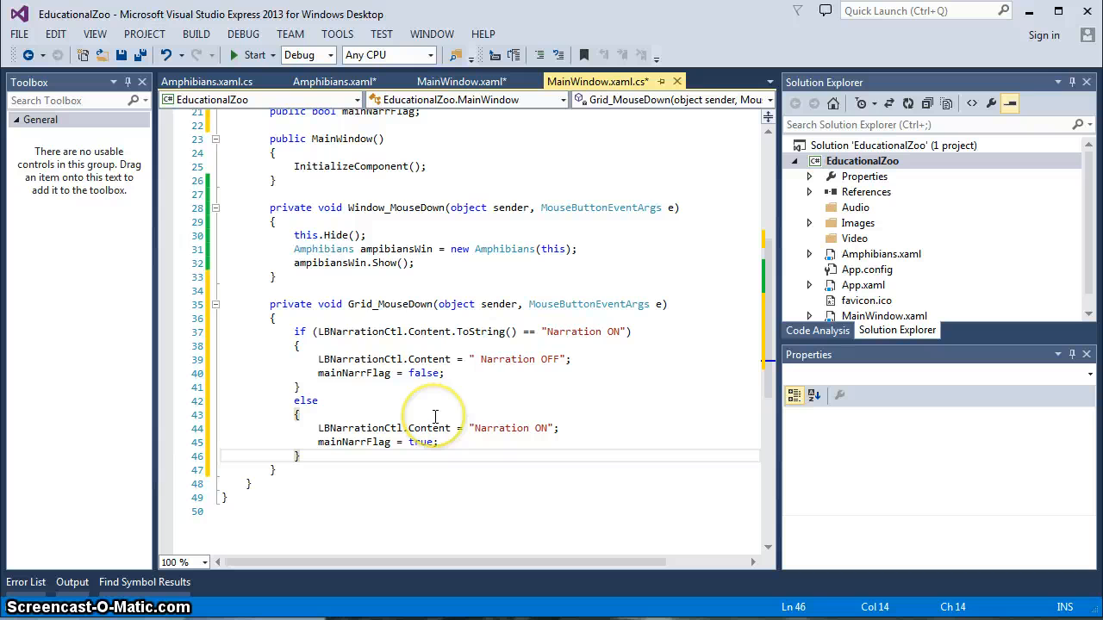
mouse_move(400, 341)
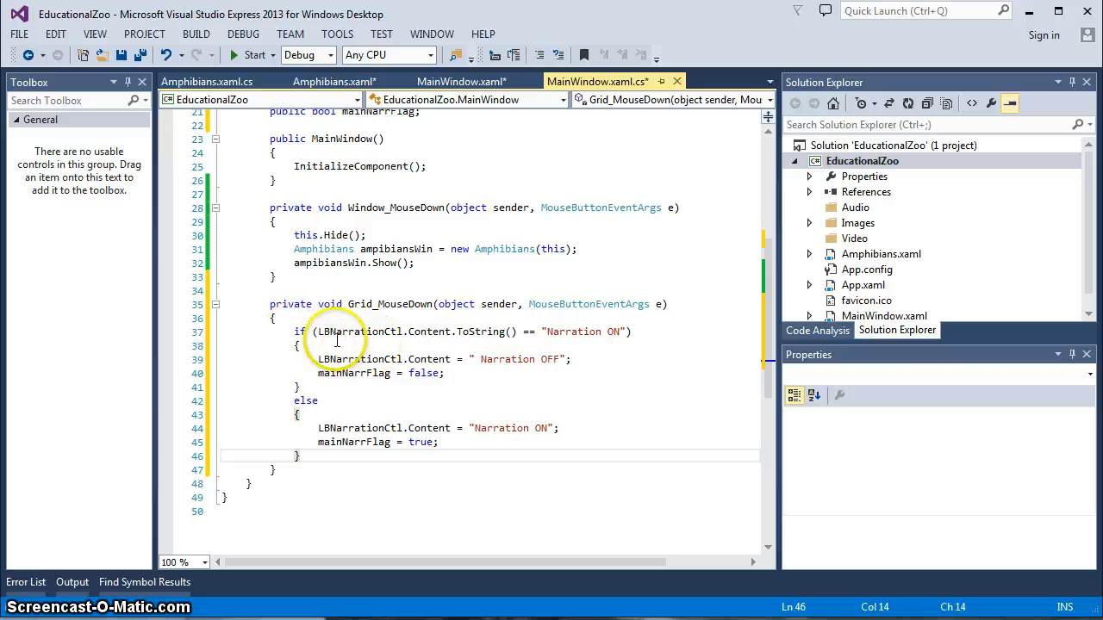
mouse_move(362, 331)
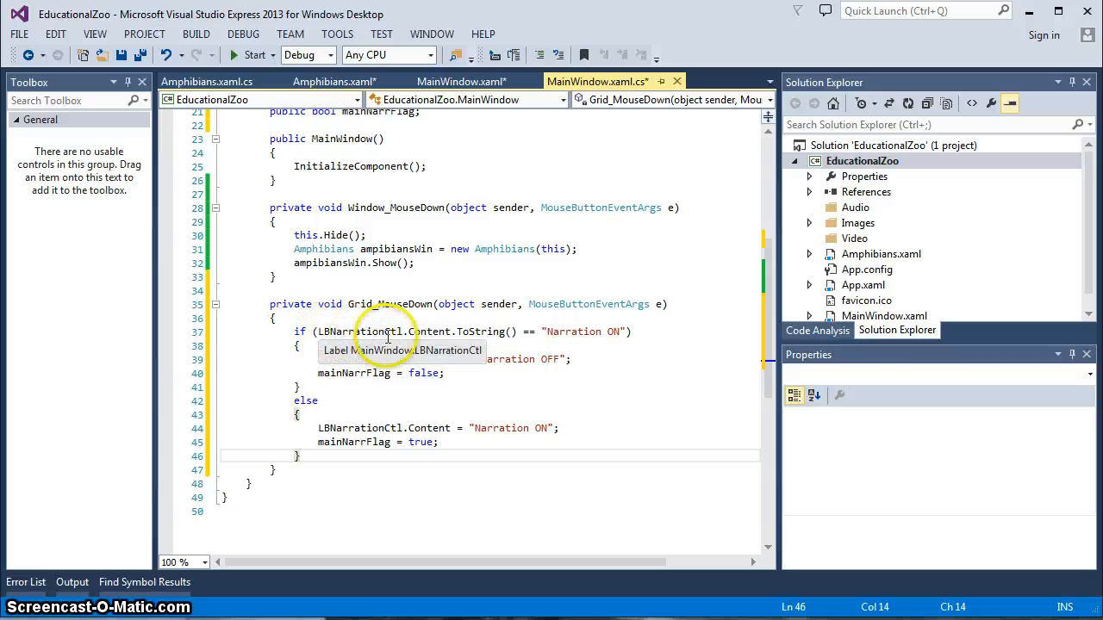
mouse_move(427, 331)
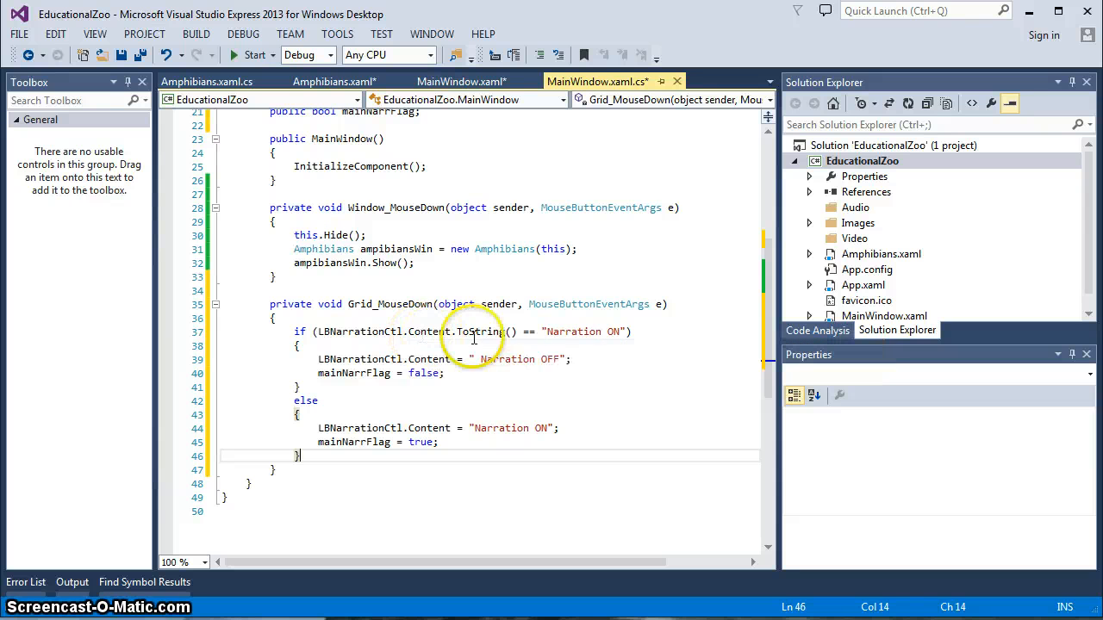
mouse_move(590, 331)
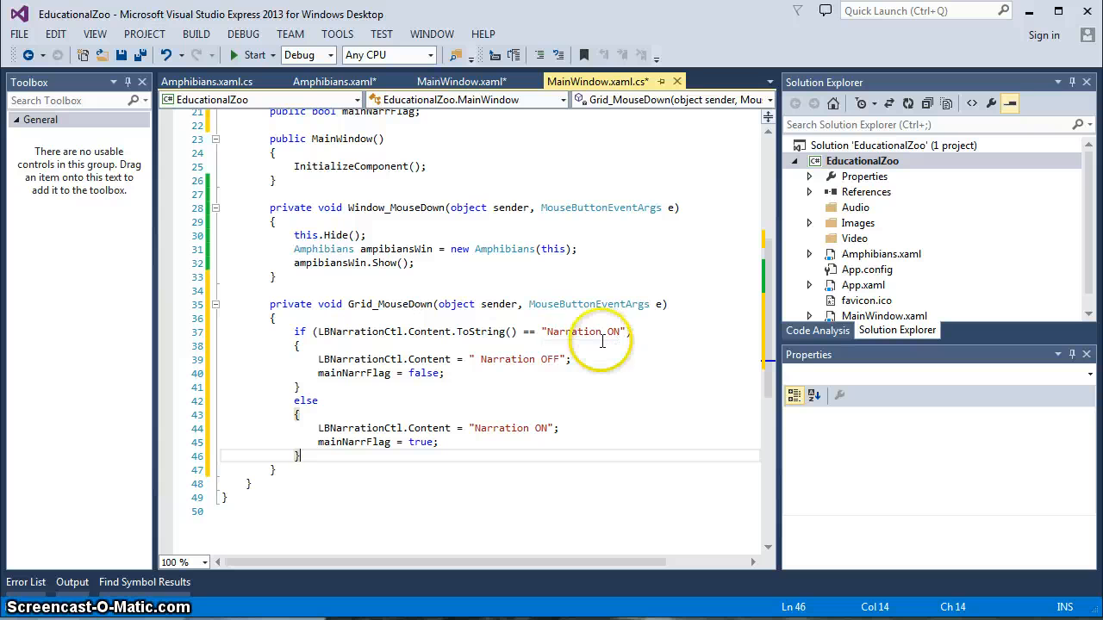
mouse_move(360, 360)
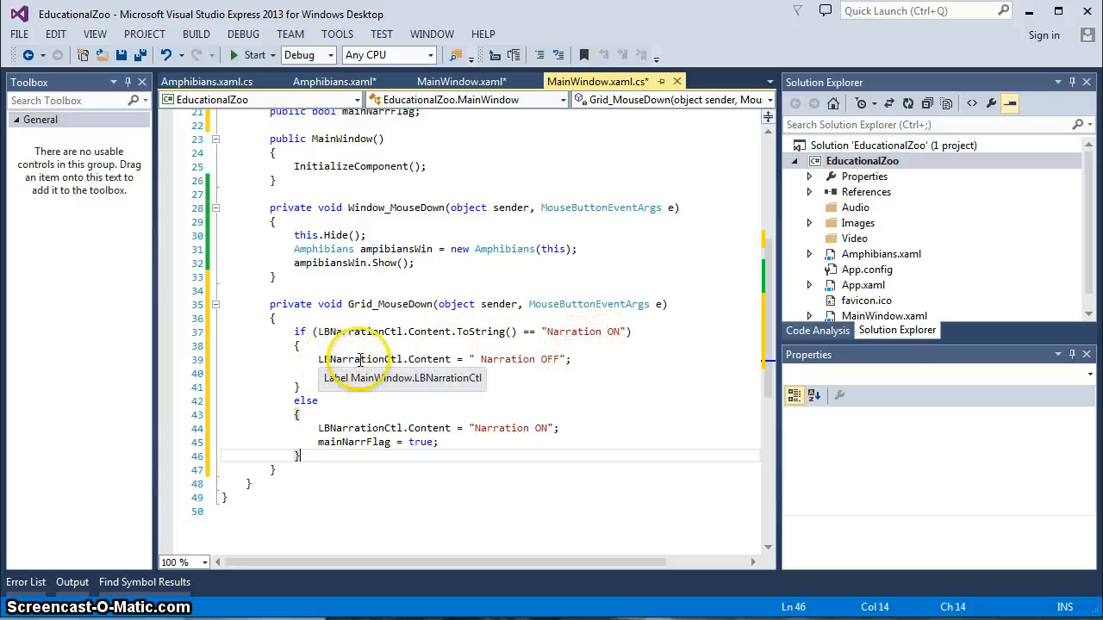
mouse_move(428, 360)
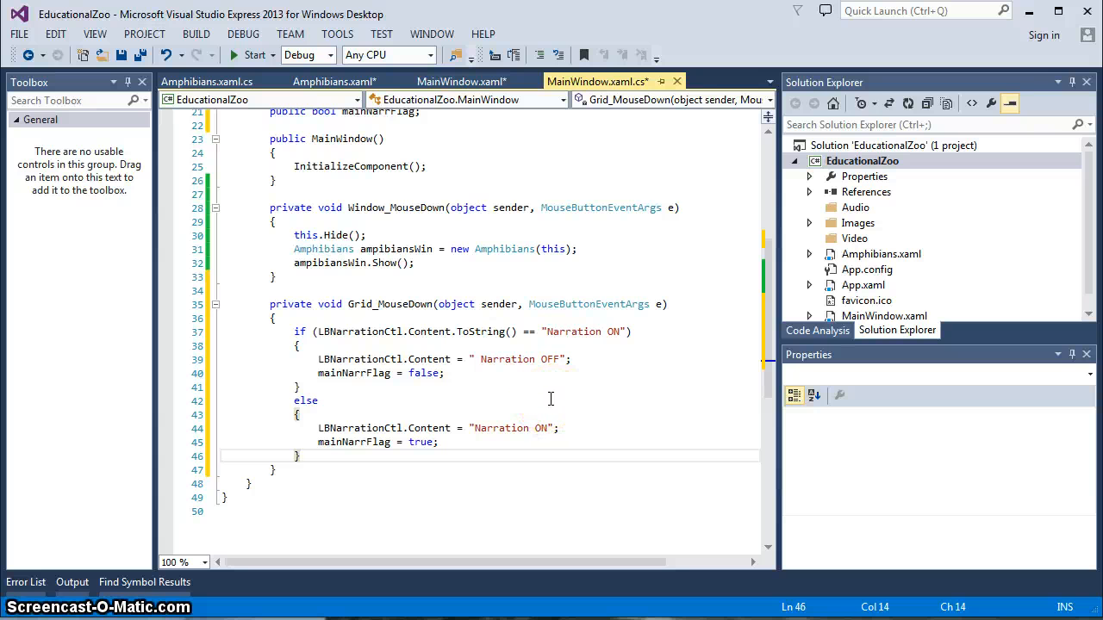
mouse_move(388, 331)
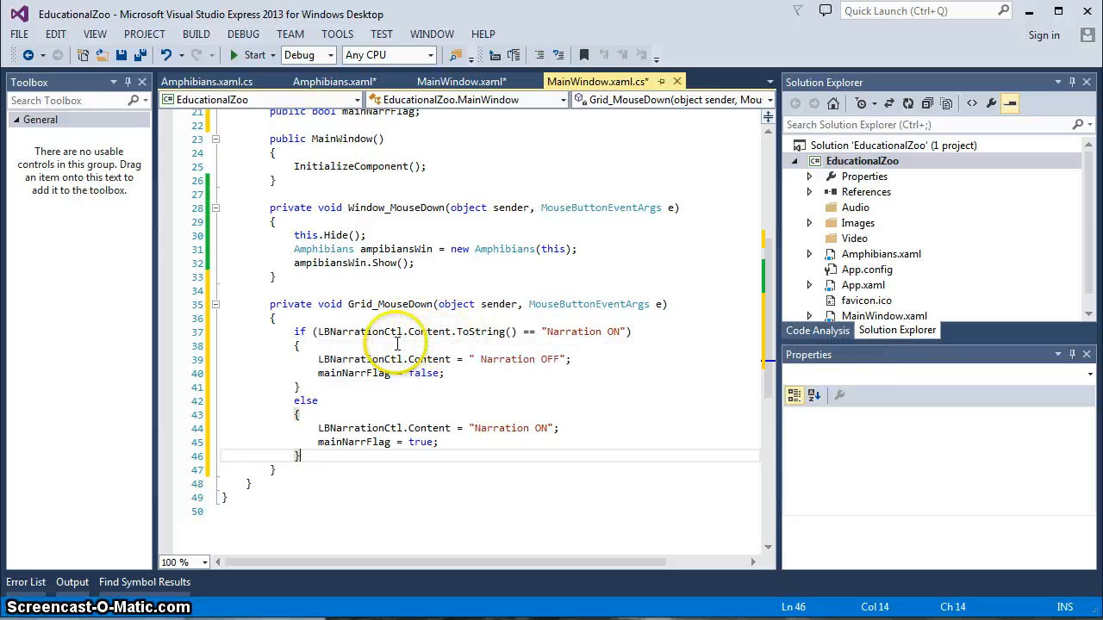
mouse_move(611, 334)
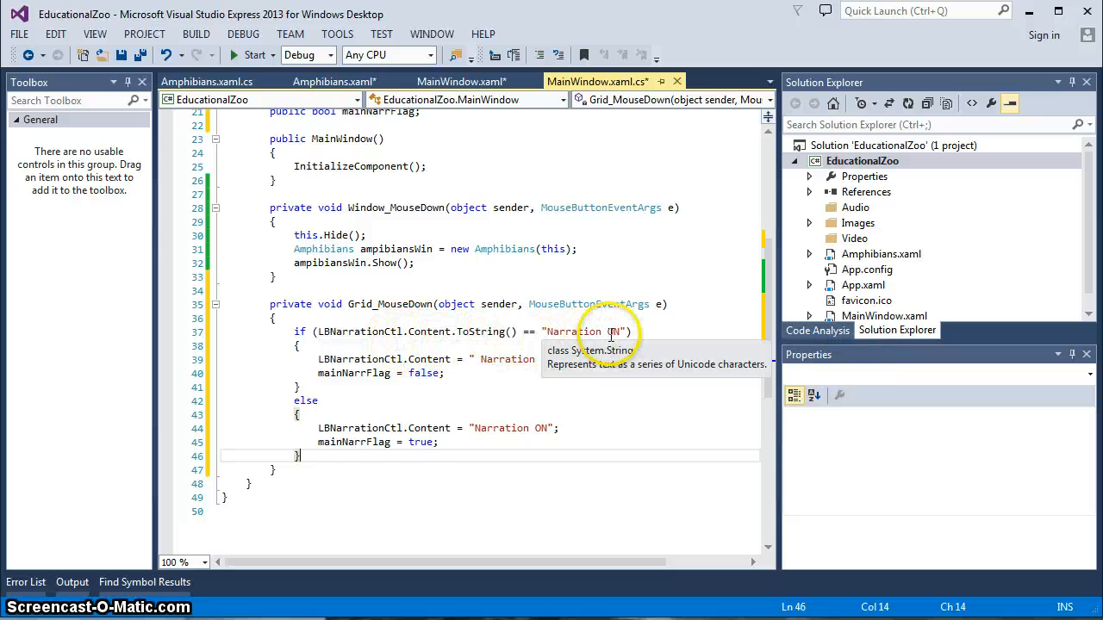
mouse_move(507, 427)
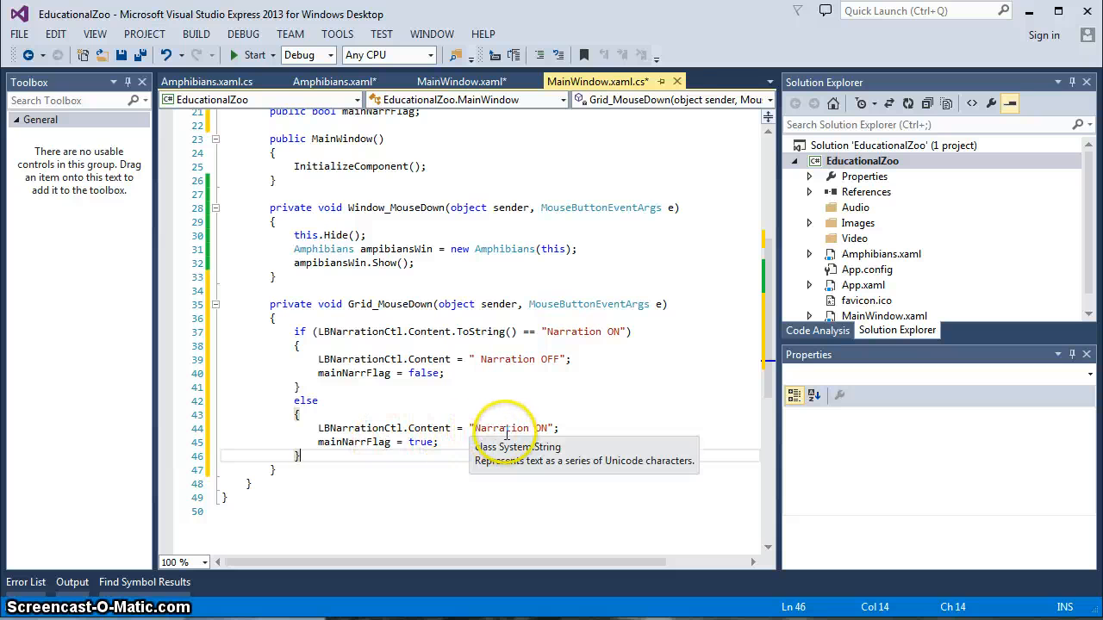
mouse_move(537, 435)
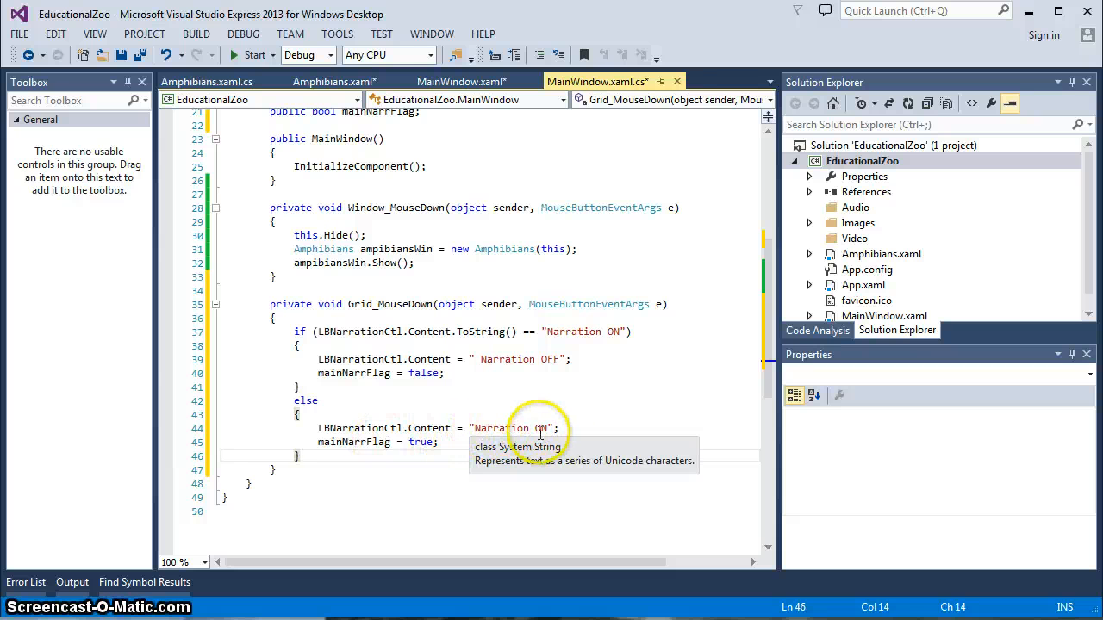
mouse_move(475, 416)
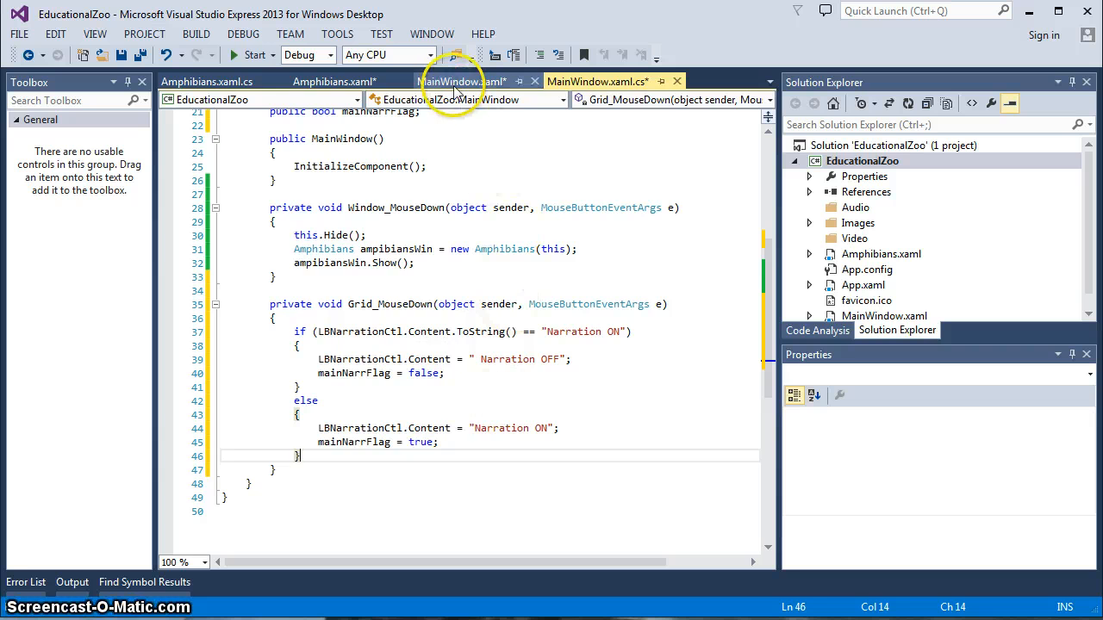
Change the LBNarrationCtl label's Content to "Narration ON", then return to the Grid_MouseDown code
left_click(456, 81)
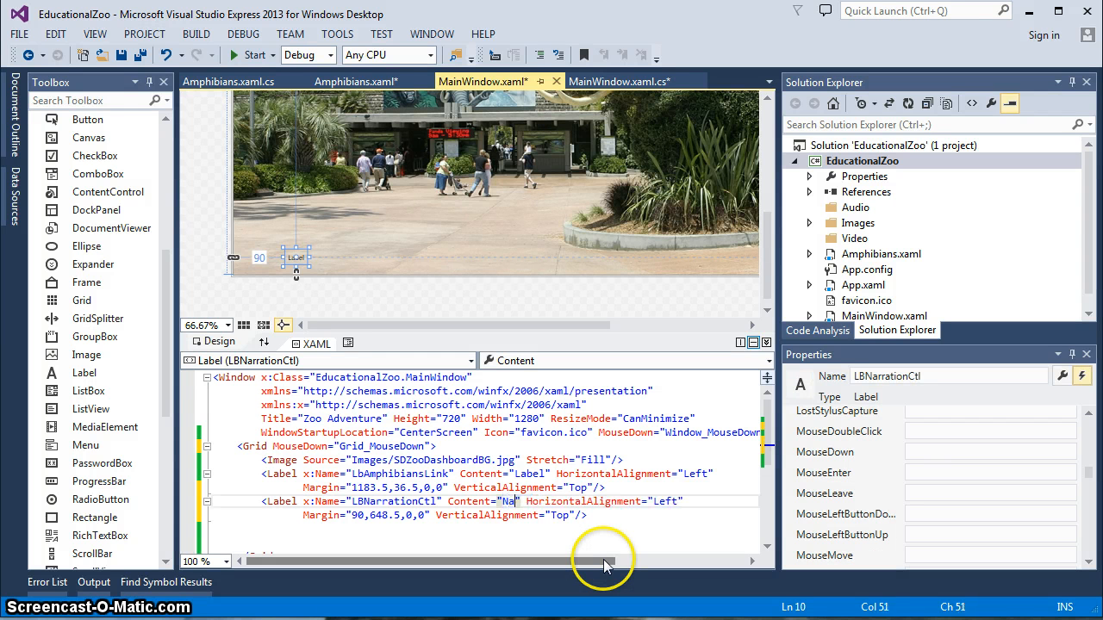
type("rration O")
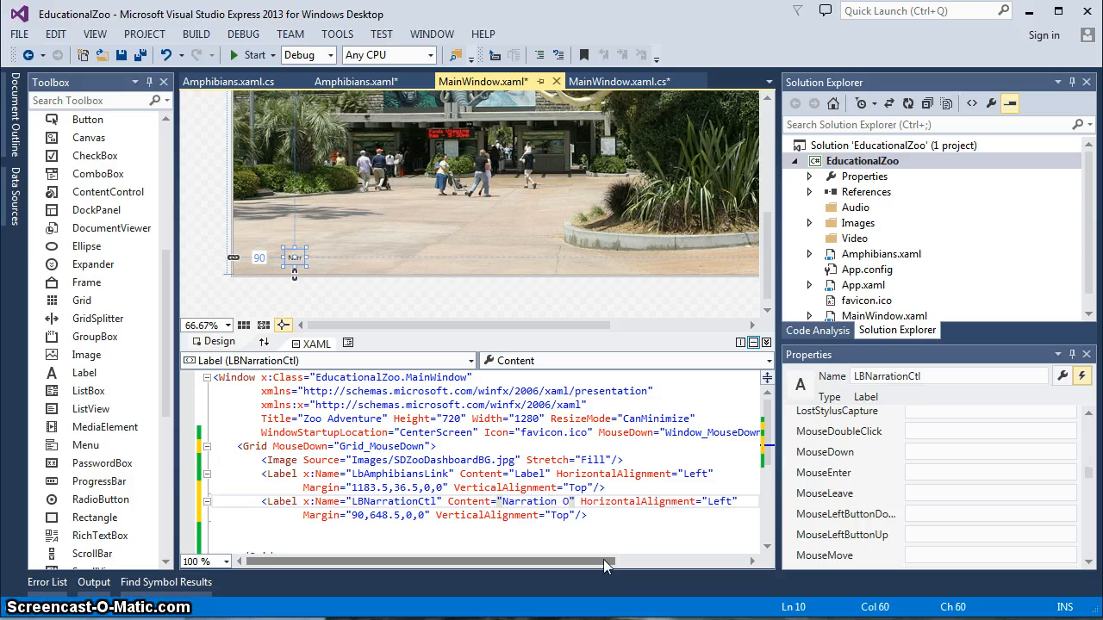
type("N")
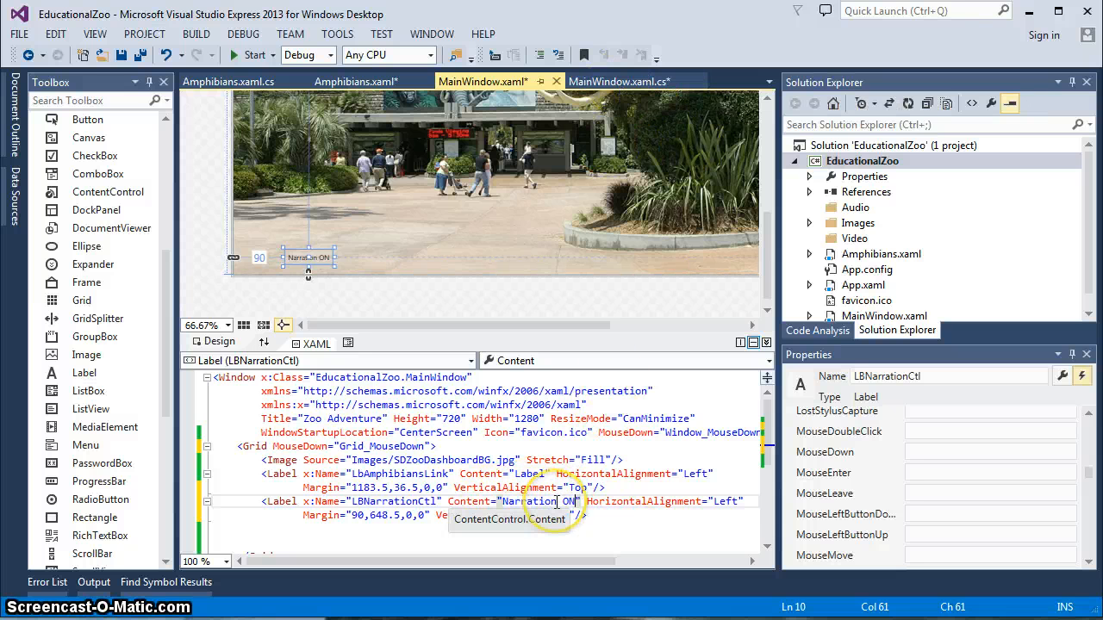
left_click(603, 81)
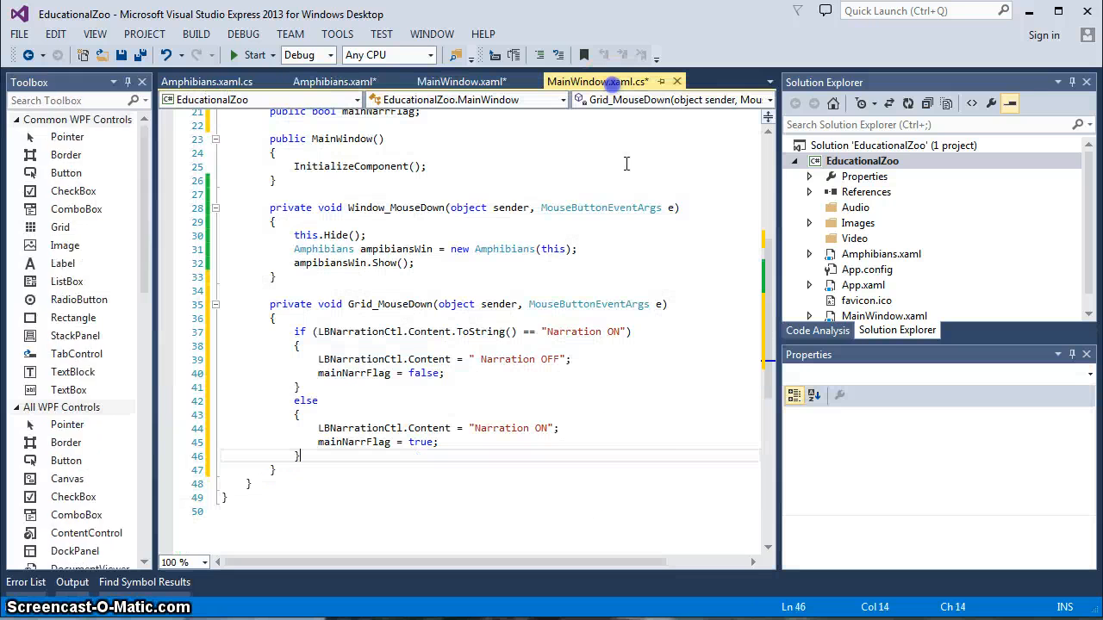
mouse_move(607, 331)
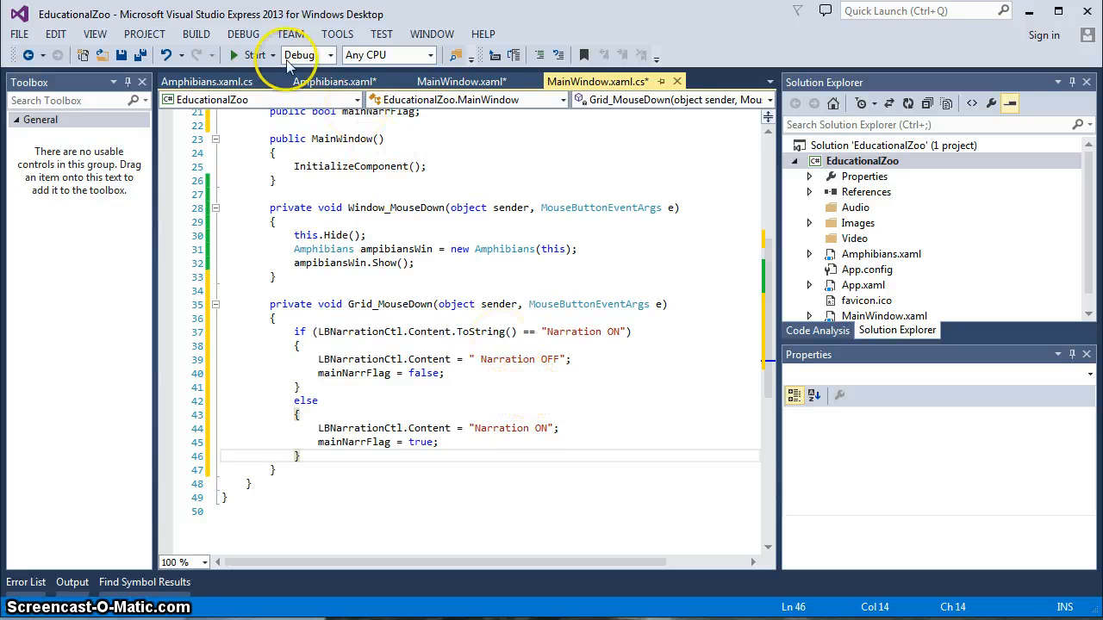
Launch EducationalZoo, open Amphibians from the main screen and test its label
left_click(255, 53)
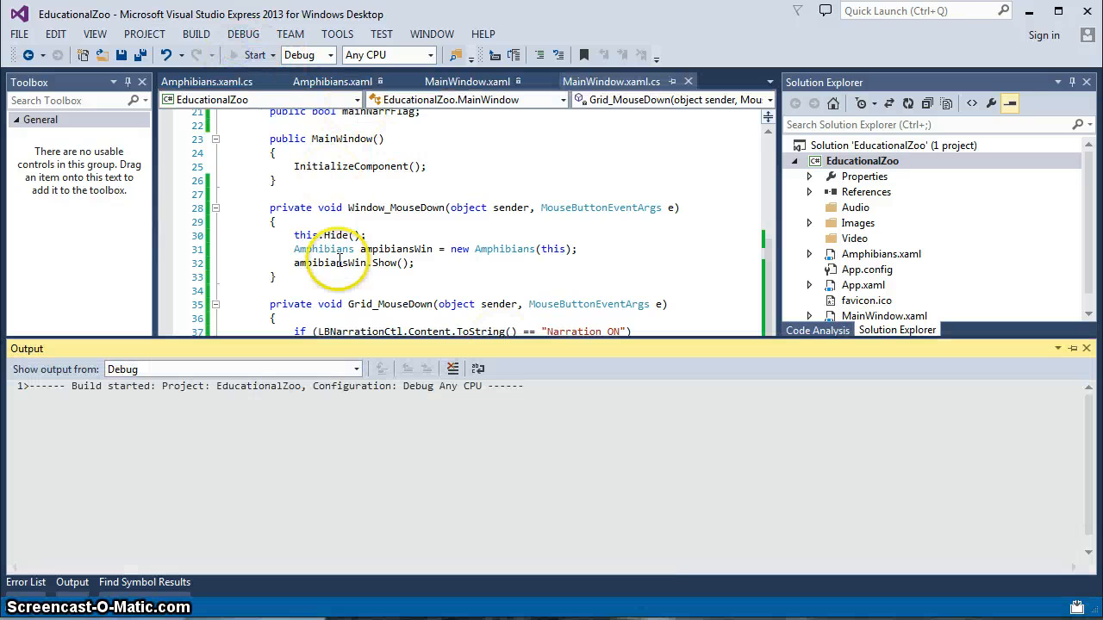
left_click(252, 53)
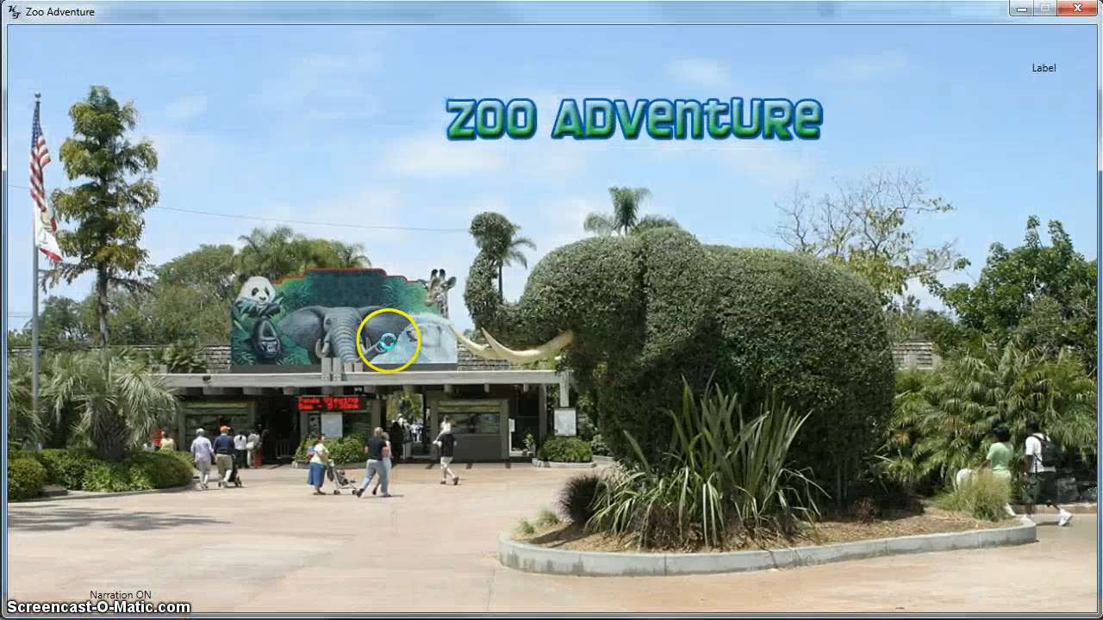
left_click(379, 342)
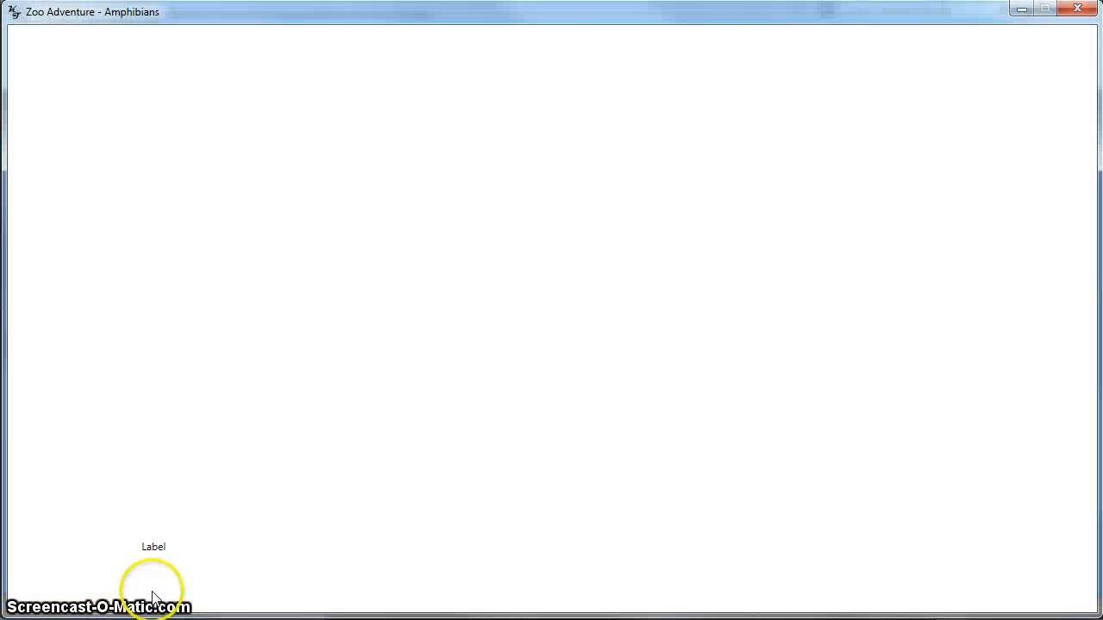
mouse_move(392, 207)
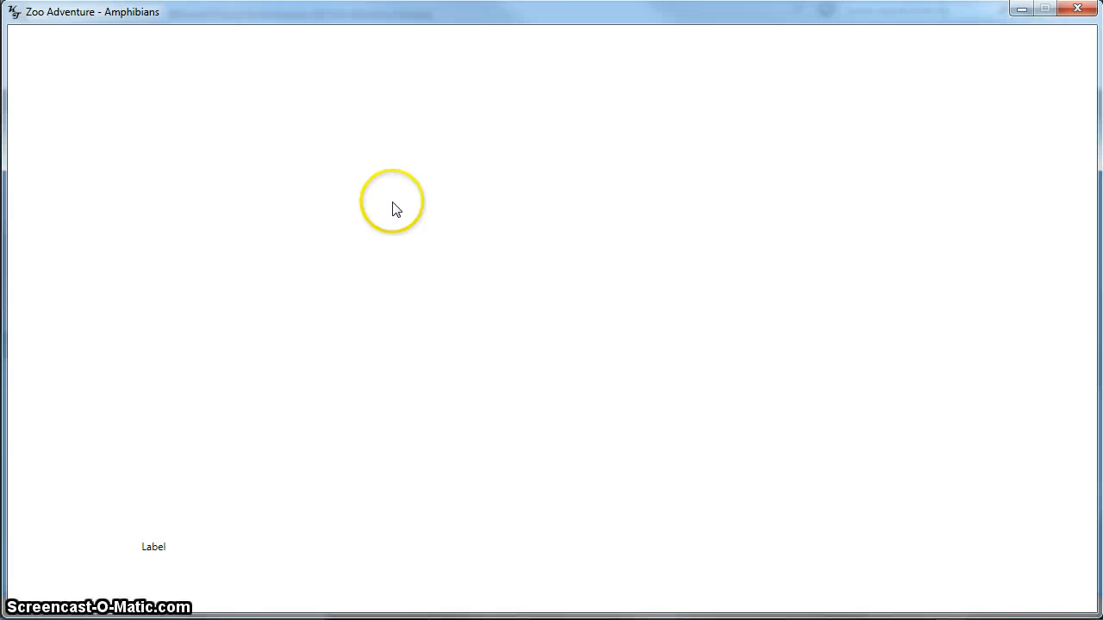
mouse_move(131, 601)
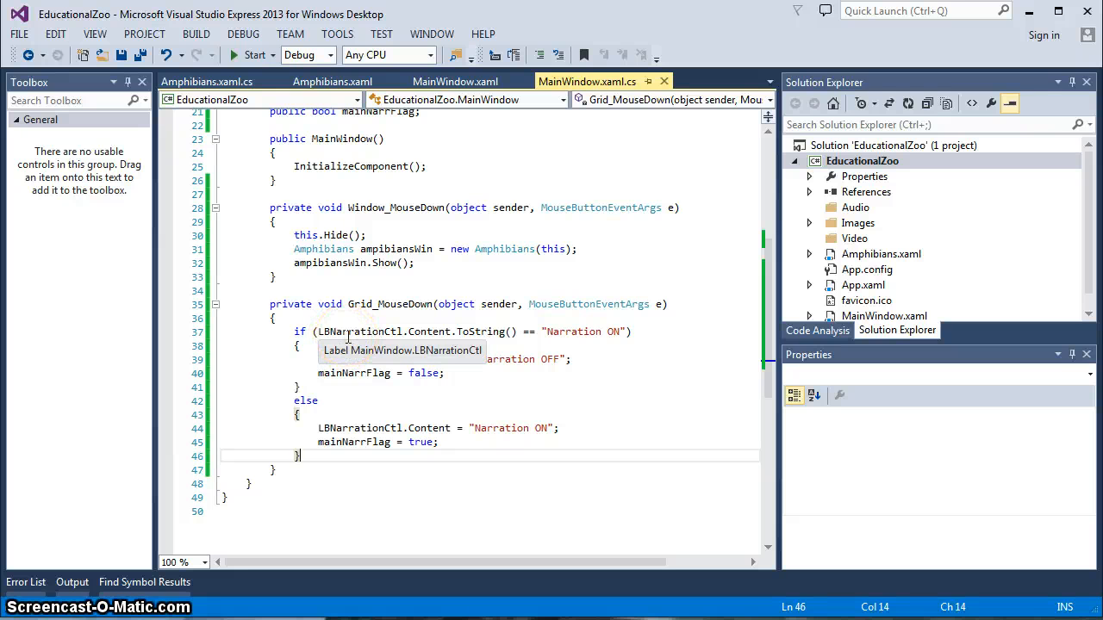
mouse_move(382, 217)
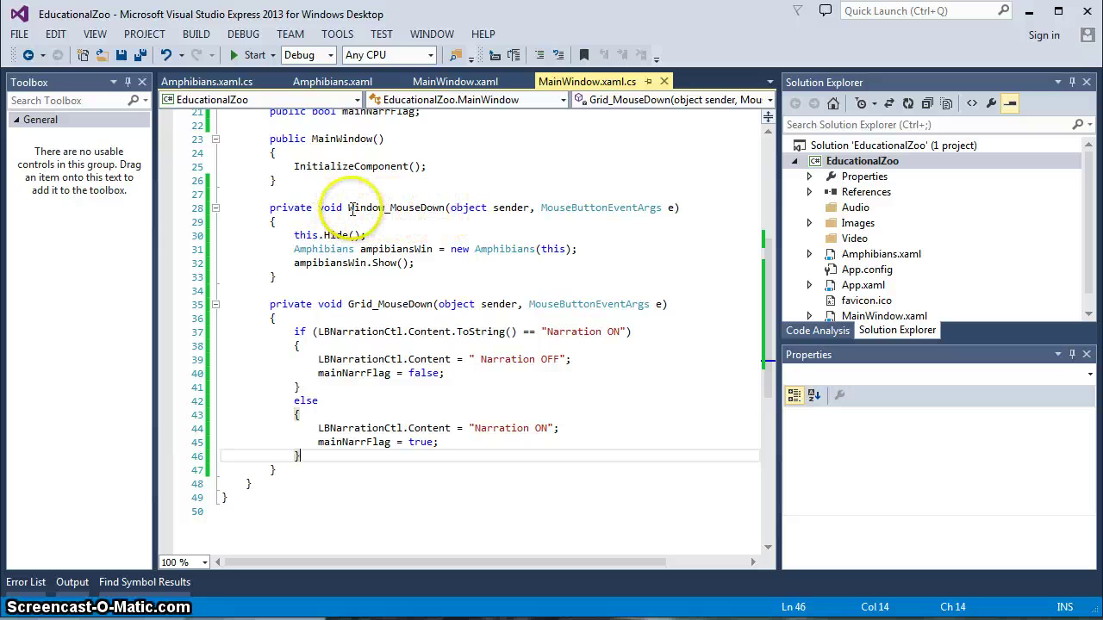
mouse_move(428, 210)
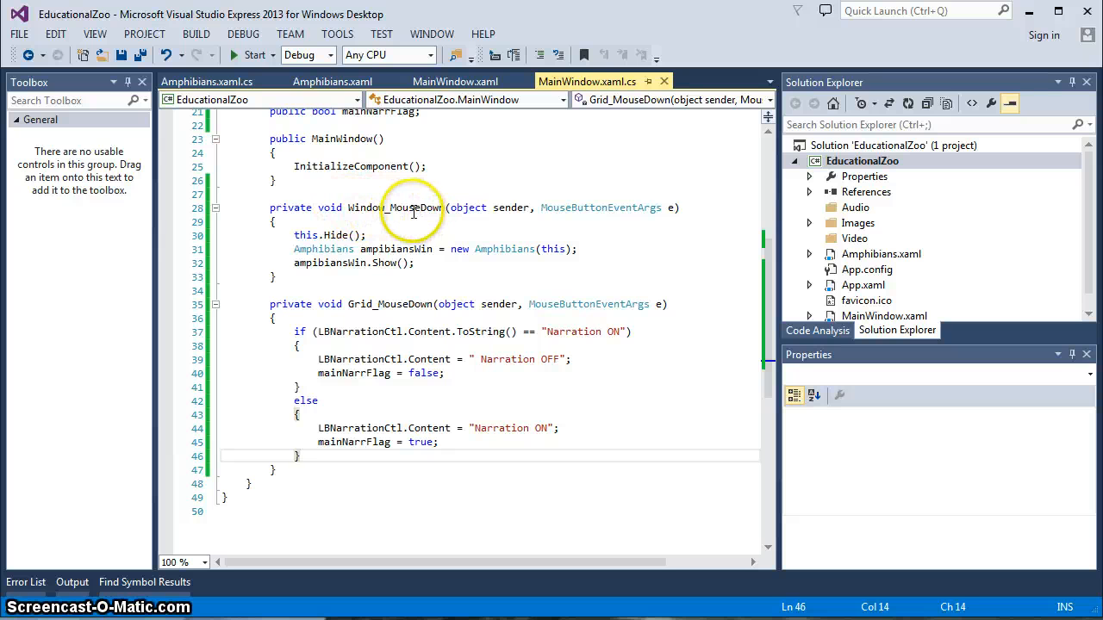
mouse_move(371, 217)
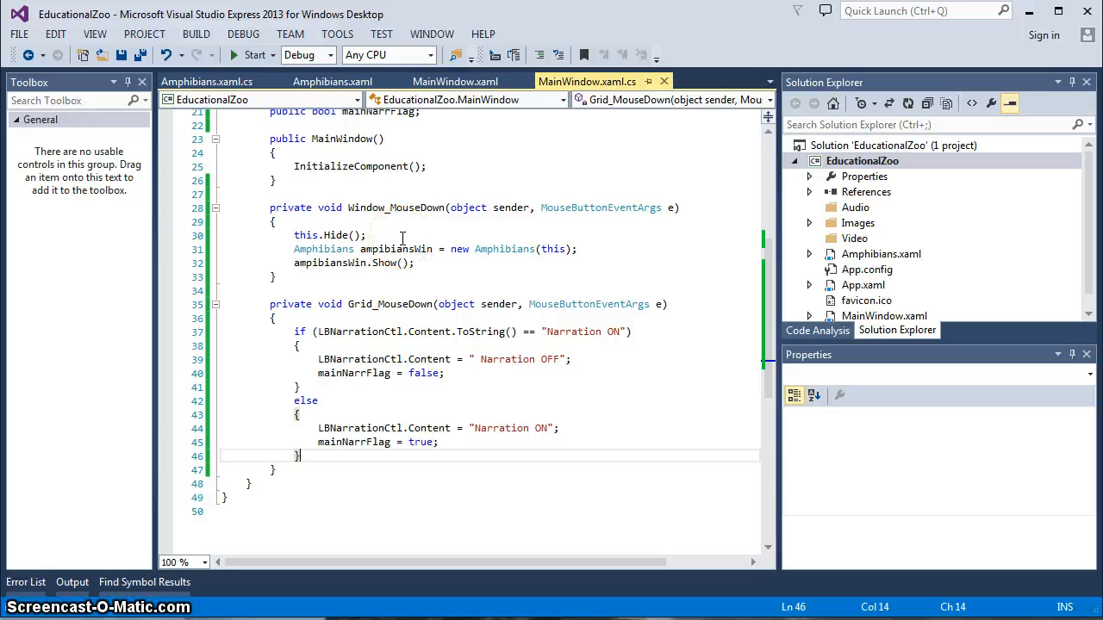
mouse_move(559, 231)
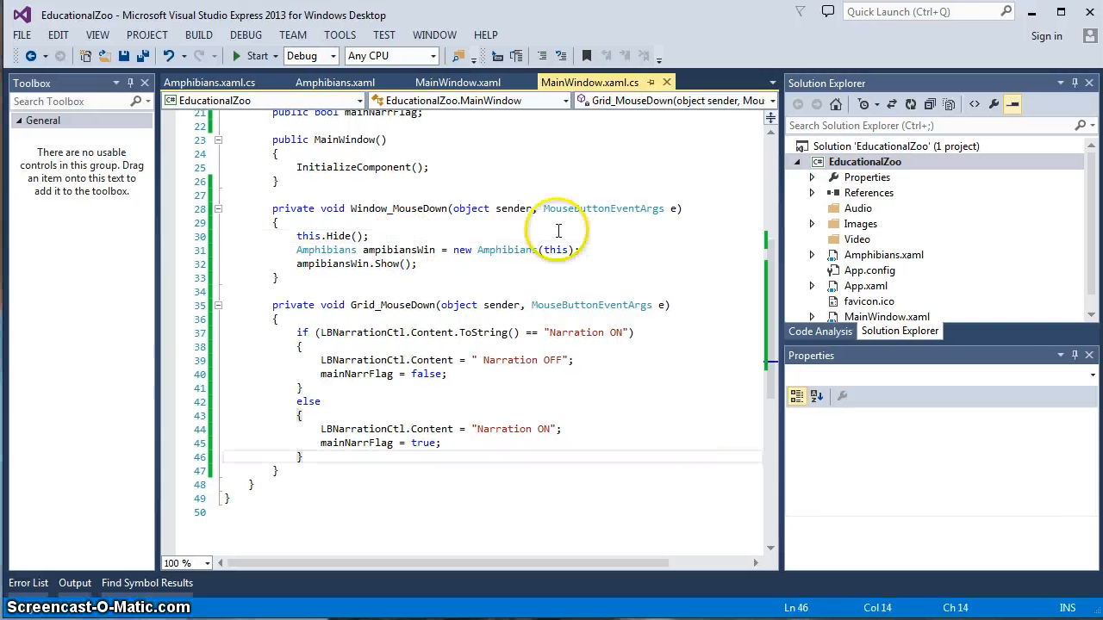
Show MainWindow.xaml with its window and grid mouse-down handlers attached
left_click(479, 83)
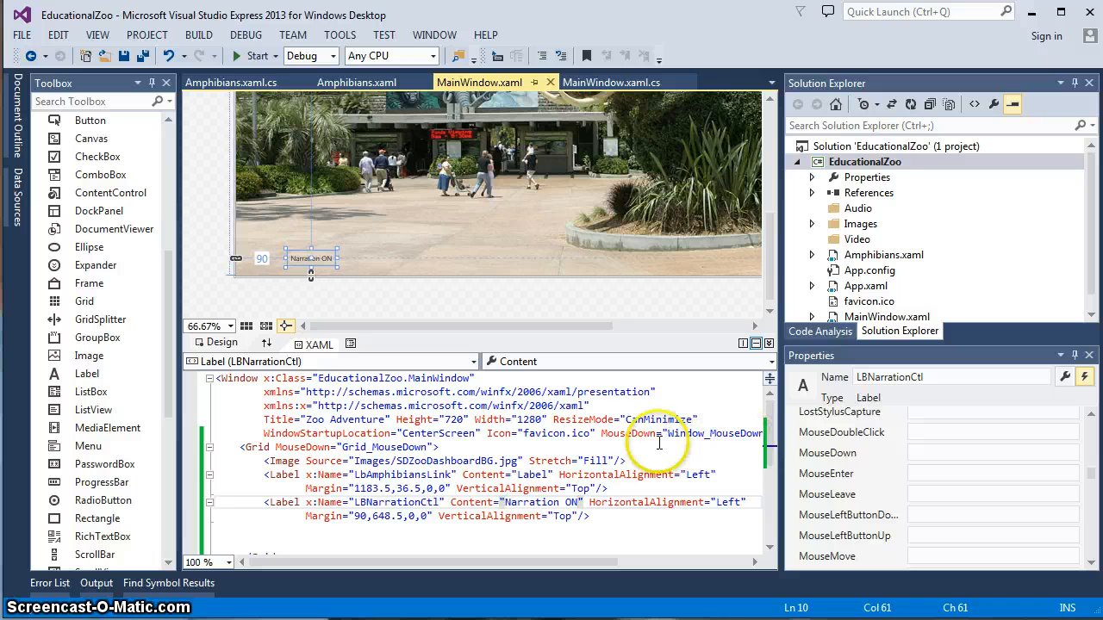
Remove MouseDown="Window_MouseDown" from the Window tag and add a LbAmphibiansLink_MouseDown handler
left_click(548, 434)
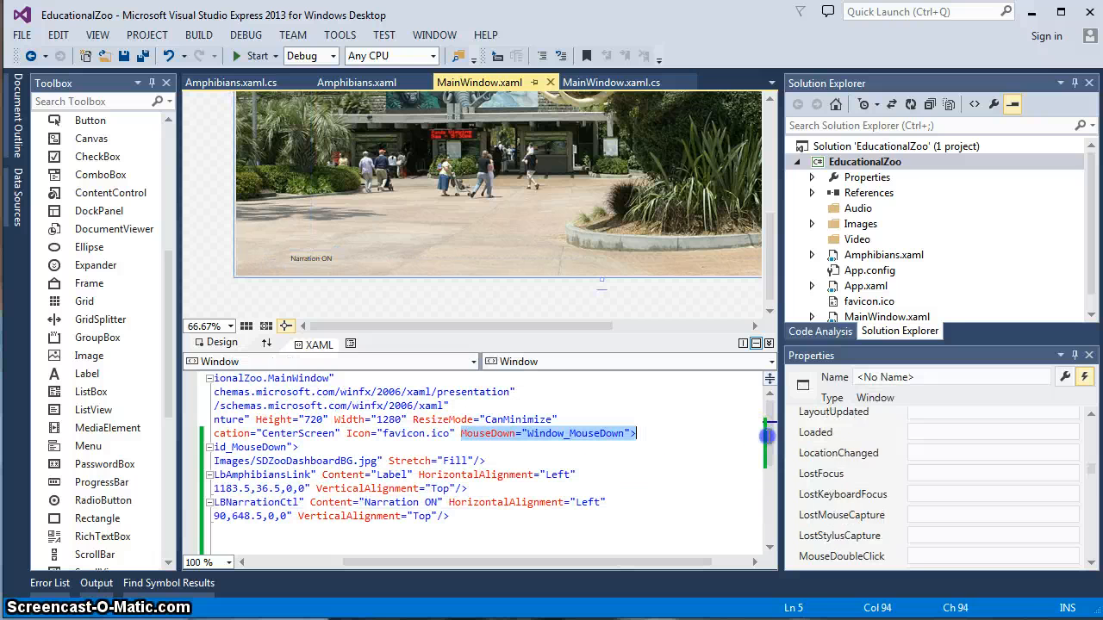
left_click(635, 434)
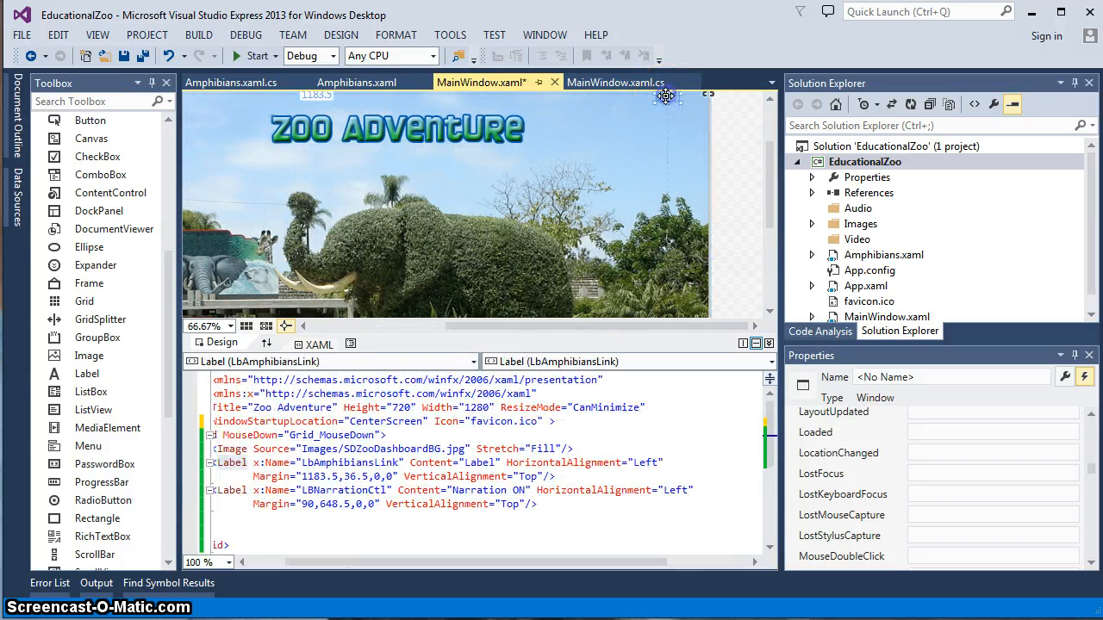
left_click(345, 462)
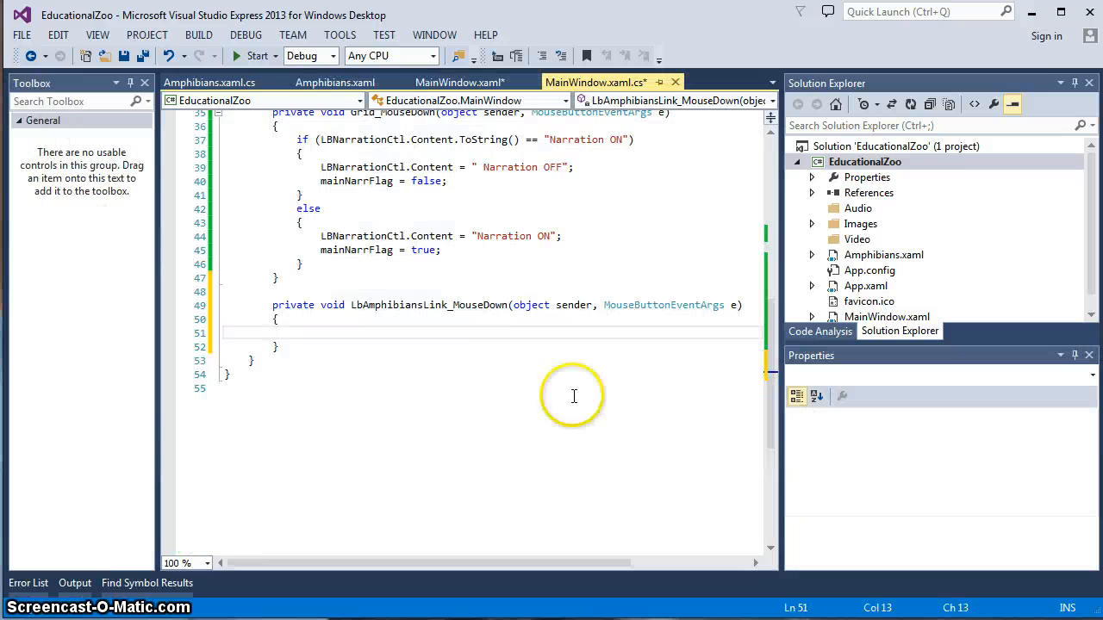
Move the Amphibians-opening code from Window_MouseDown into LbAmphibiansLink_MouseDown and delete Window_MouseDown
scroll("up", 3)
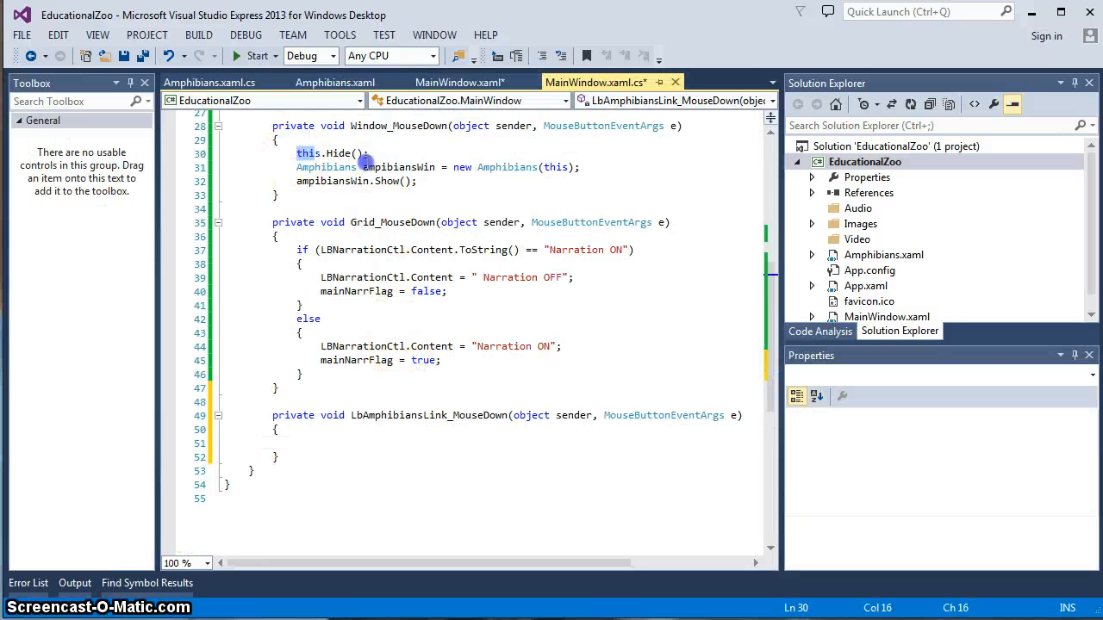
right_click(345, 250)
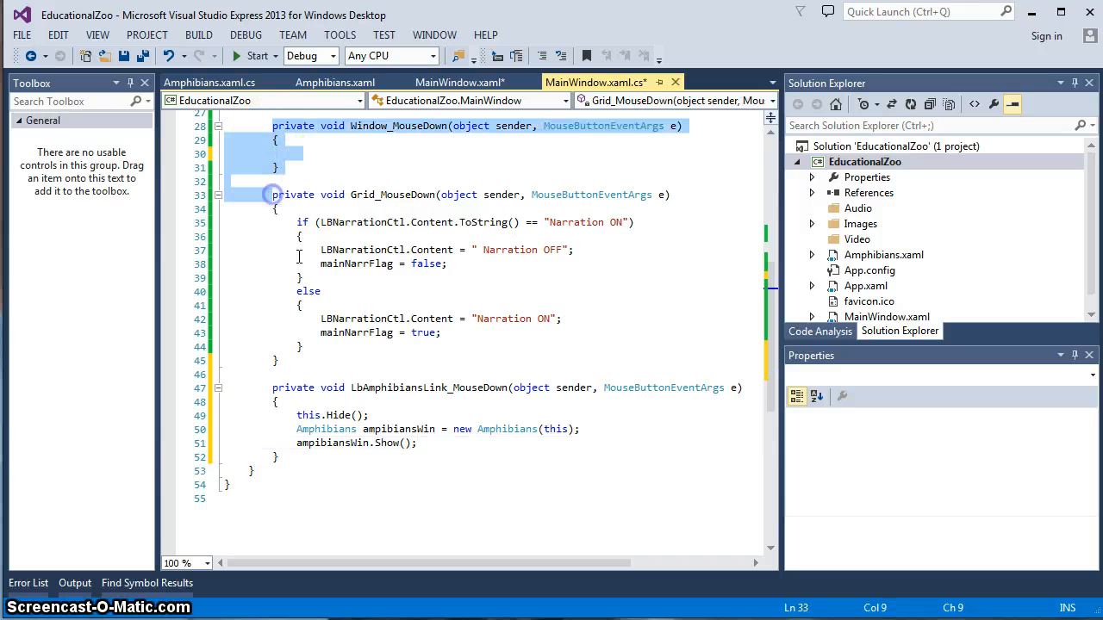
scroll("up", 3)
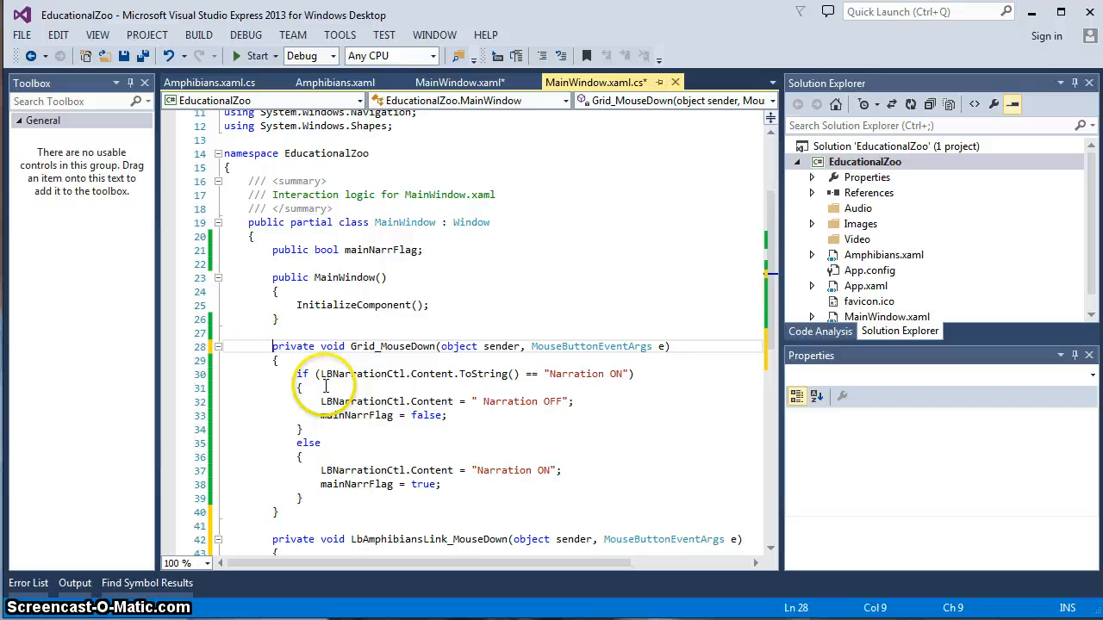
scroll("down", 3)
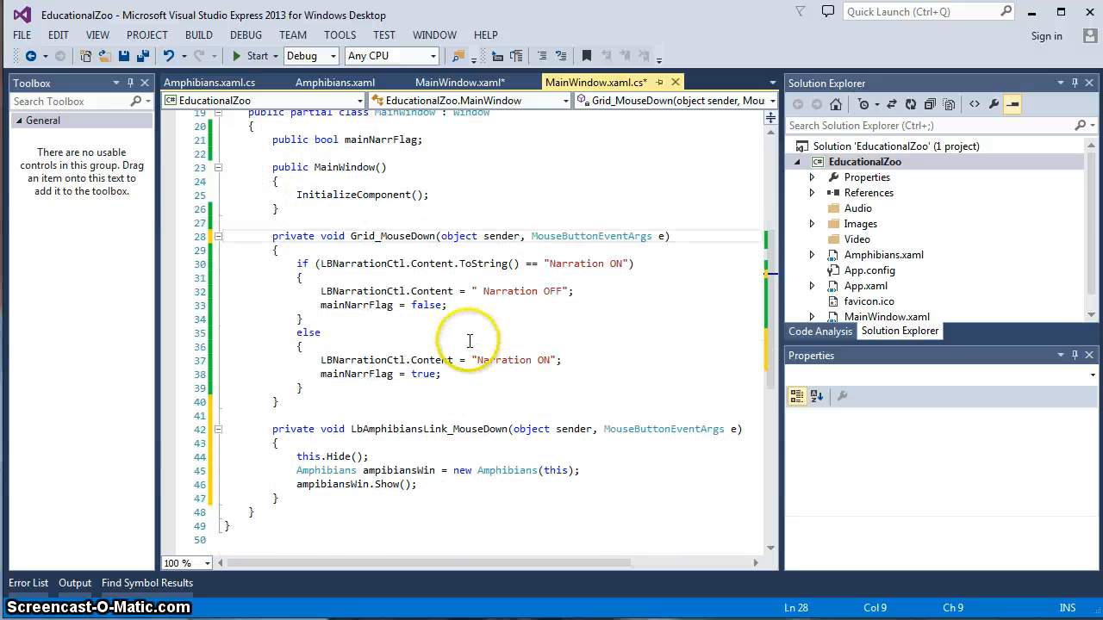
mouse_move(434, 361)
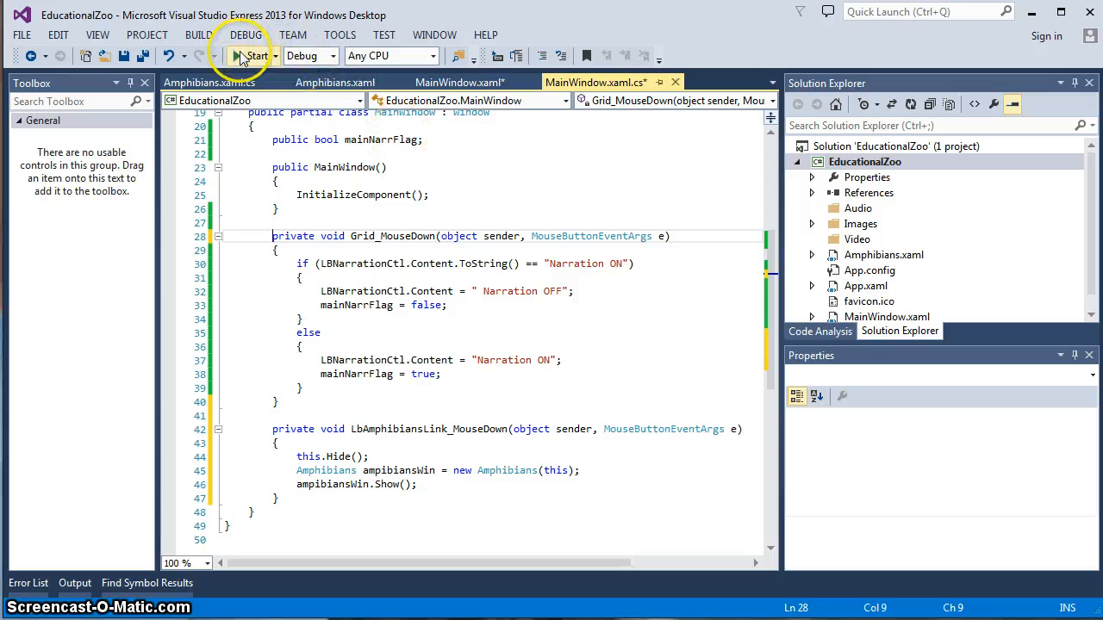
Launch the rebuilt app and click the Narration label to flip it OFF, ON, then OFF
left_click(250, 55)
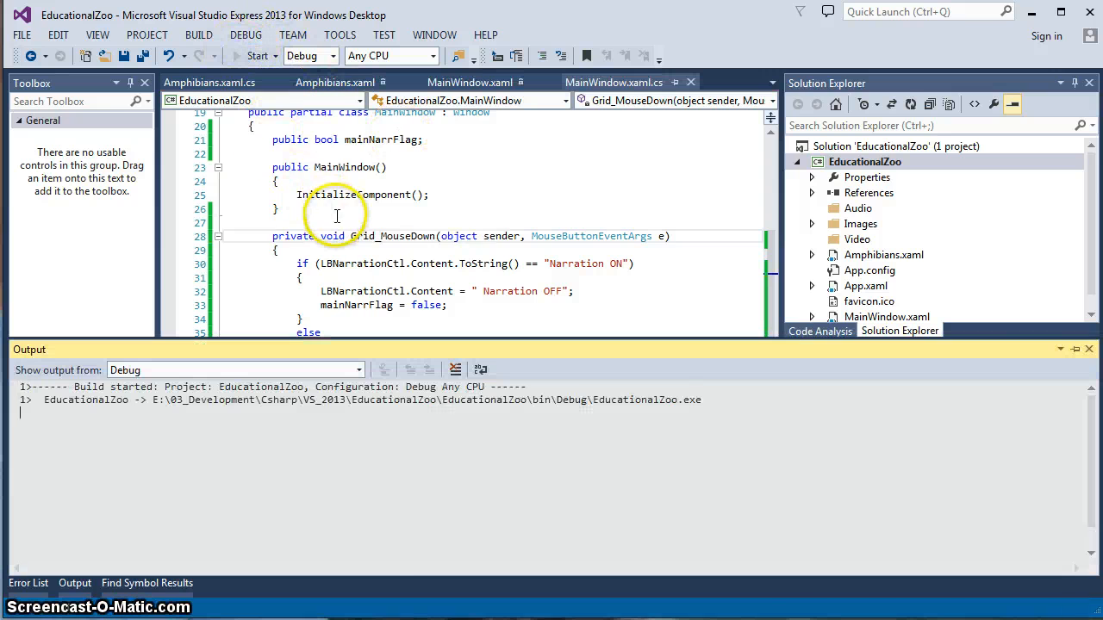
left_click(253, 56)
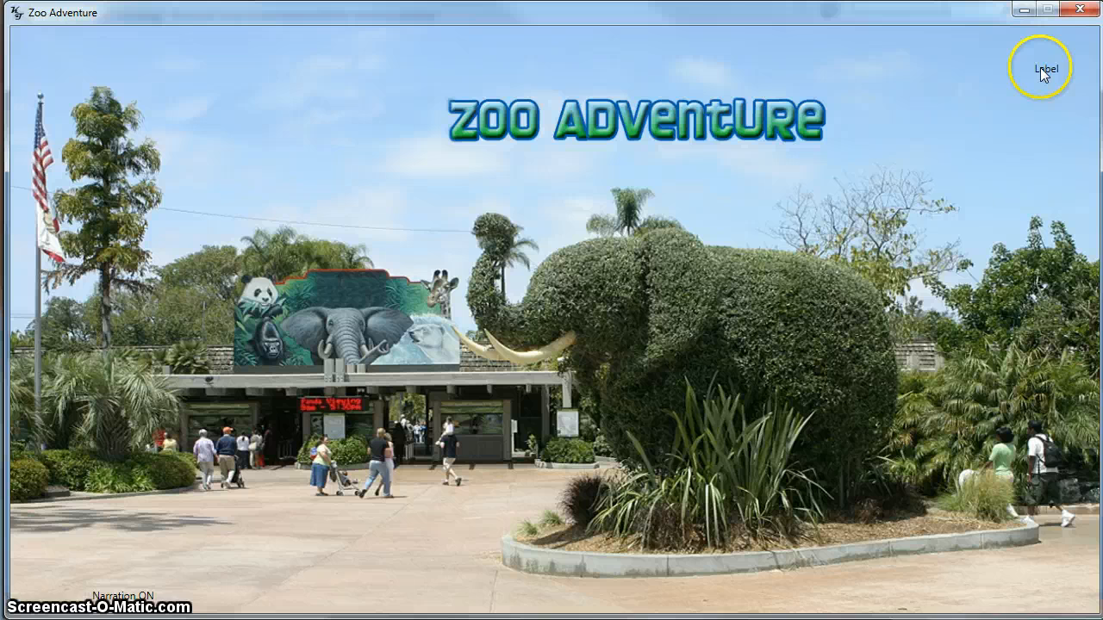
mouse_move(1045, 72)
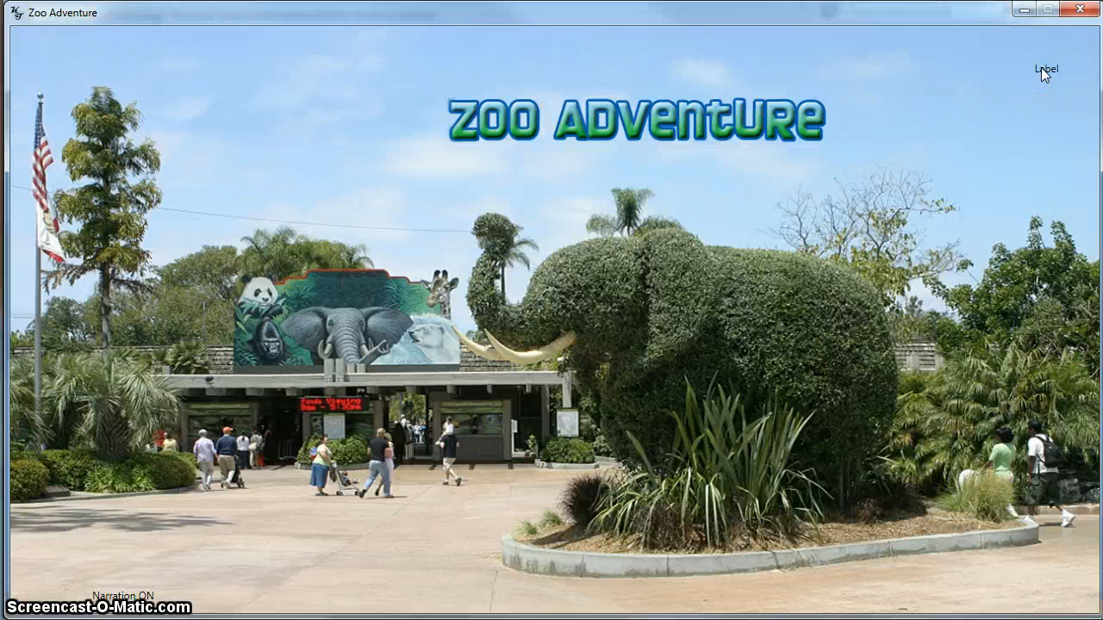
left_click(1044, 69)
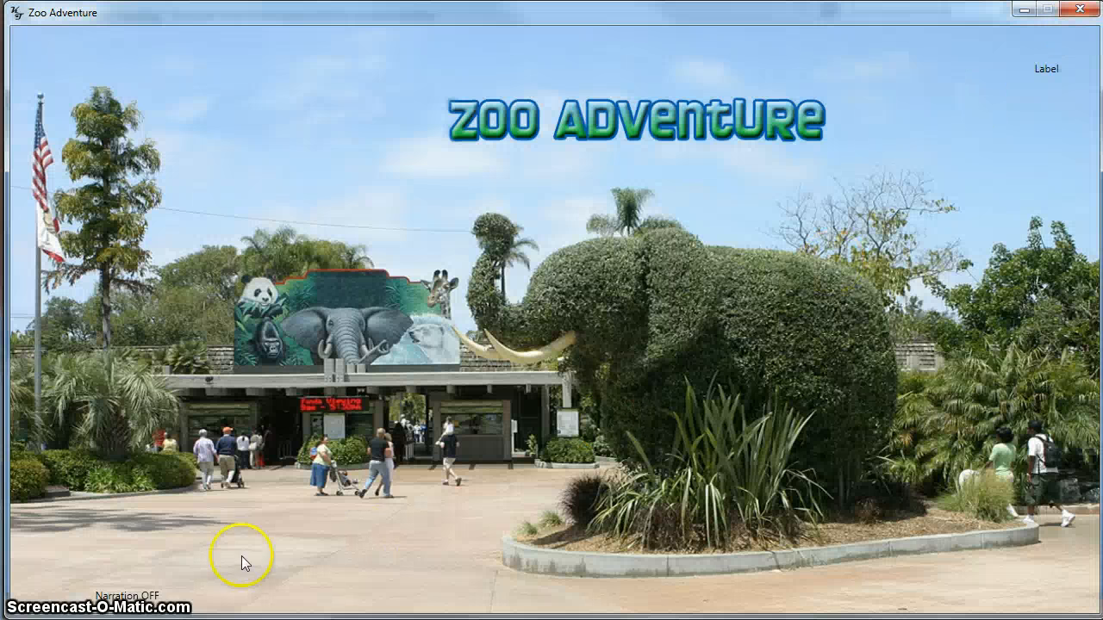
left_click(124, 594)
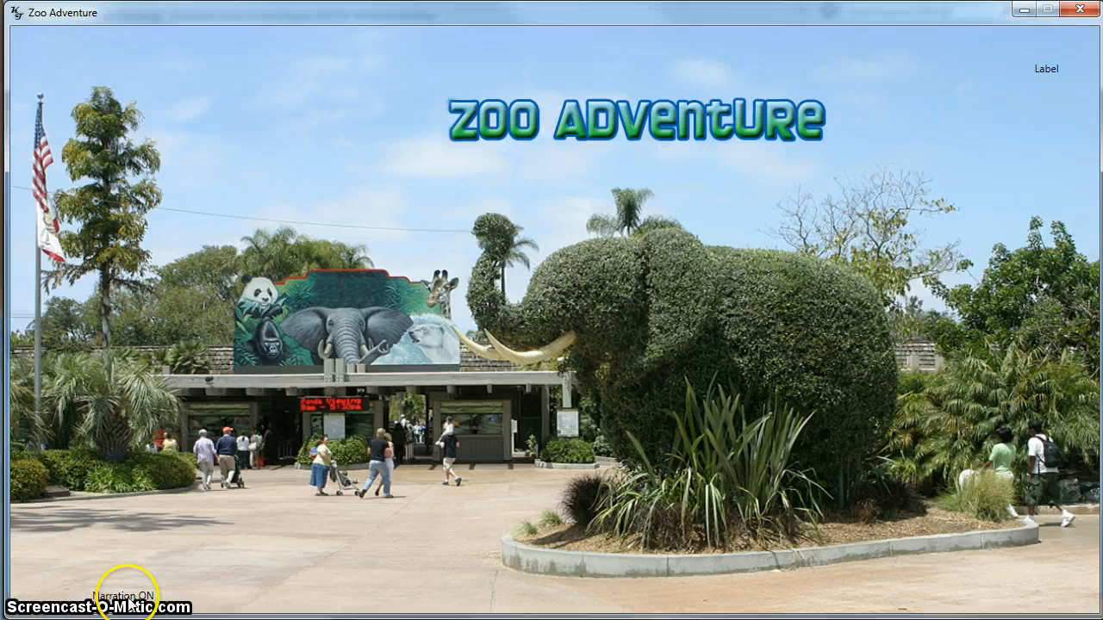
left_click(124, 597)
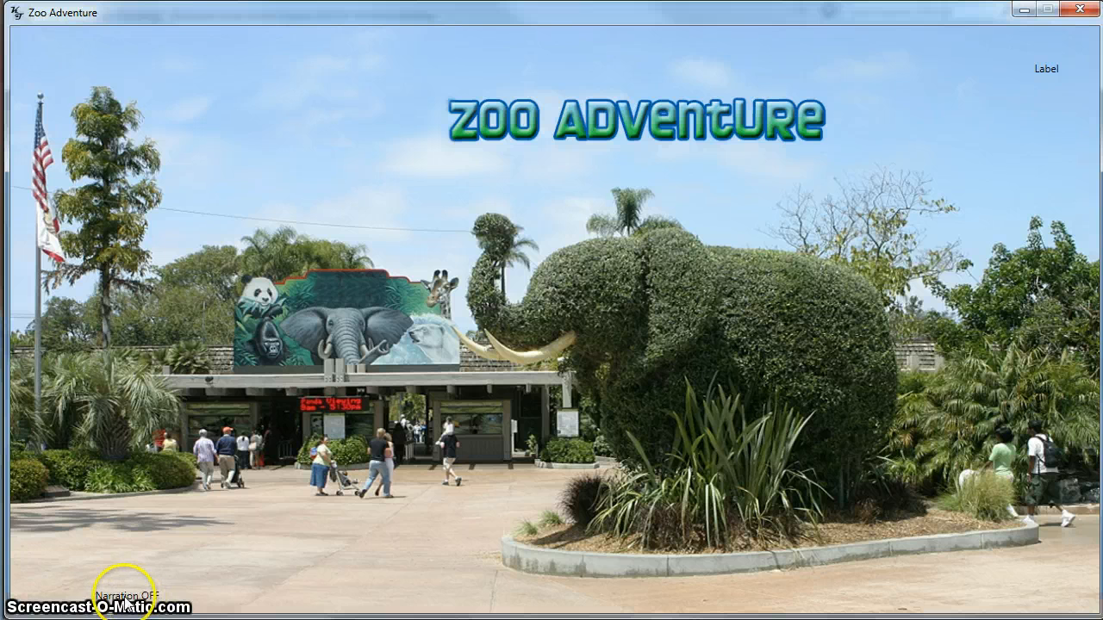